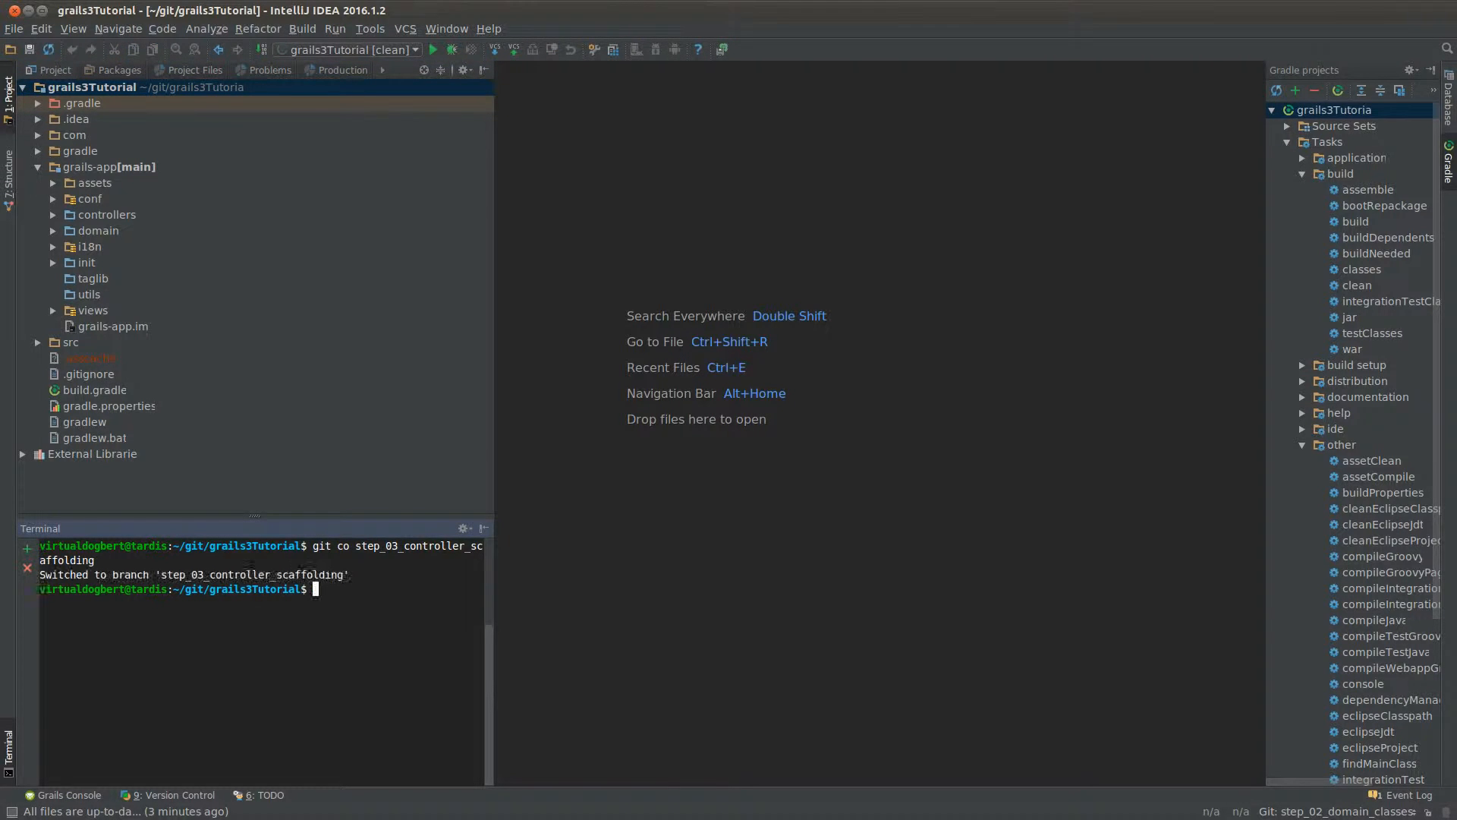
- Run gitk from the IntelliJ Terminal to view the repository history
type("gitk")
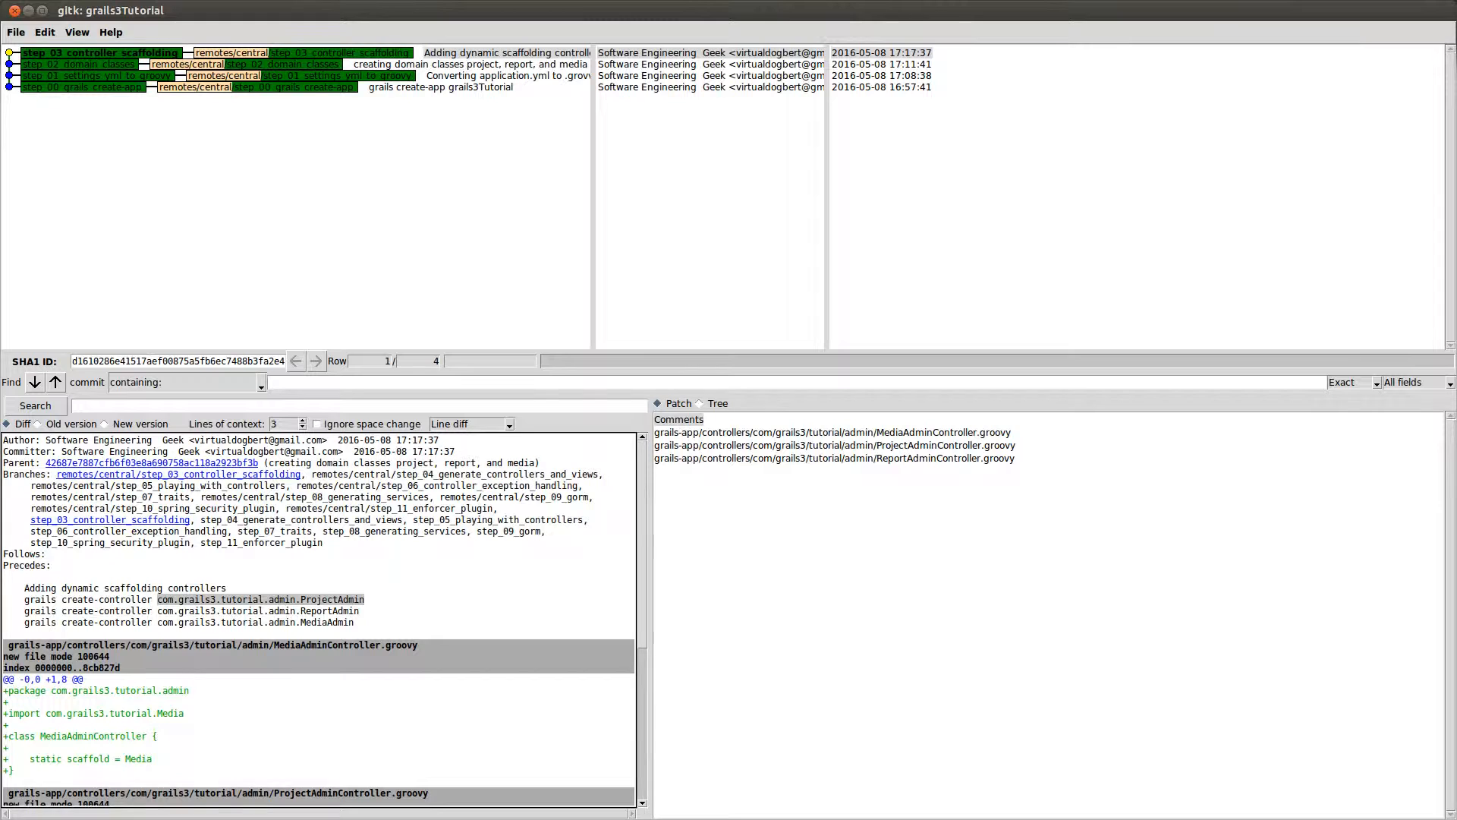
- Review the step_03 scaffolding commit in gitk, then close it
double_click(282, 599)
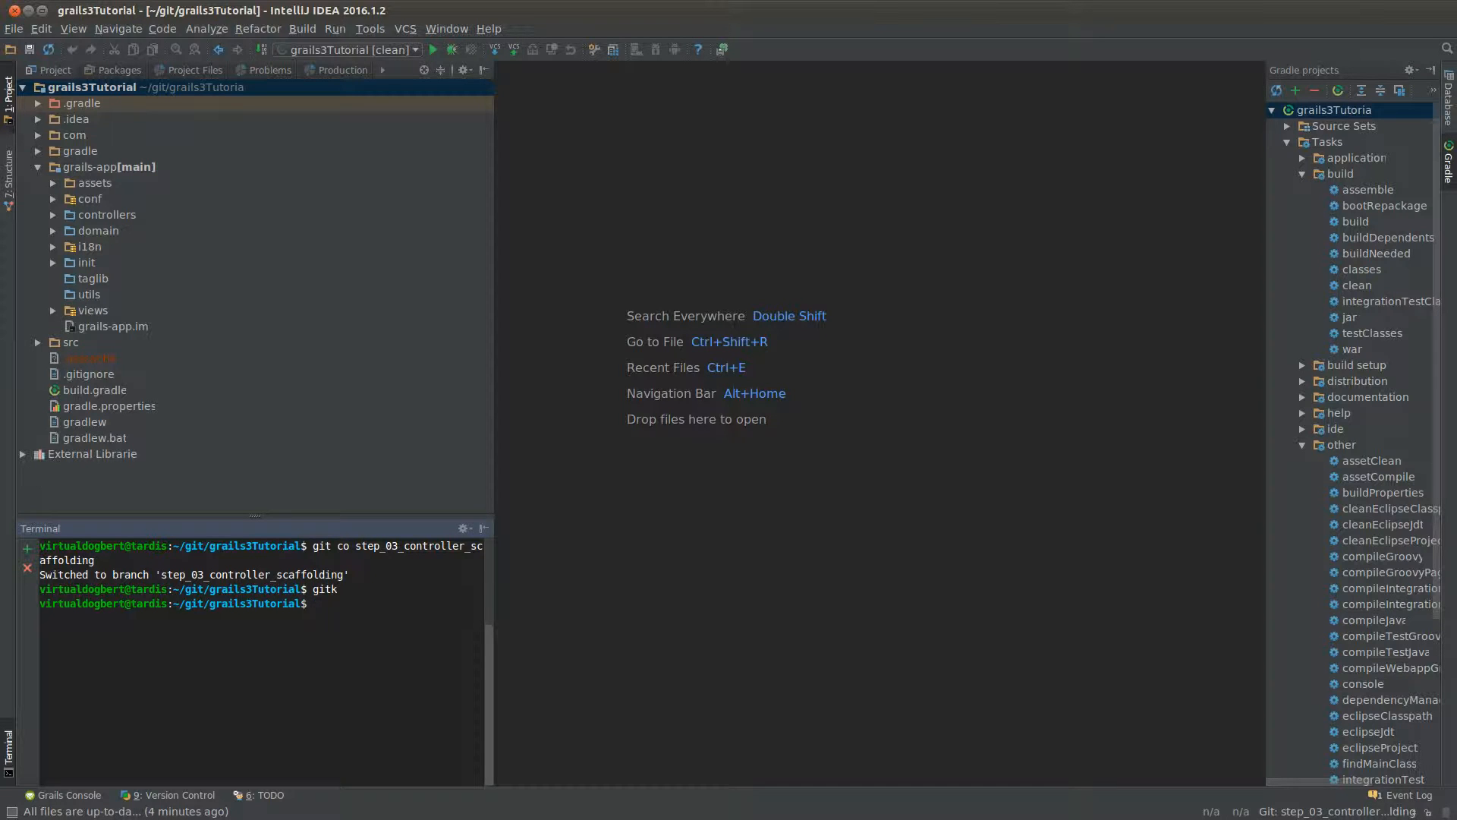
- Open ProjectAdminController.groovy from controllers/admin and highlight its scaffolded Project class
left_click(53, 214)
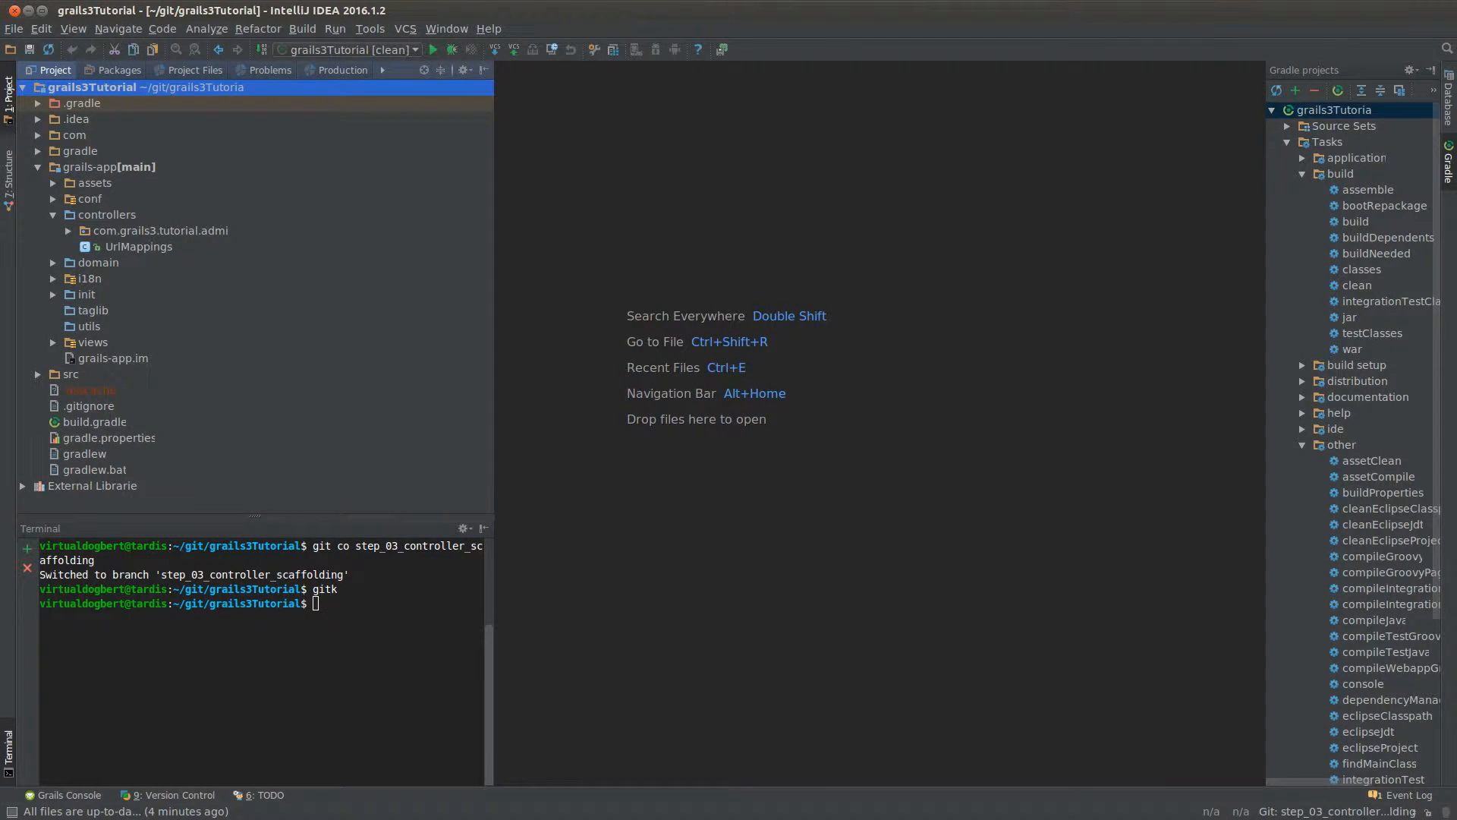
left_click(67, 230)
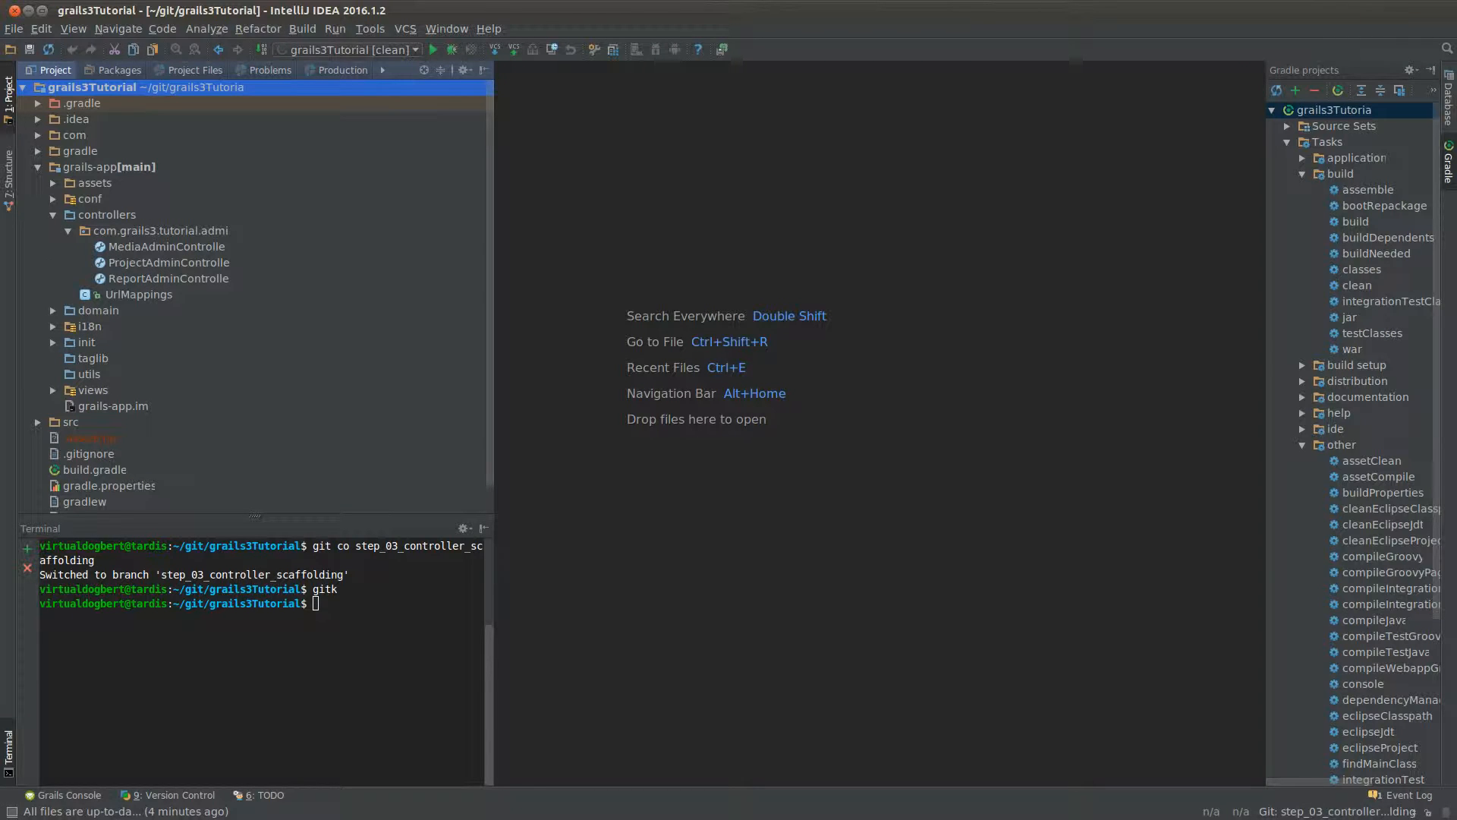
double_click(168, 262)
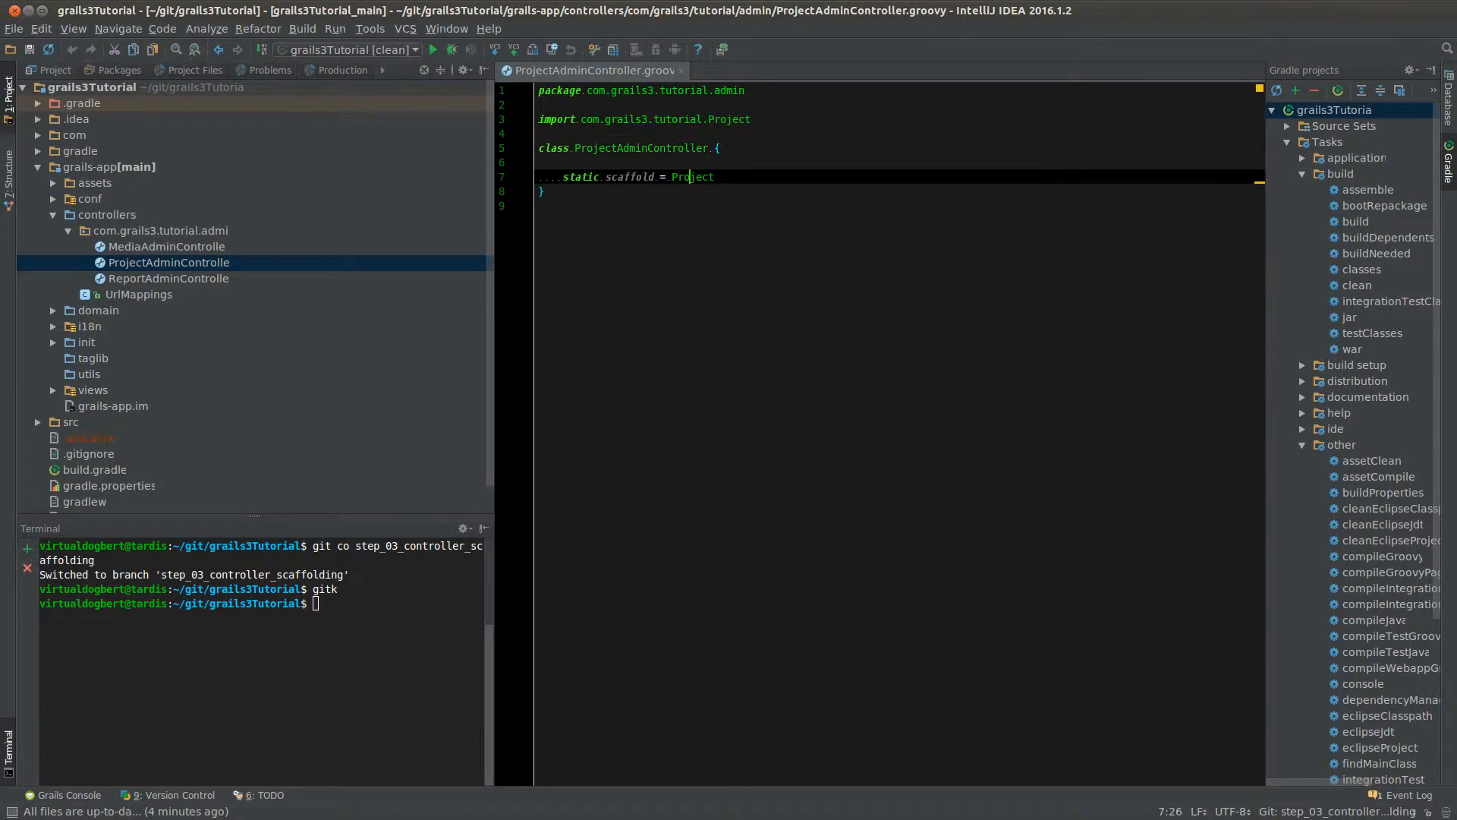
double_click(693, 176)
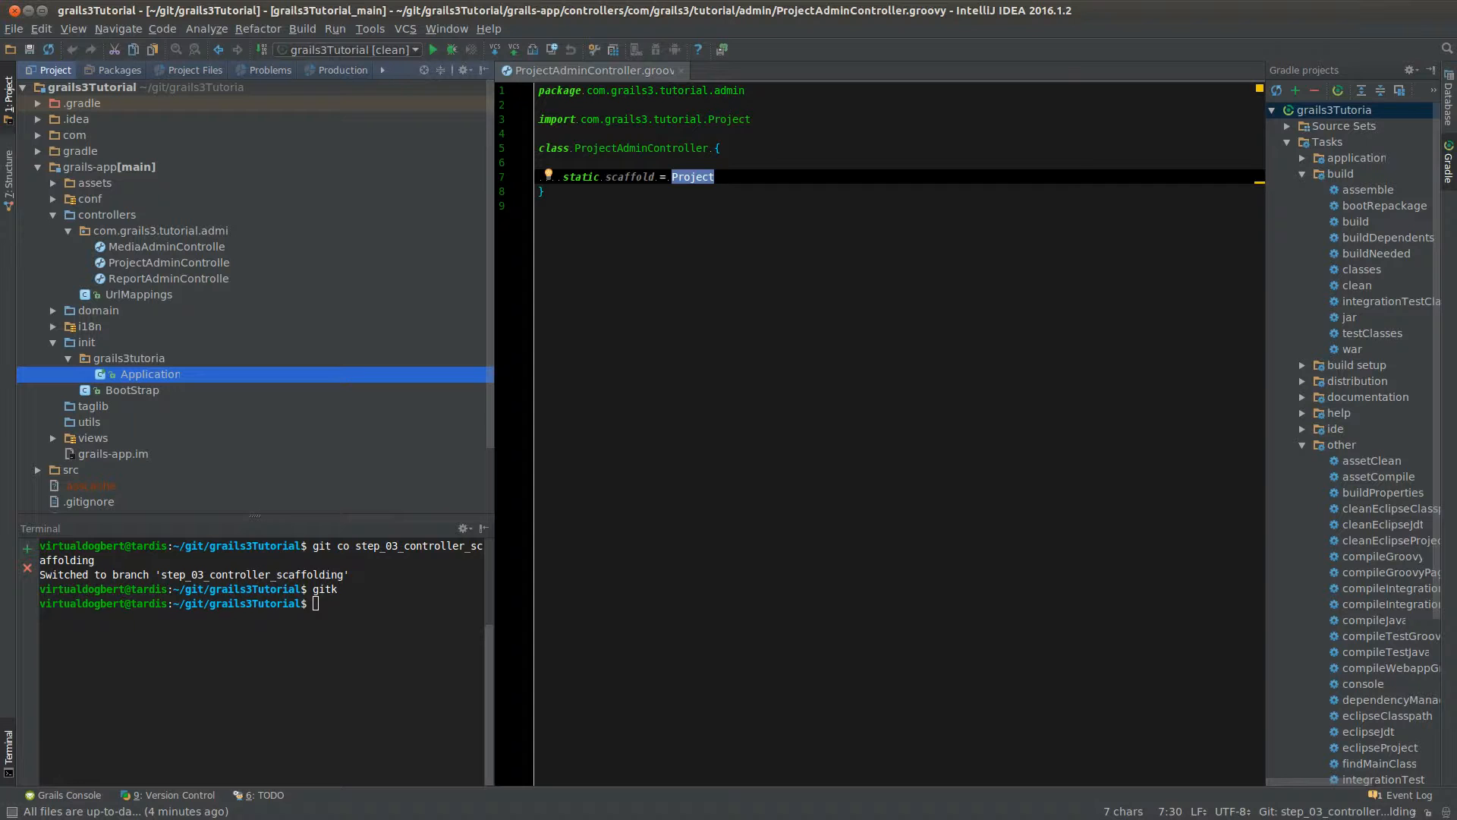
- Select the Application run configuration for grails3tutorial.Application and confirm
right_click(150, 374)
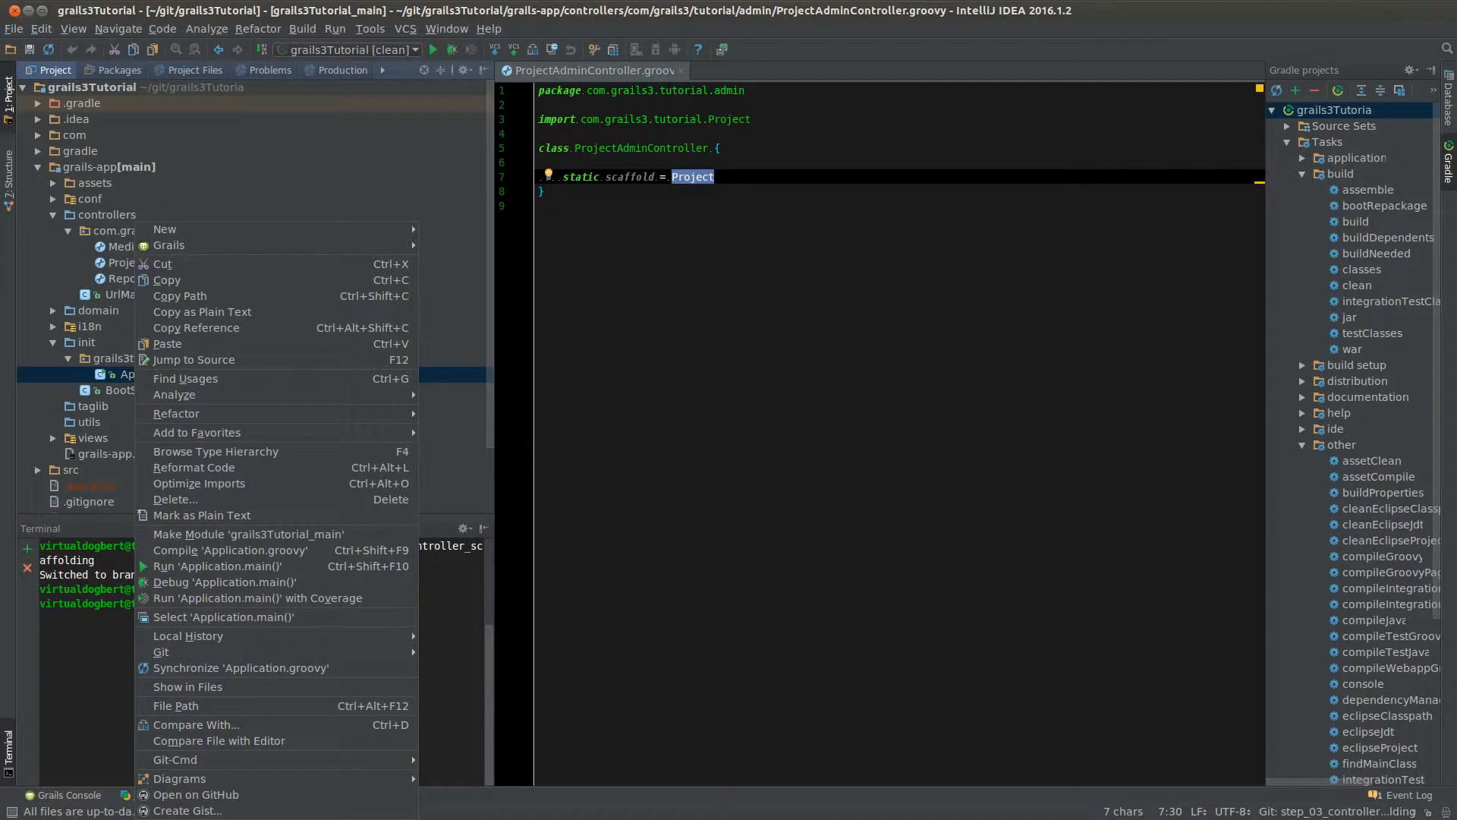
mouse_move(163, 228)
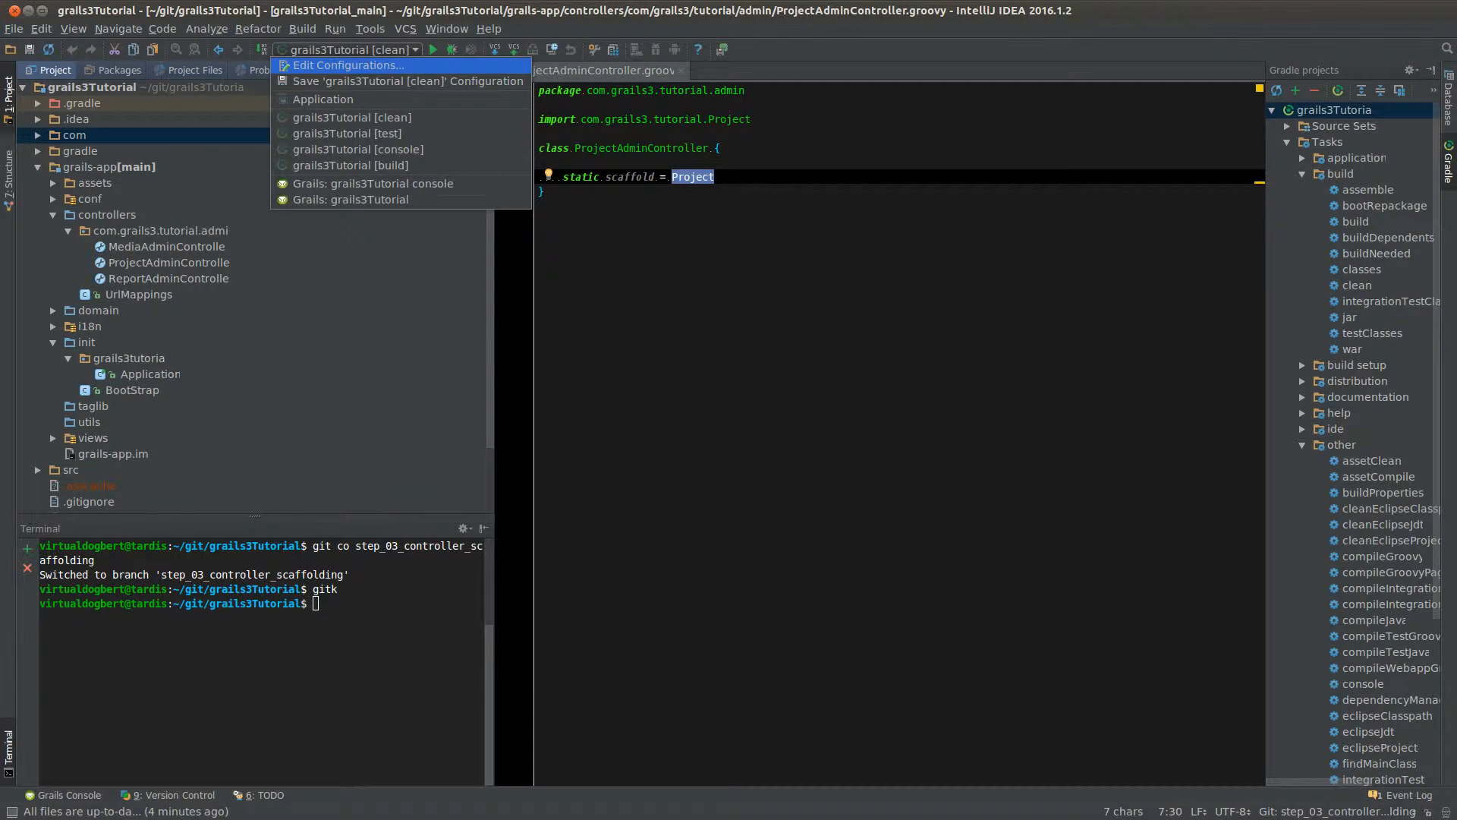
left_click(347, 65)
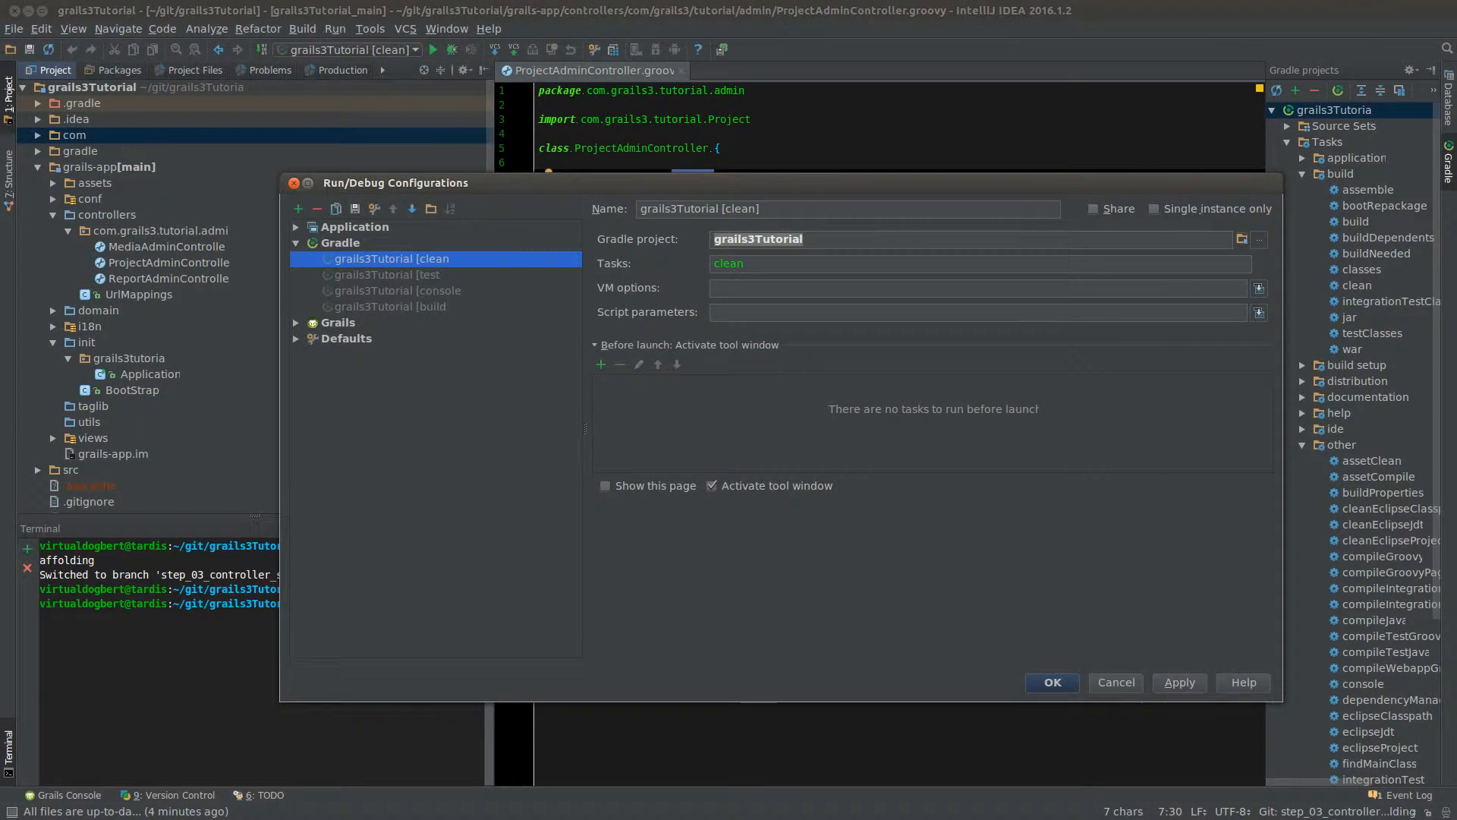
left_click(296, 227)
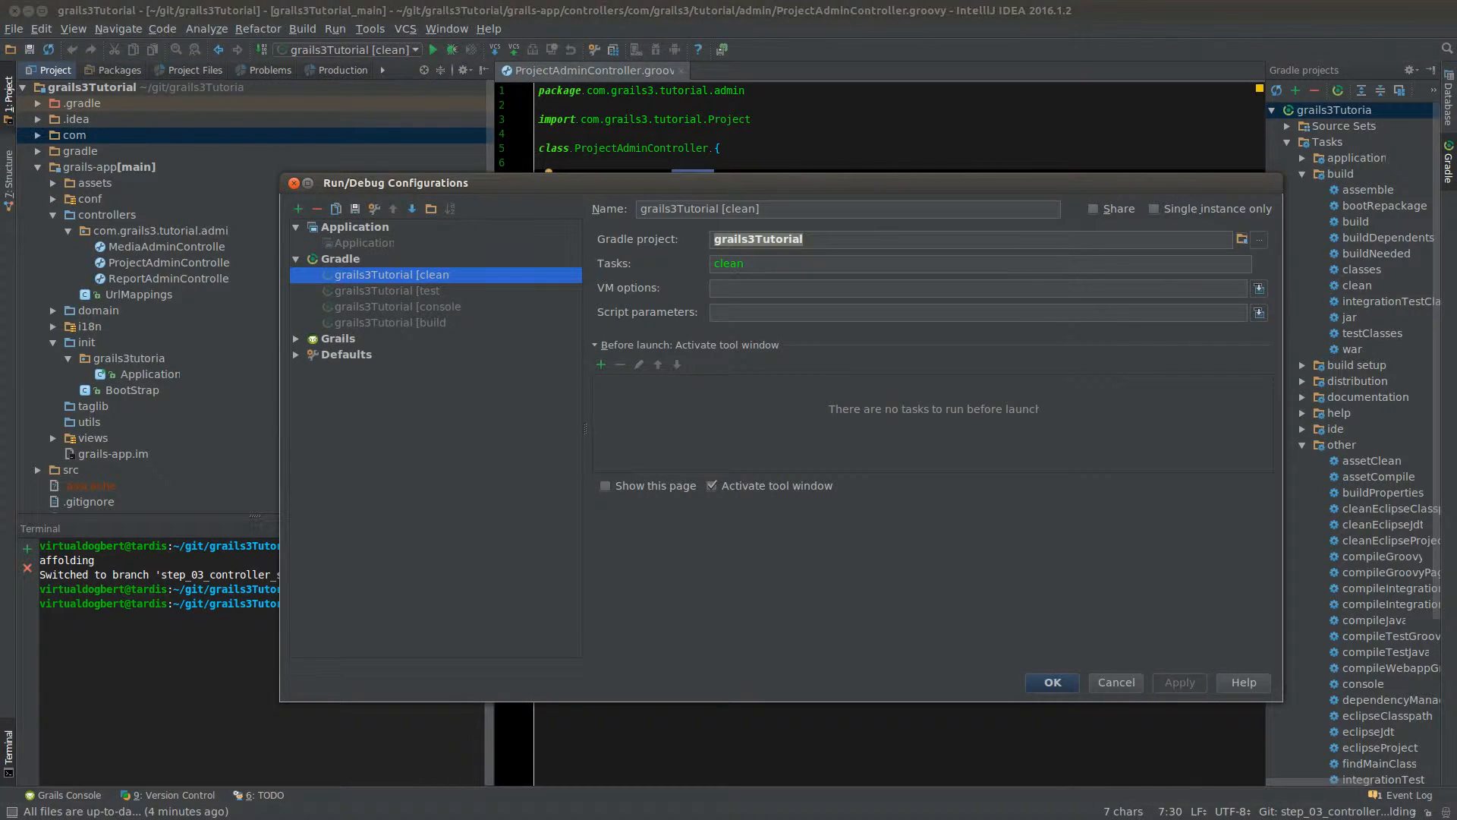
left_click(363, 243)
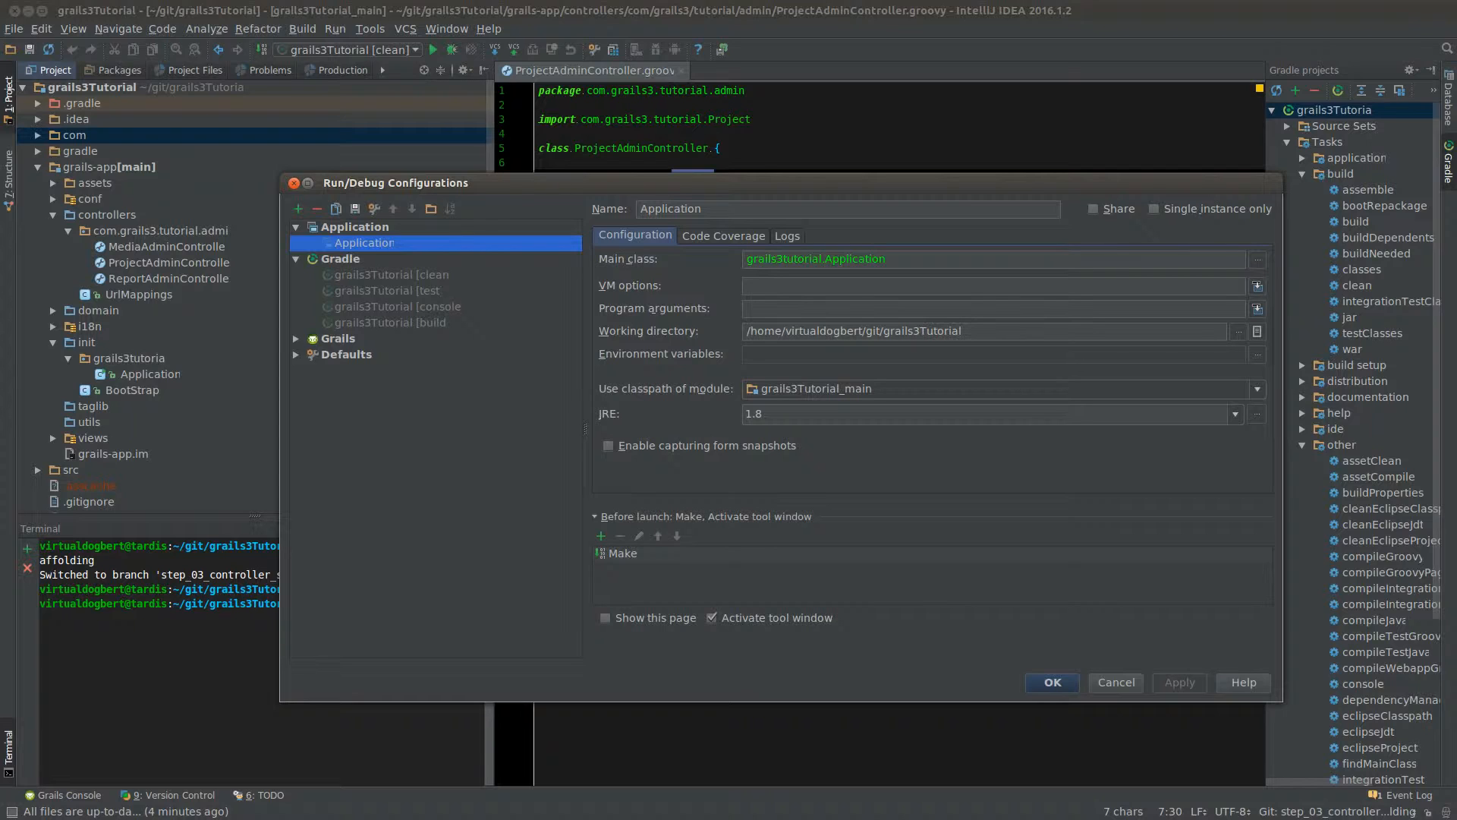
left_click(1116, 682)
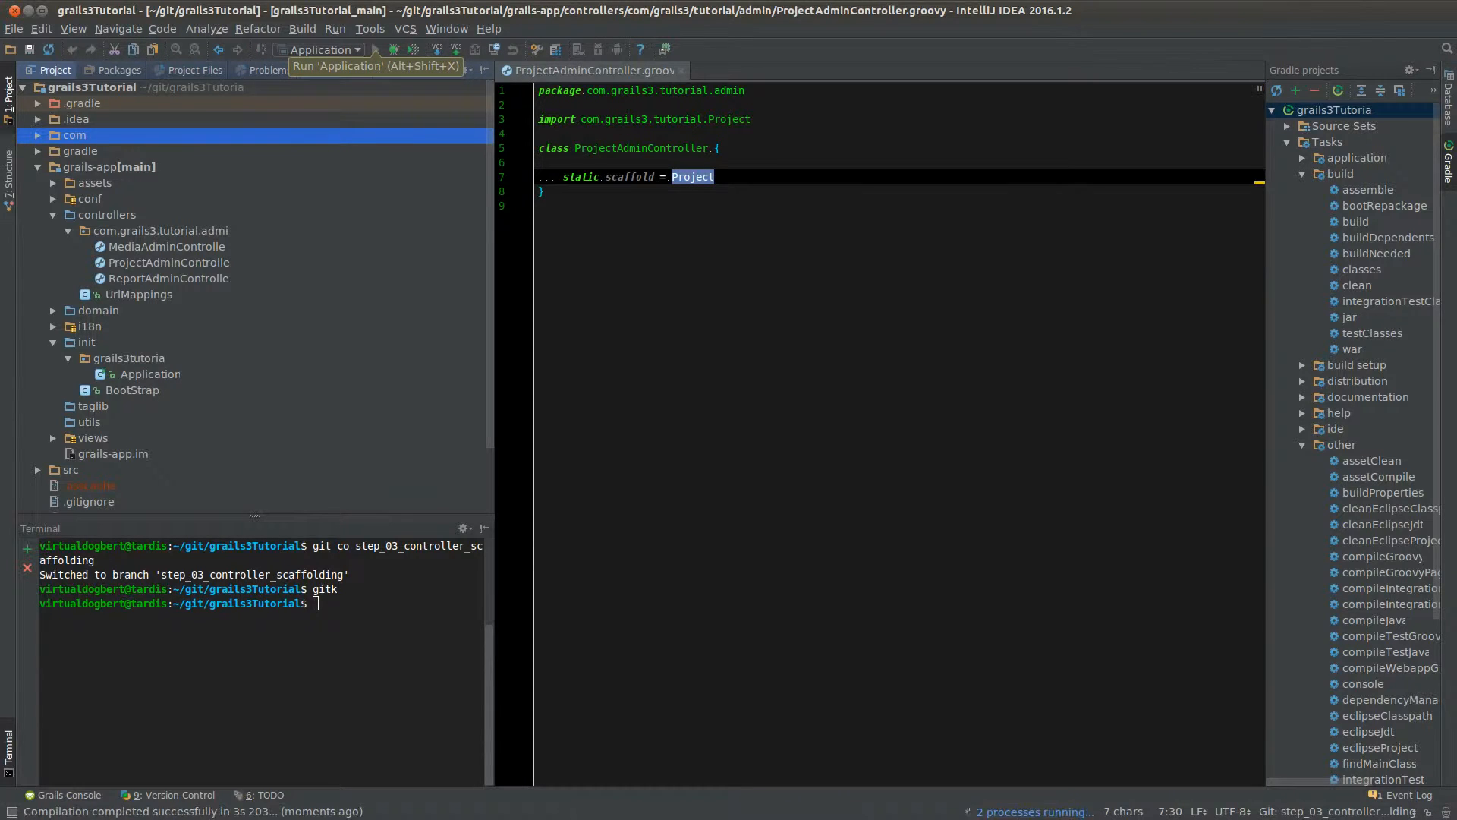
left_click(377, 49)
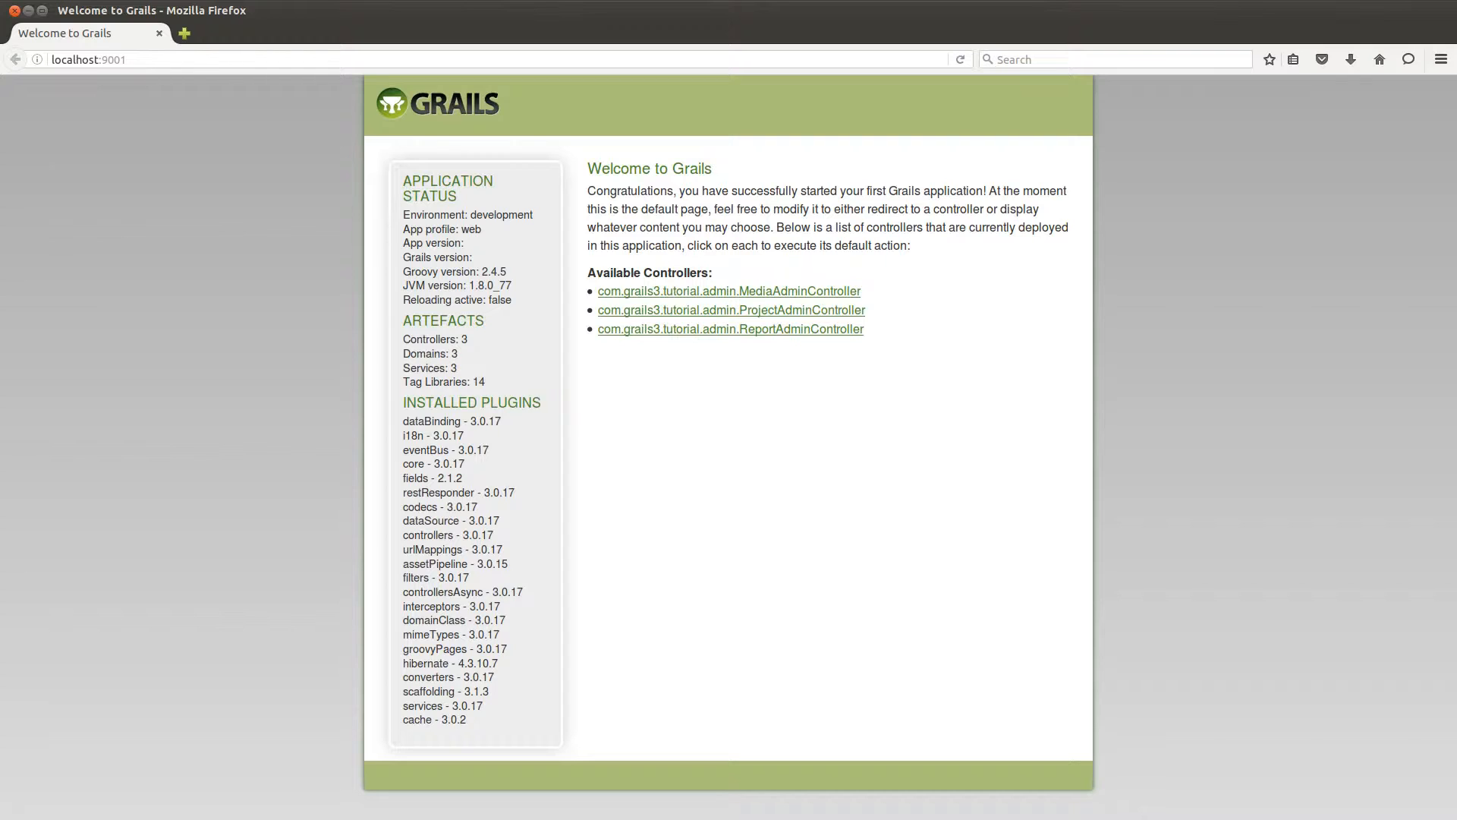
mouse_move(730, 329)
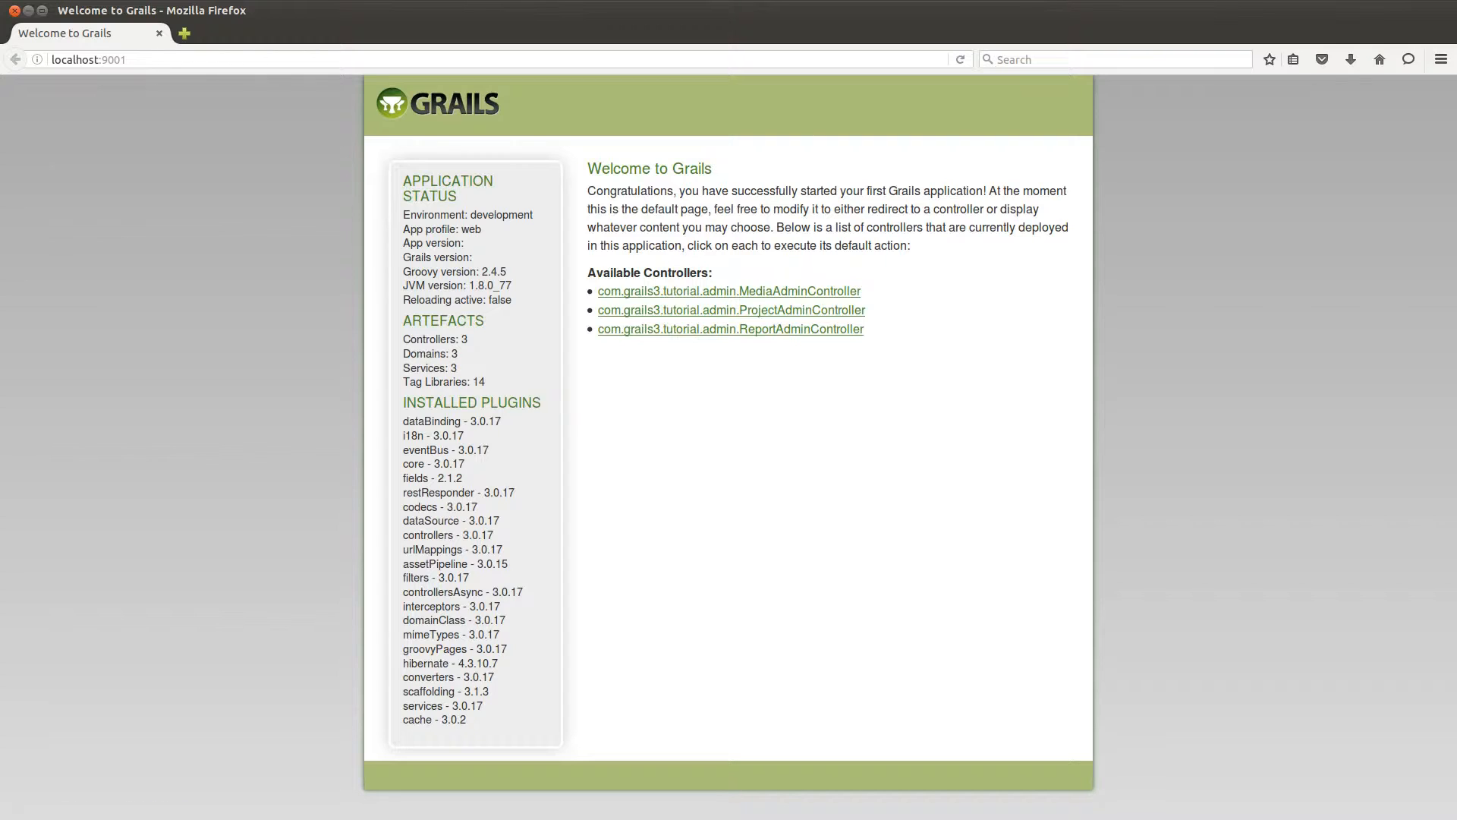
mouse_move(731, 310)
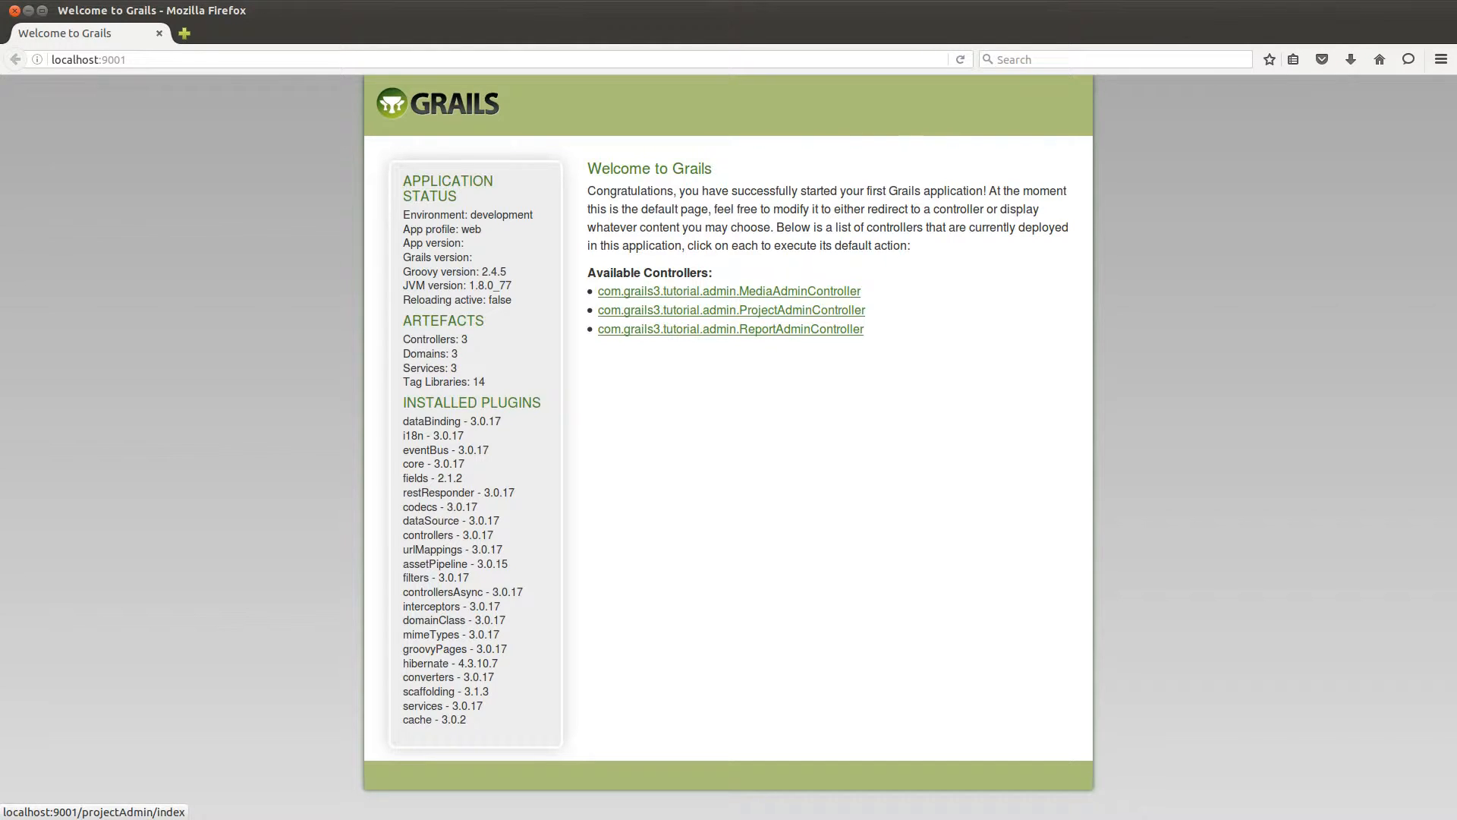
- Follow the com.grails3.tutorial.admin.ProjectAdminController link to the empty Project List
left_click(731, 310)
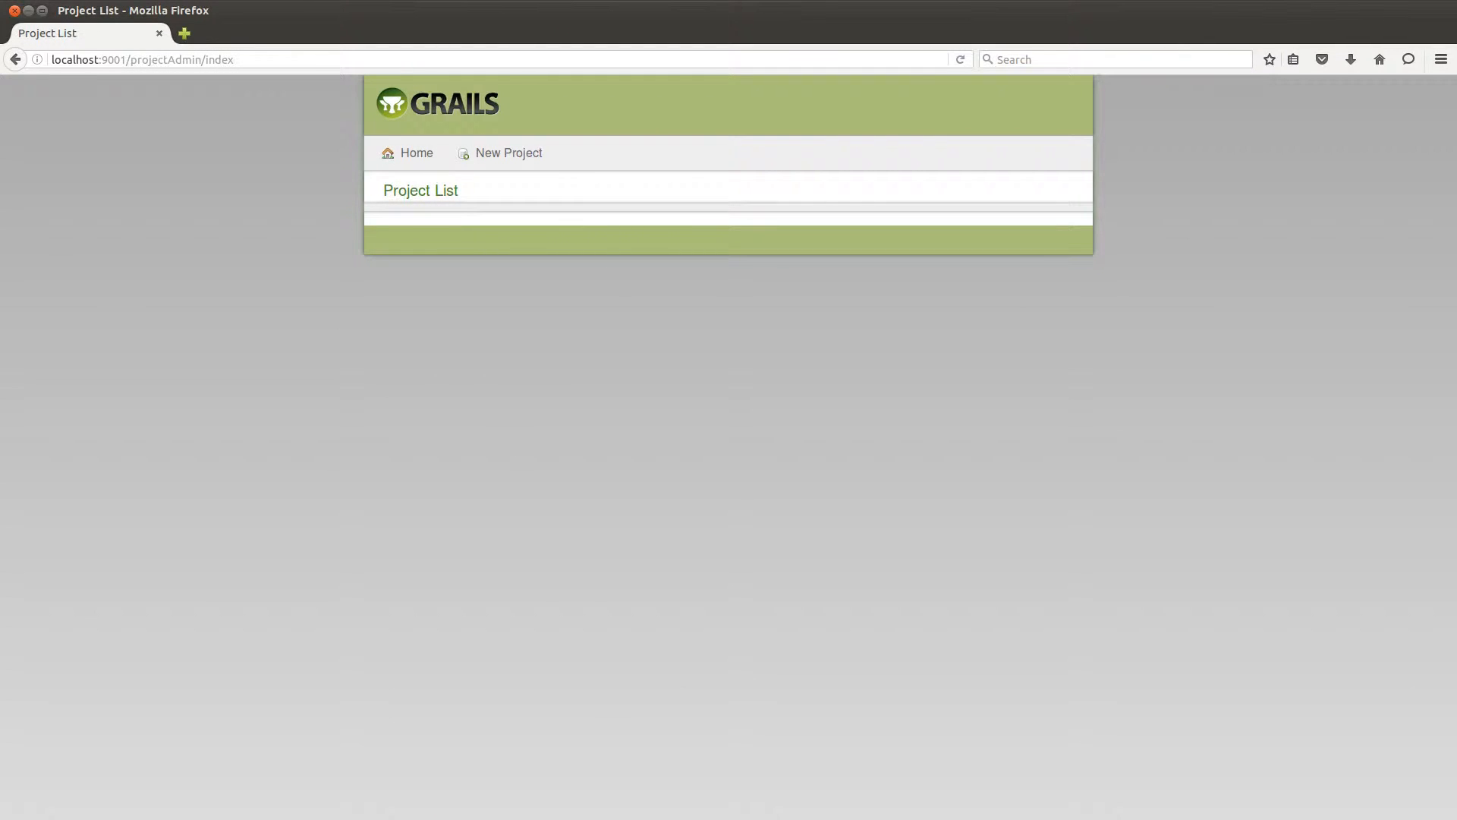
- Create project 'asdfsdf' with description 'sdfsadf' and return to the list
left_click(508, 153)
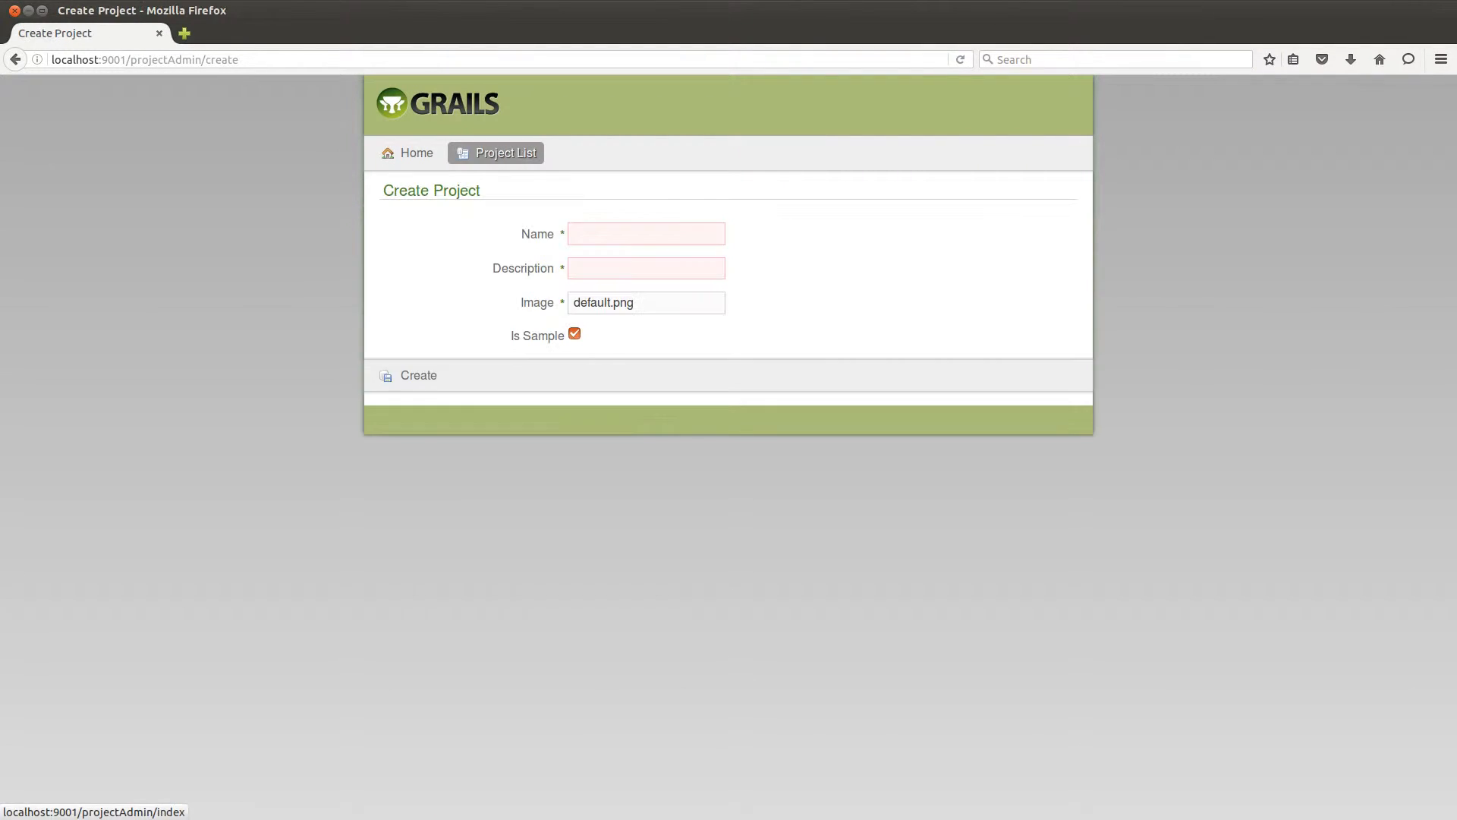
left_click(646, 234)
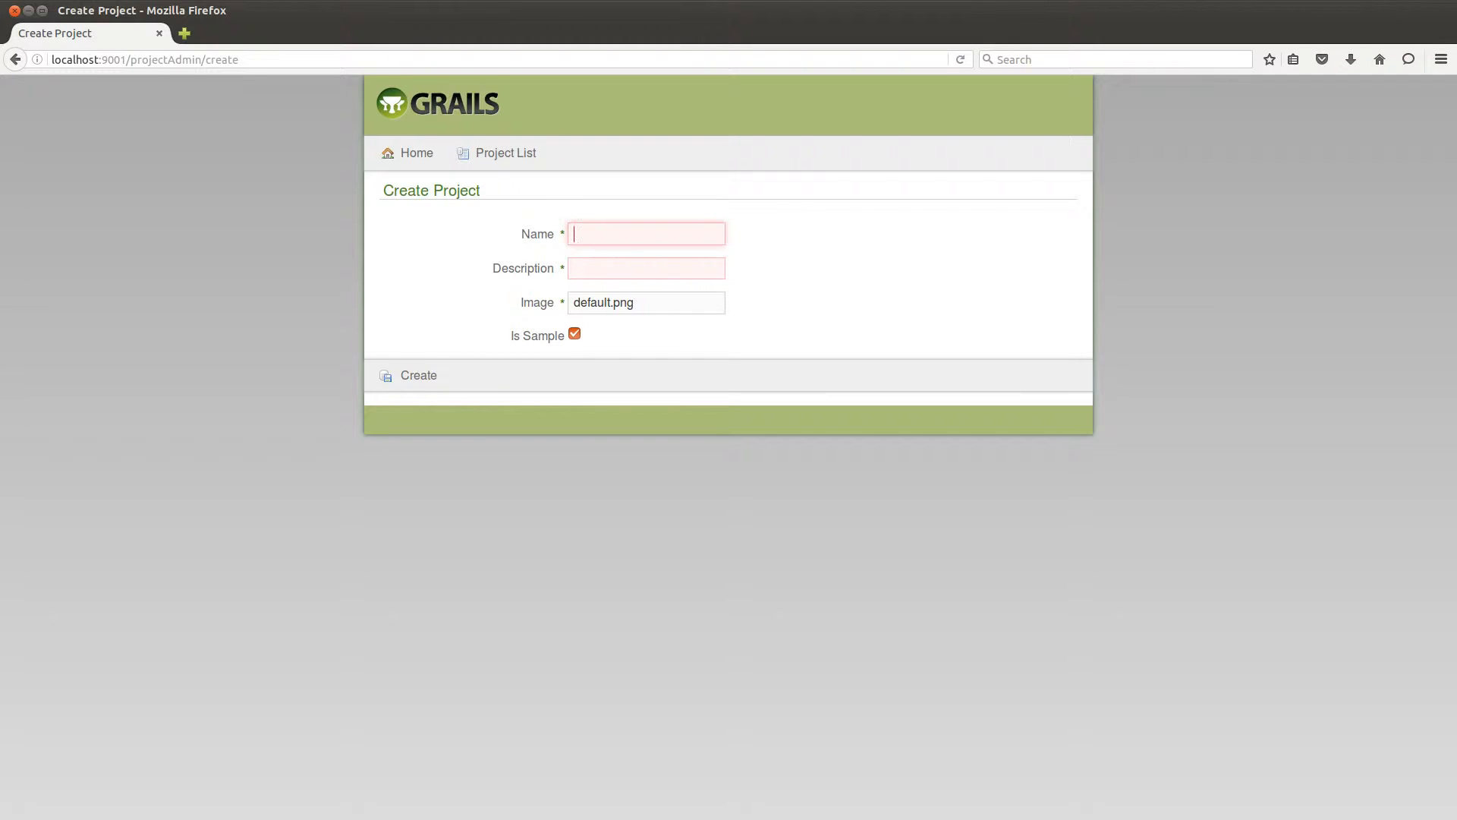
type("sdfsadf")
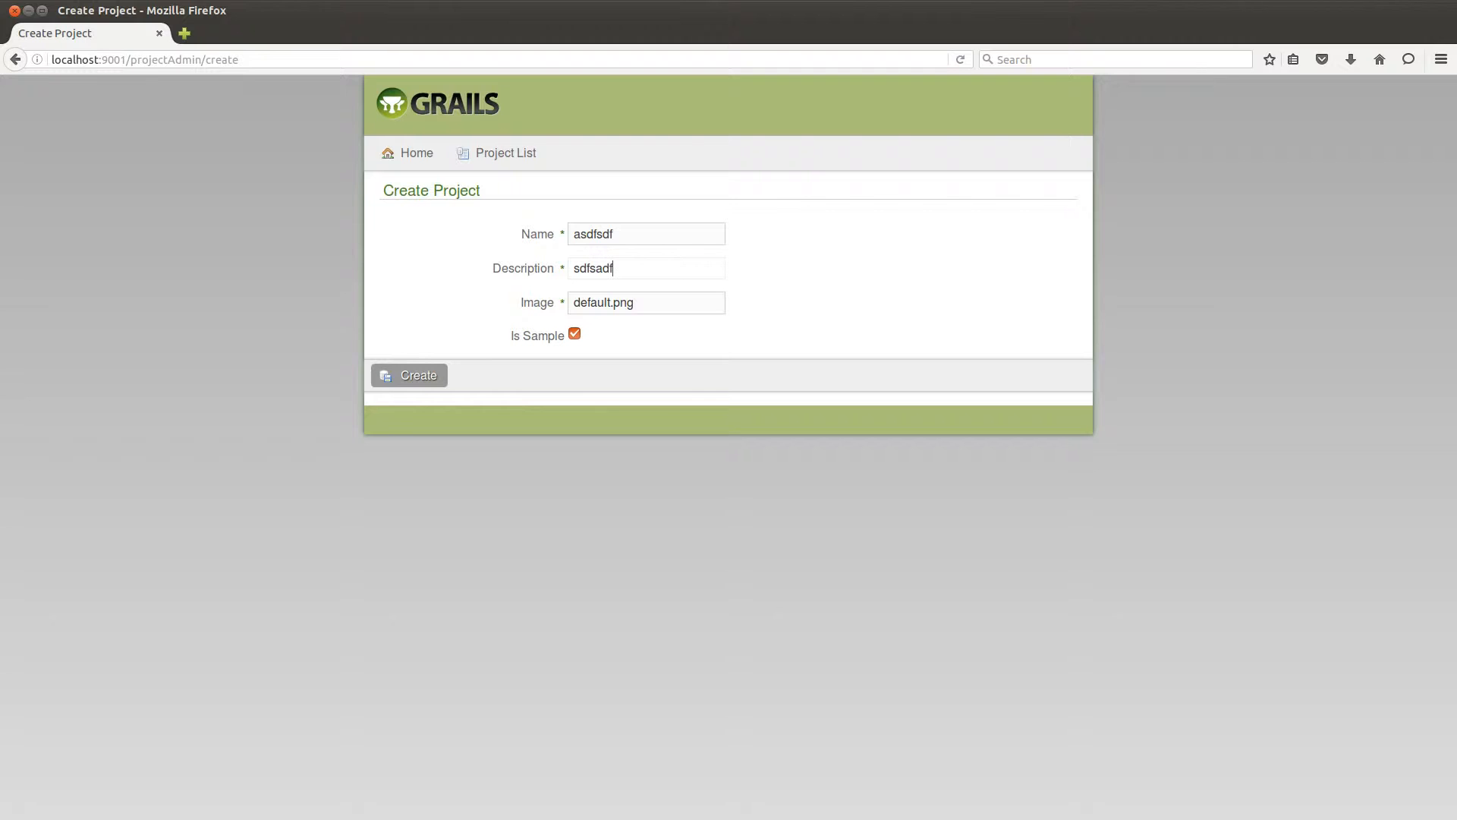
left_click(408, 375)
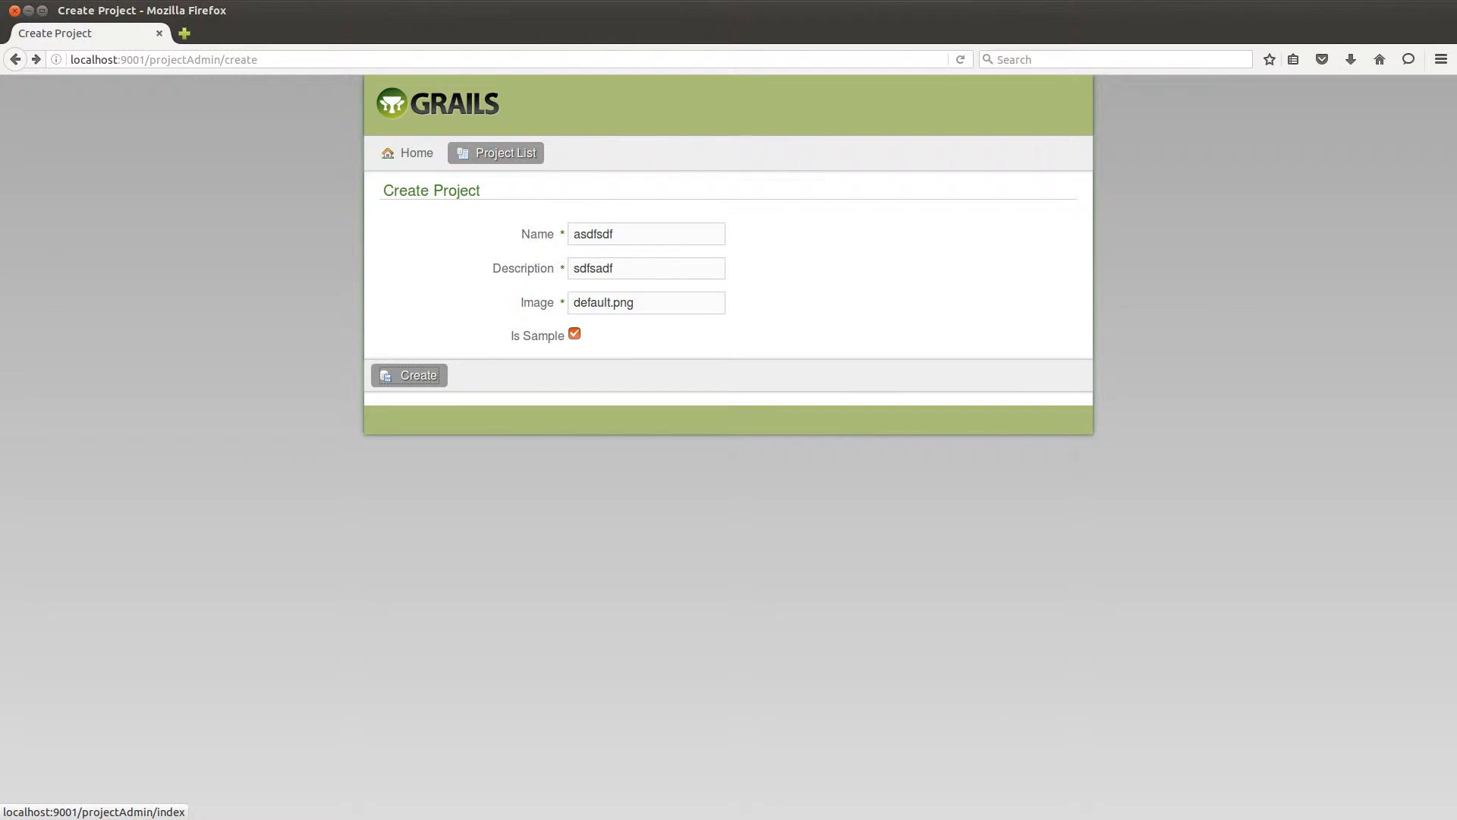
left_click(409, 375)
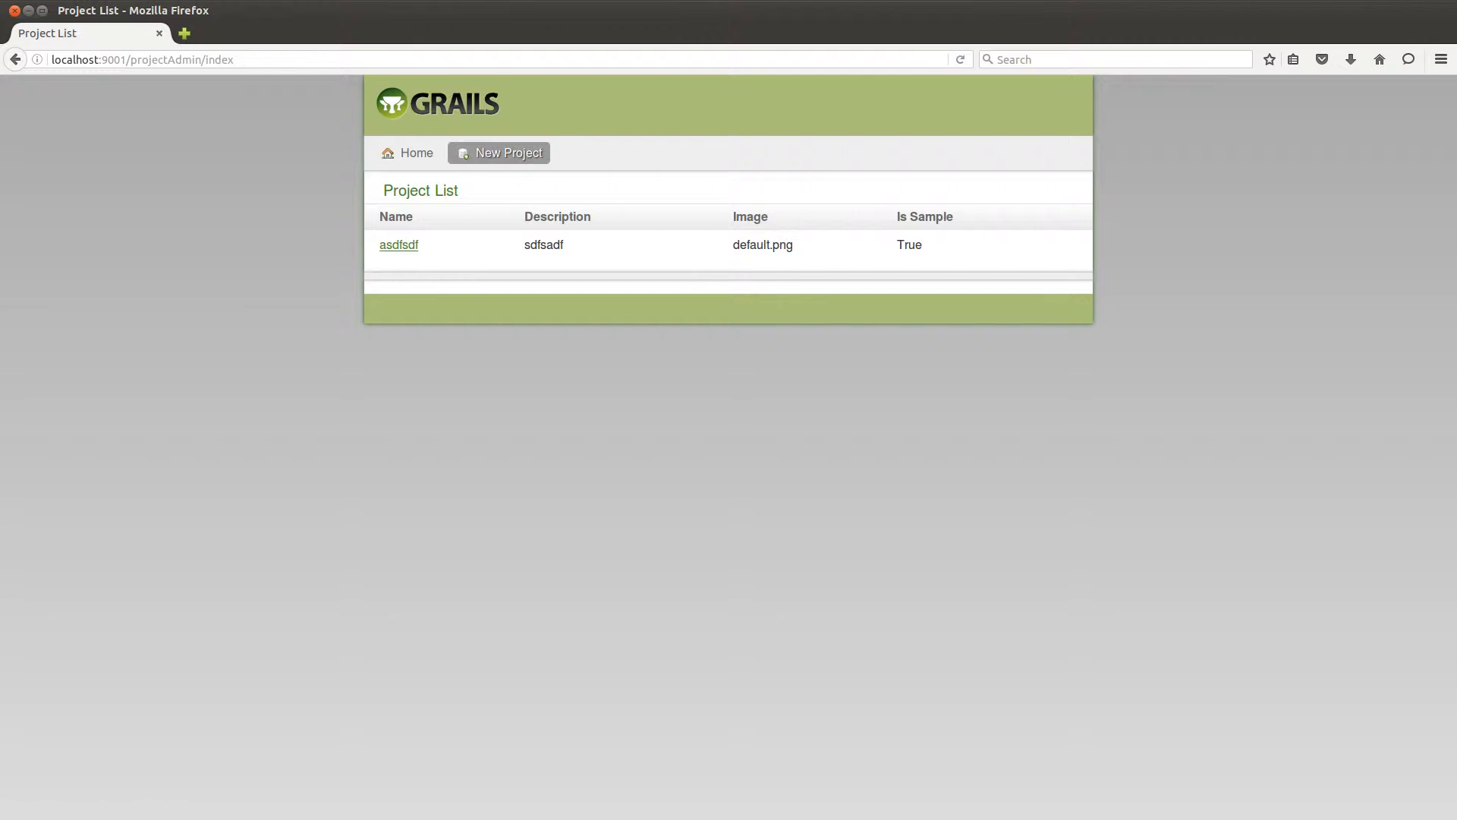
mouse_move(399, 244)
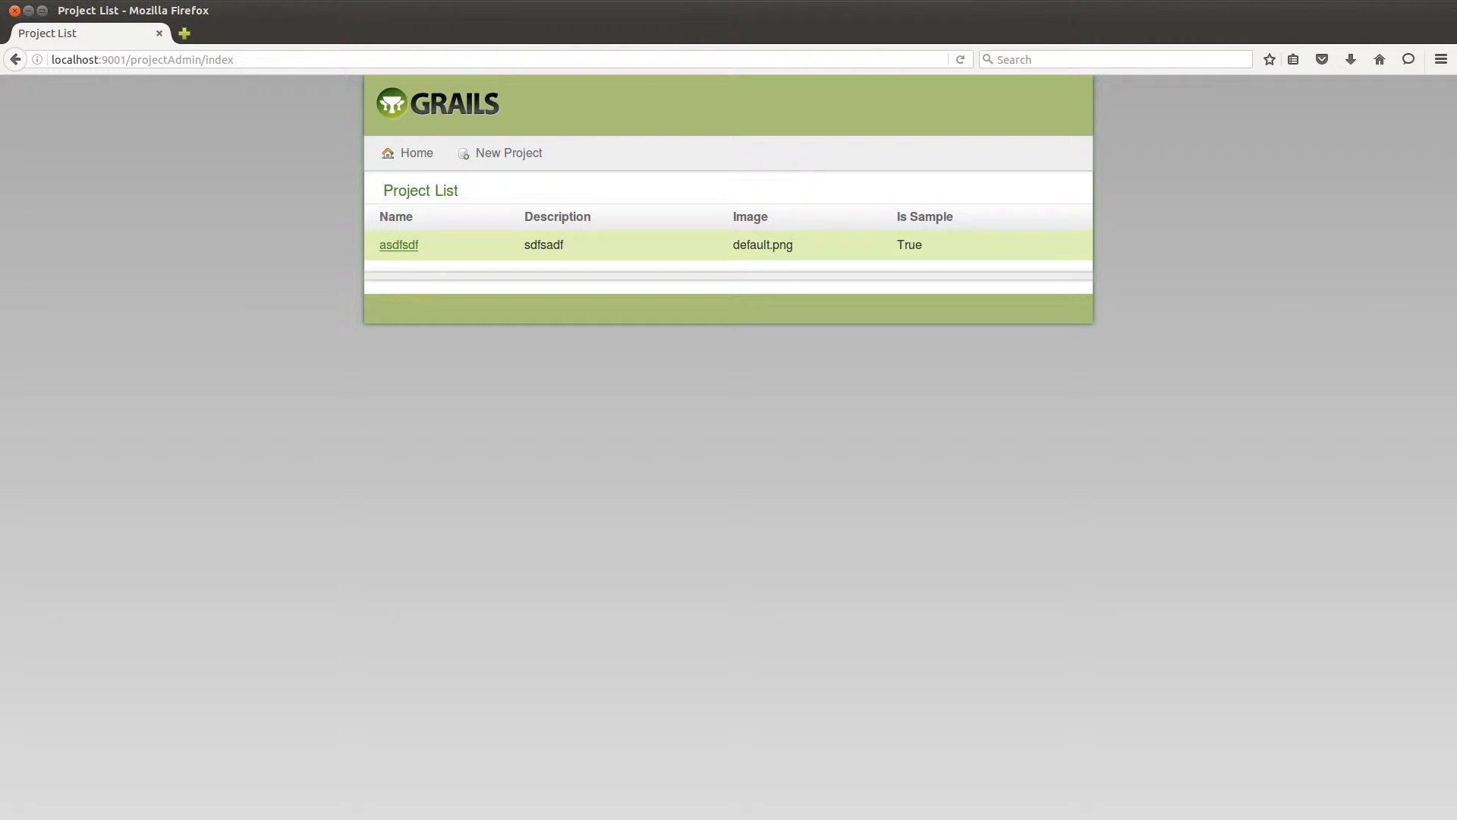
mouse_move(399, 245)
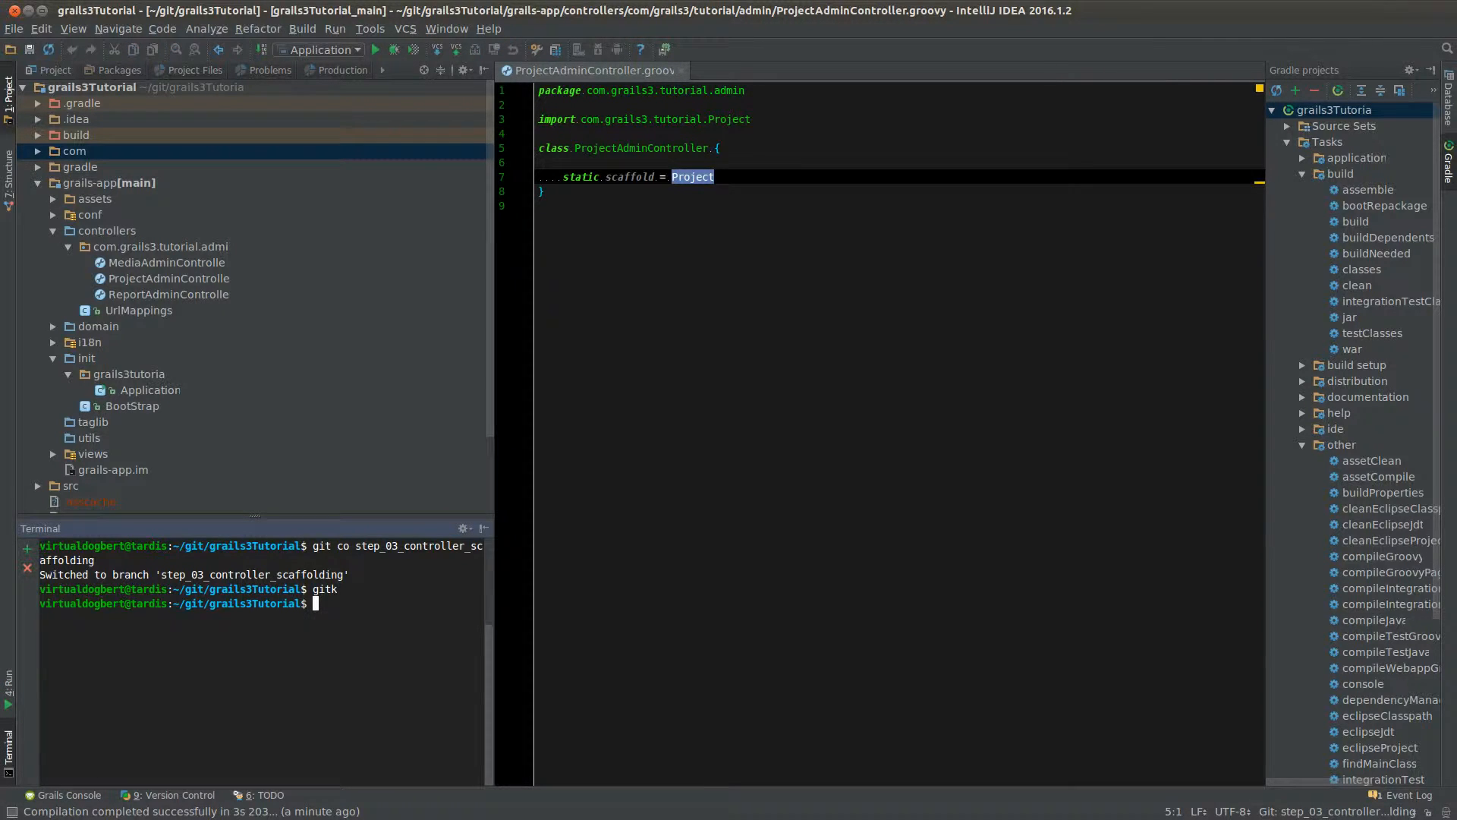
- Check out branch step_04_generate_controllers_and_views and relaunch gitk
type("git co")
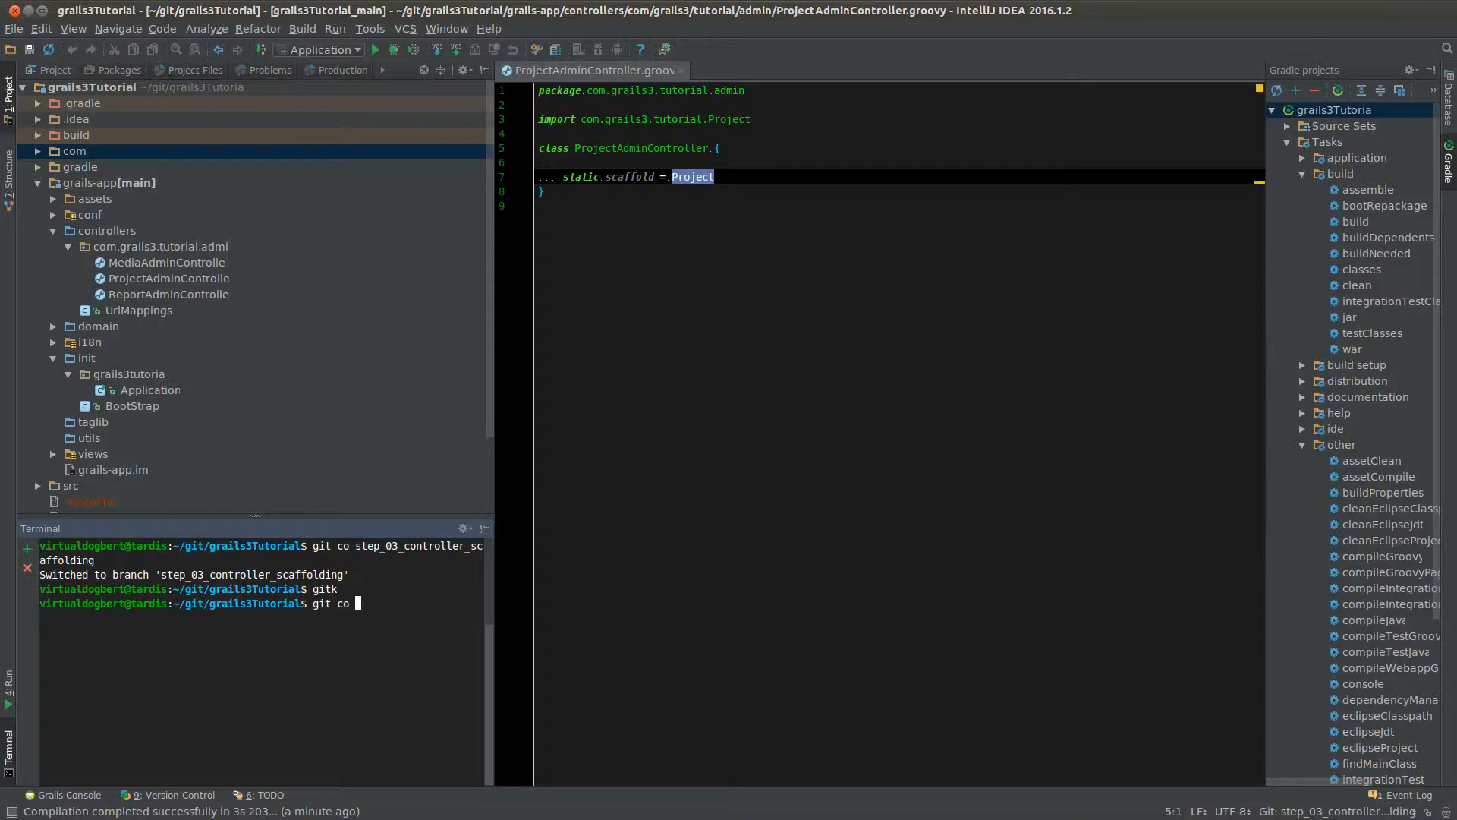
type("step_04")
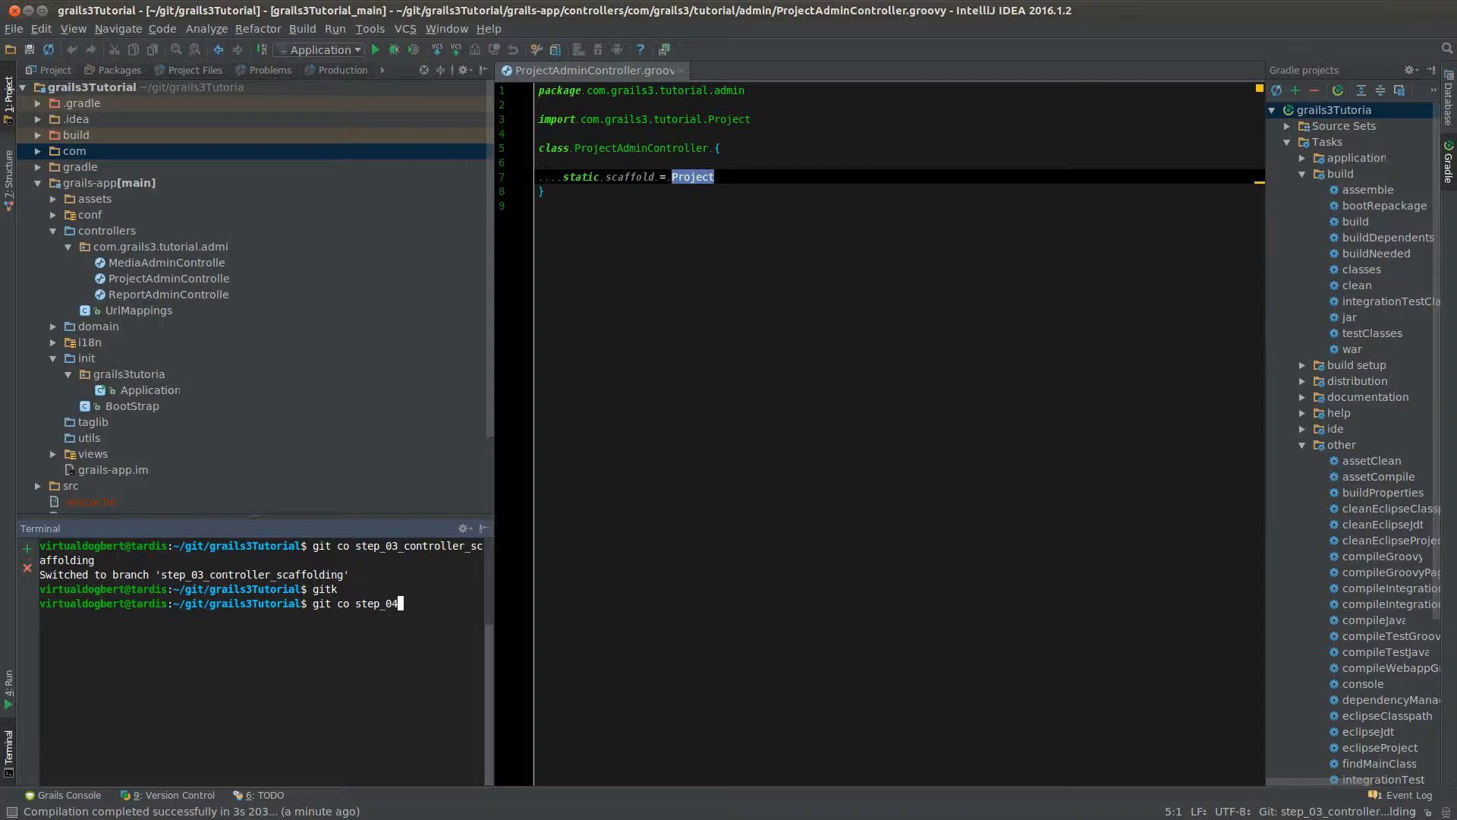
type("_generate_controllers_and_views")
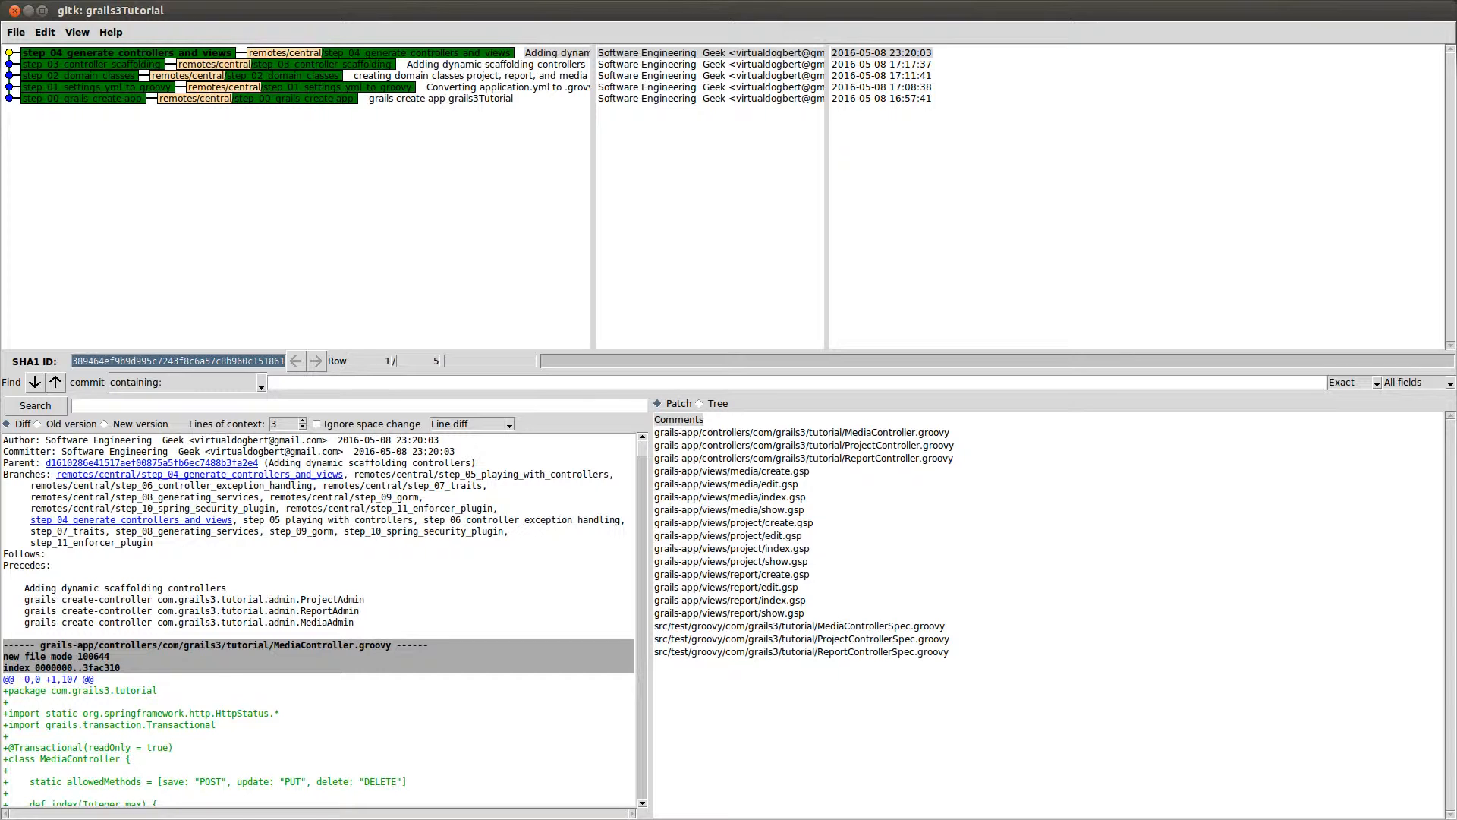
- View the diffs for the generated ProjectController and media edit view
left_click(801, 445)
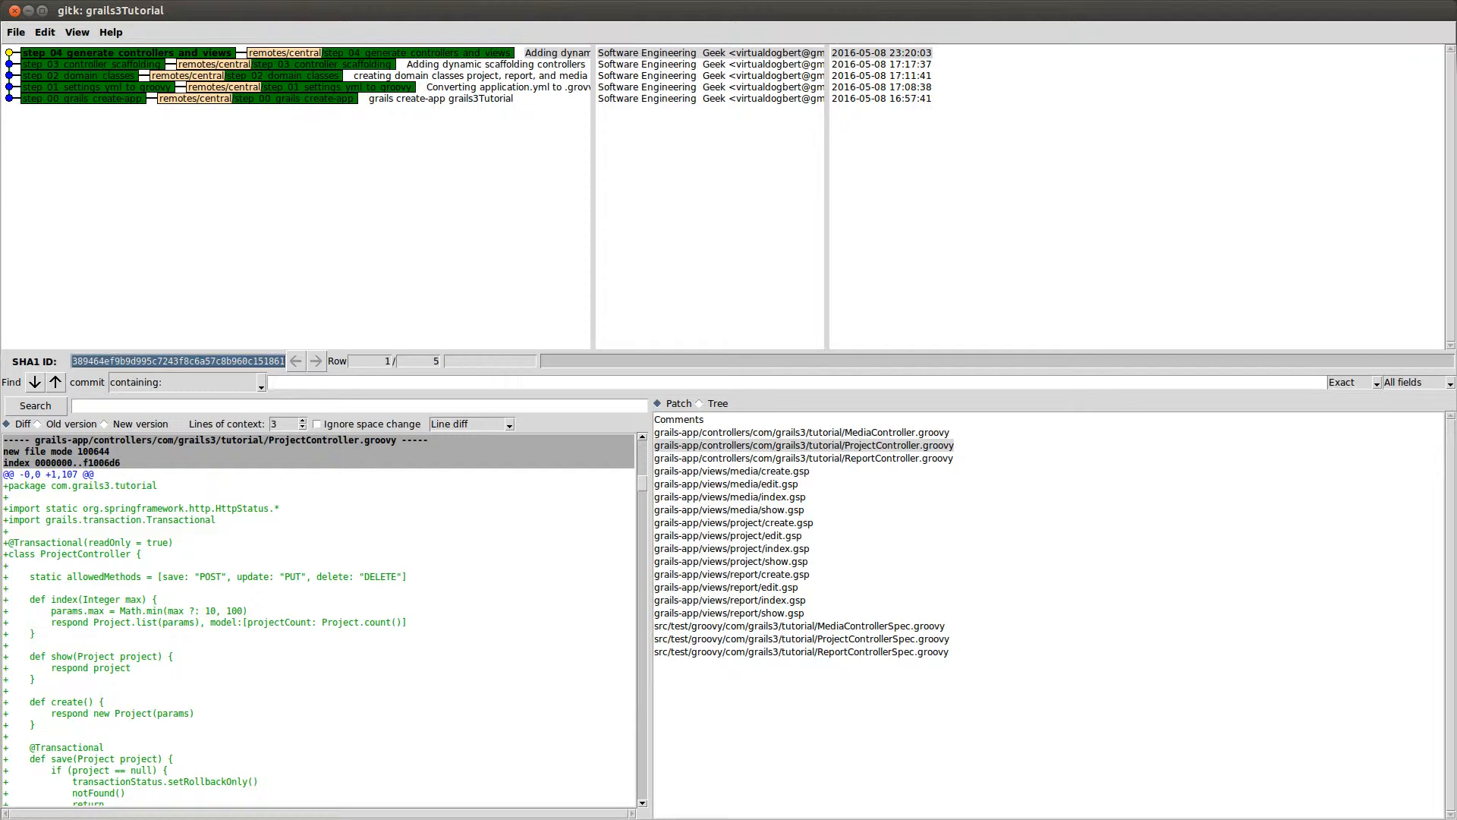
left_click(727, 483)
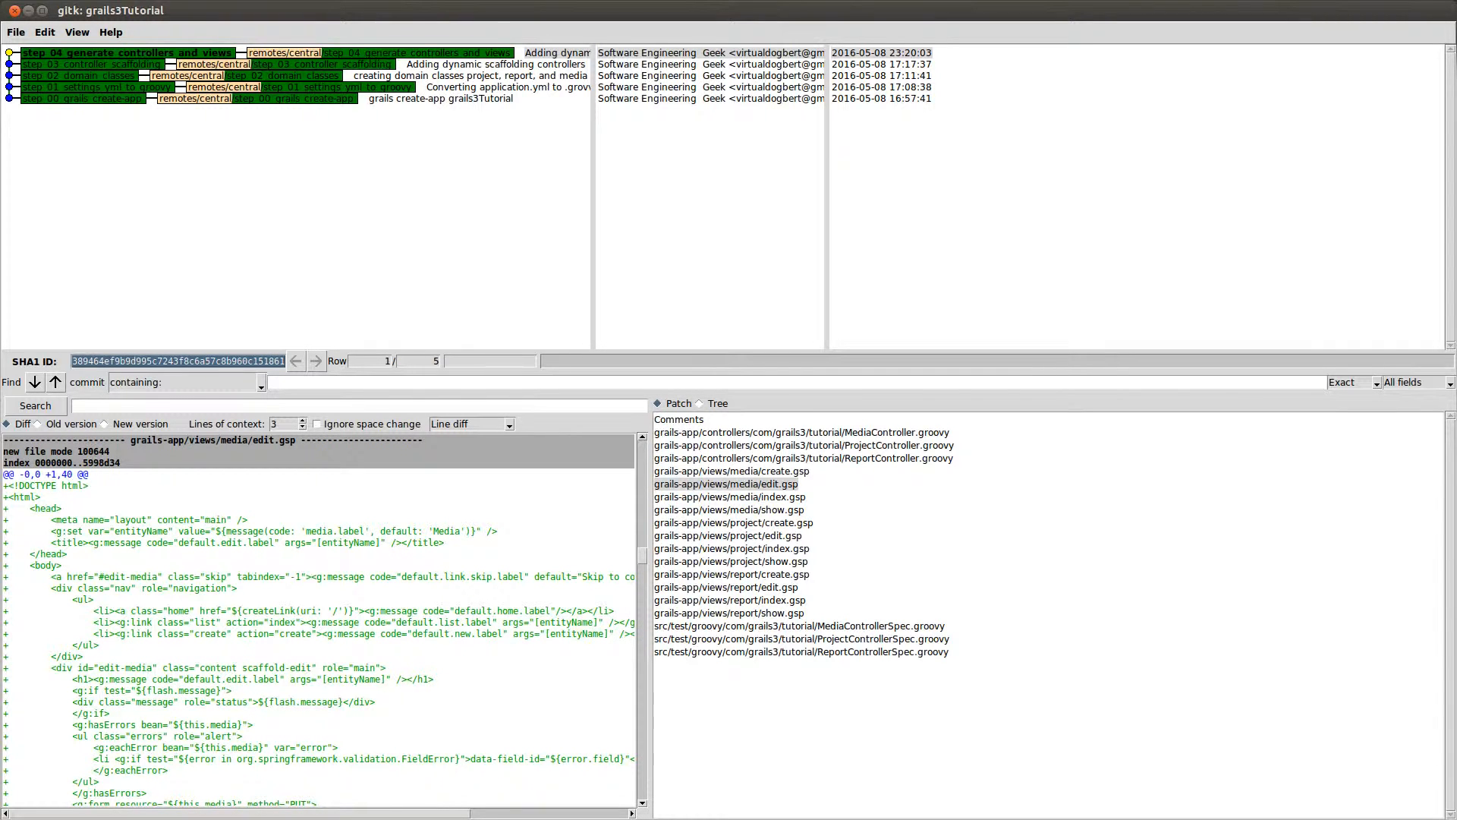
left_click(801, 625)
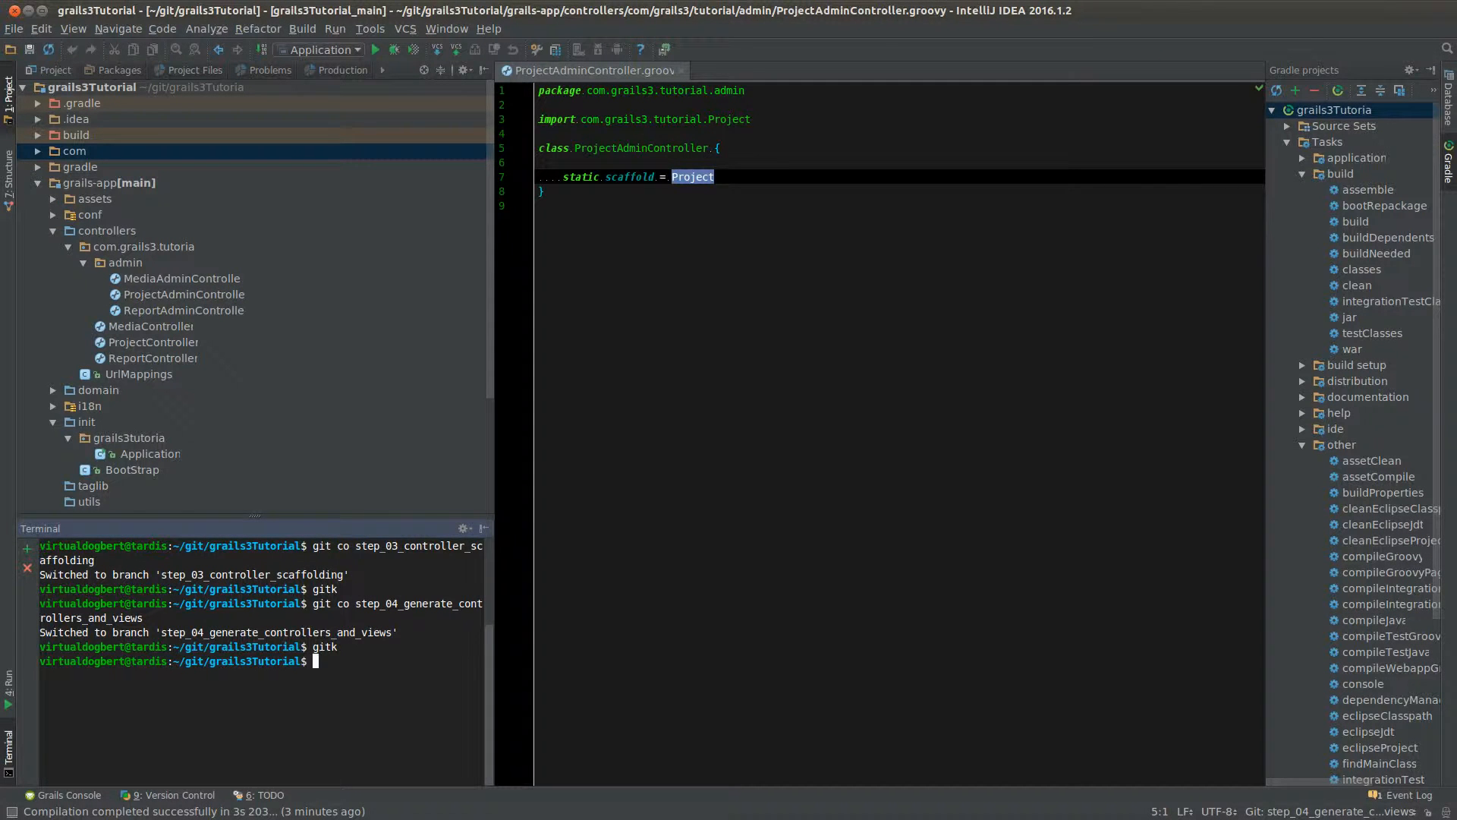
- Open the generated ProjectController.groovy from the Project tool window
double_click(154, 342)
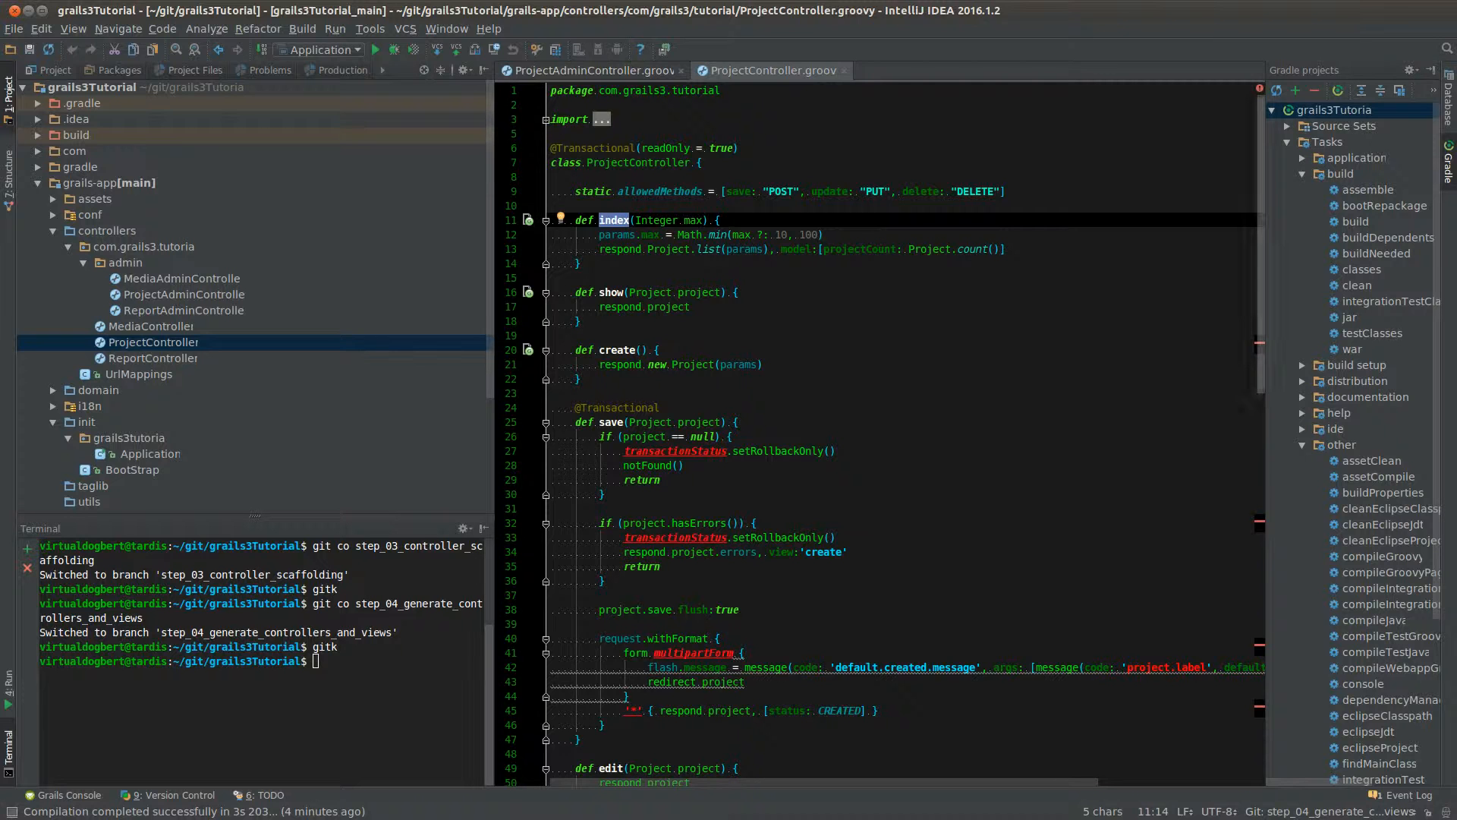
scroll("down", 3)
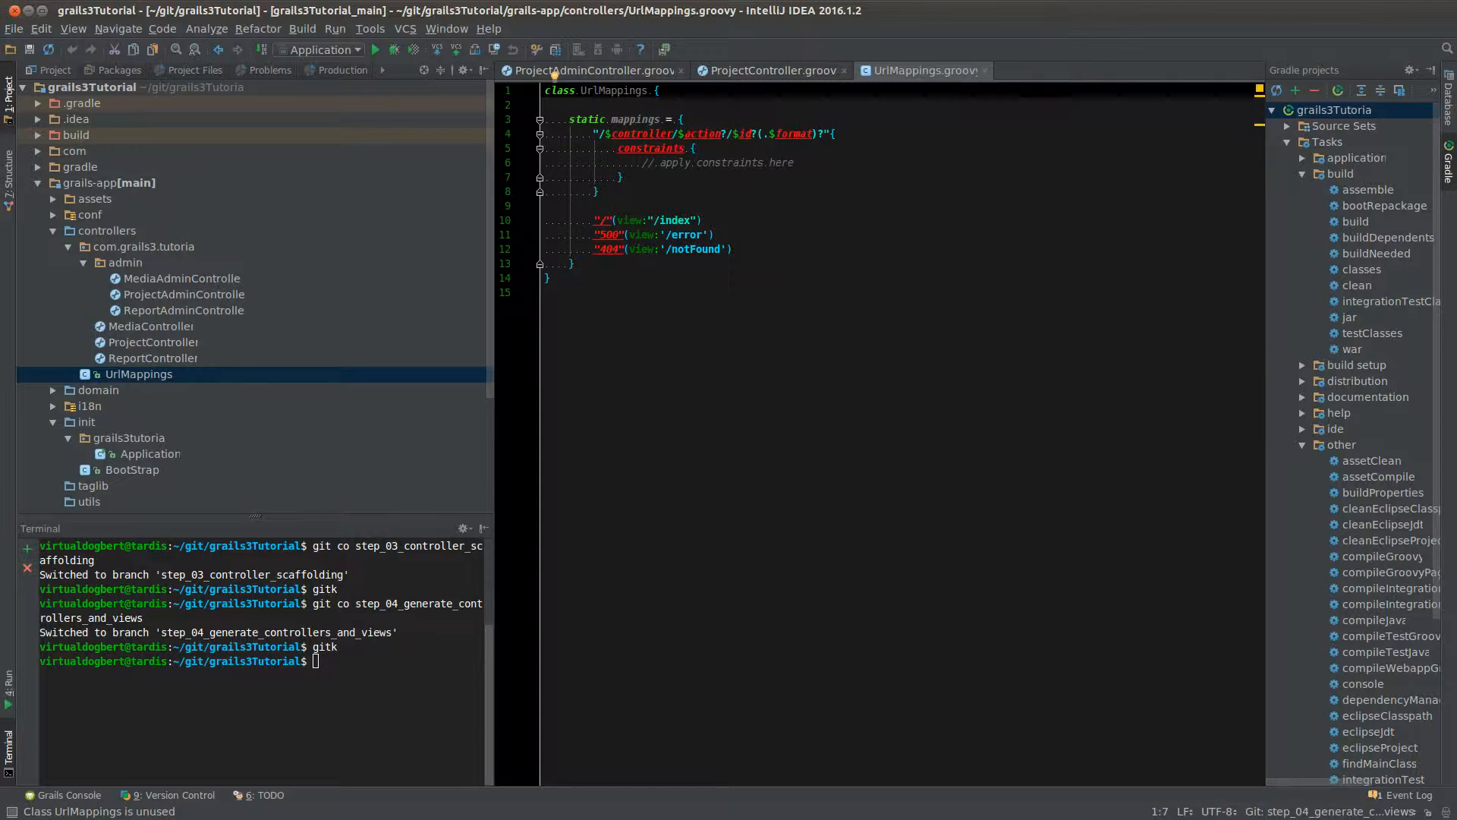
mouse_move(745, 134)
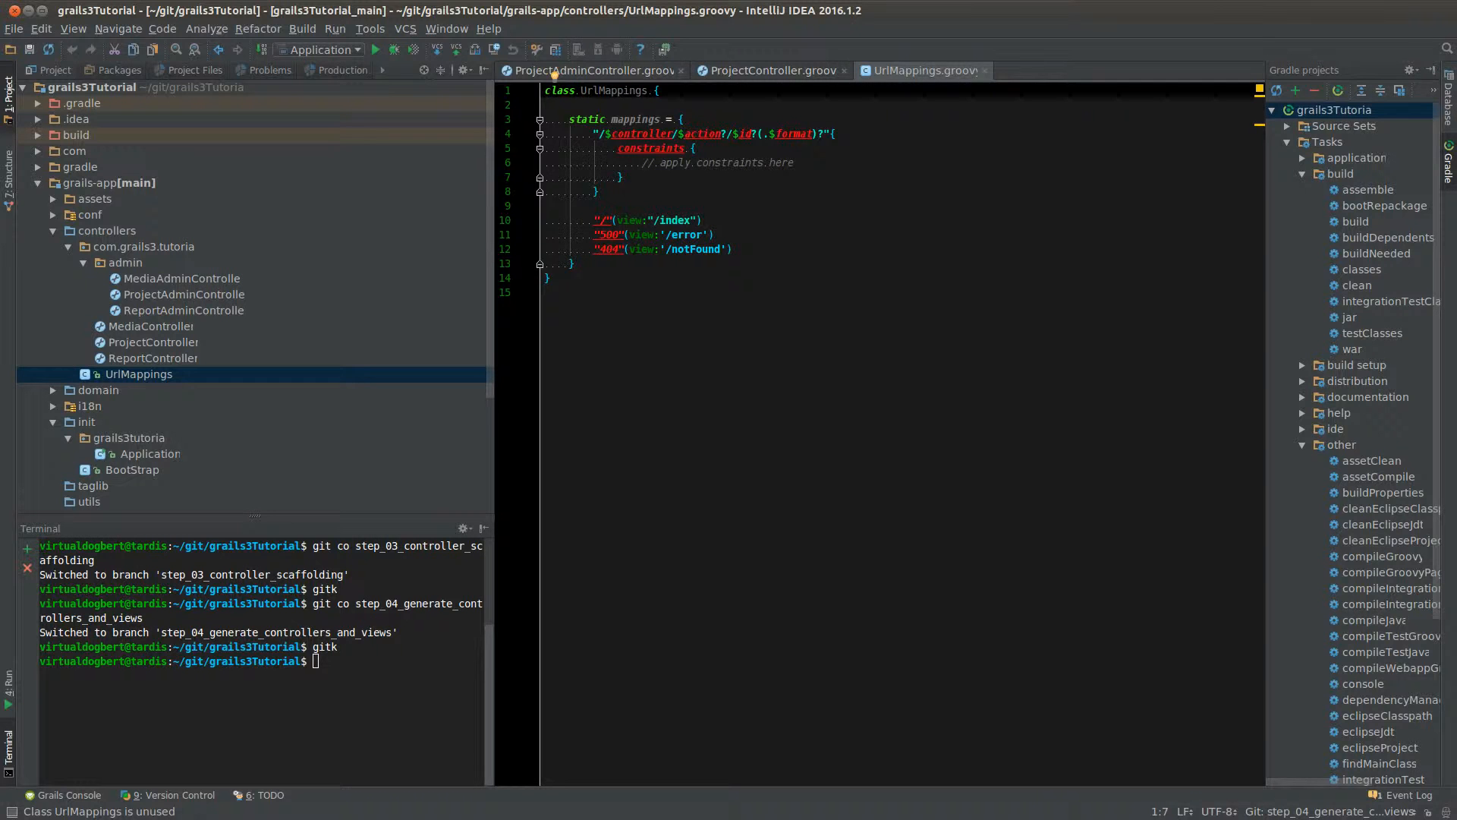
left_click(767, 70)
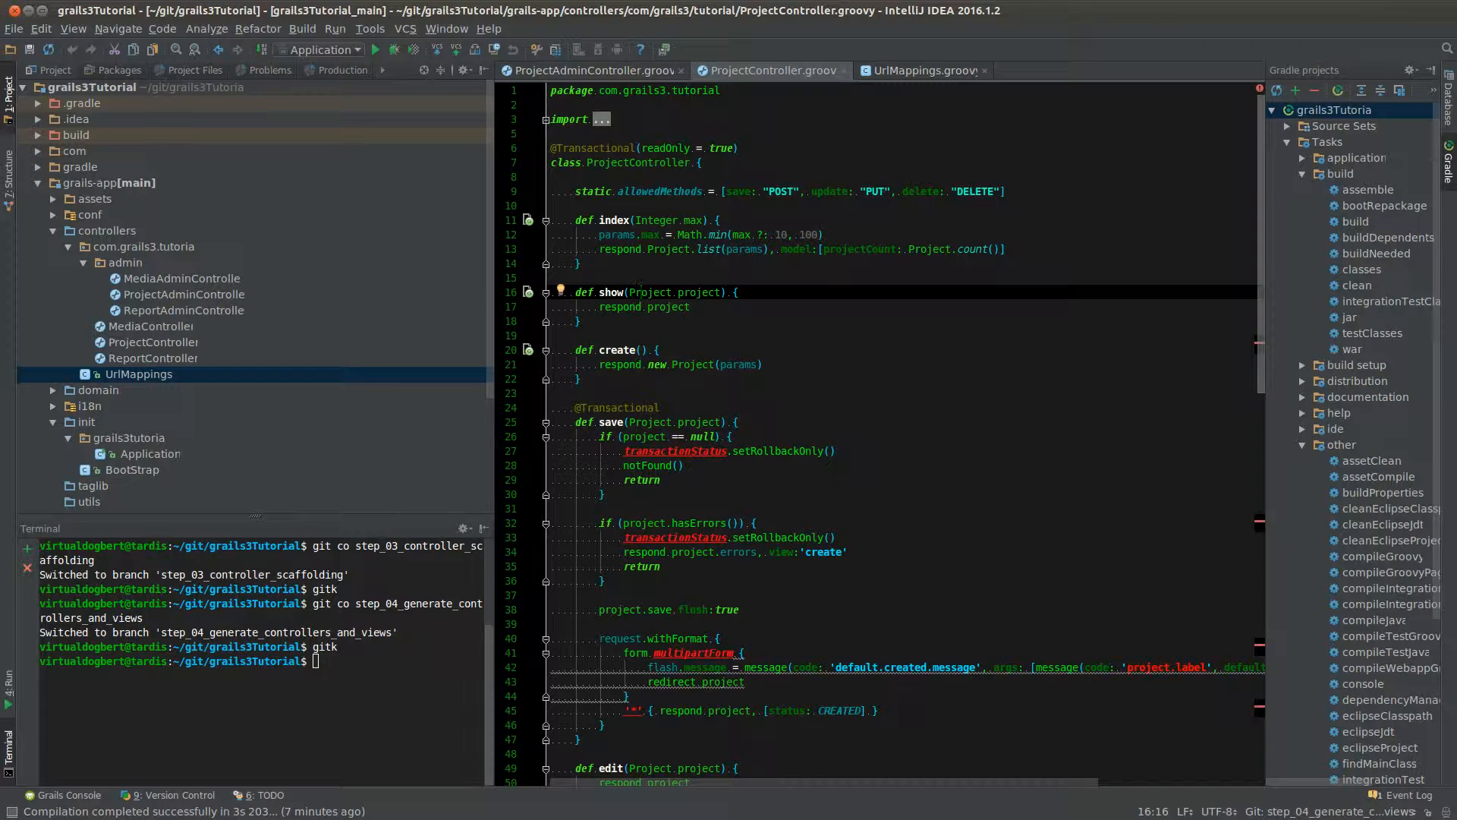
left_click(922, 70)
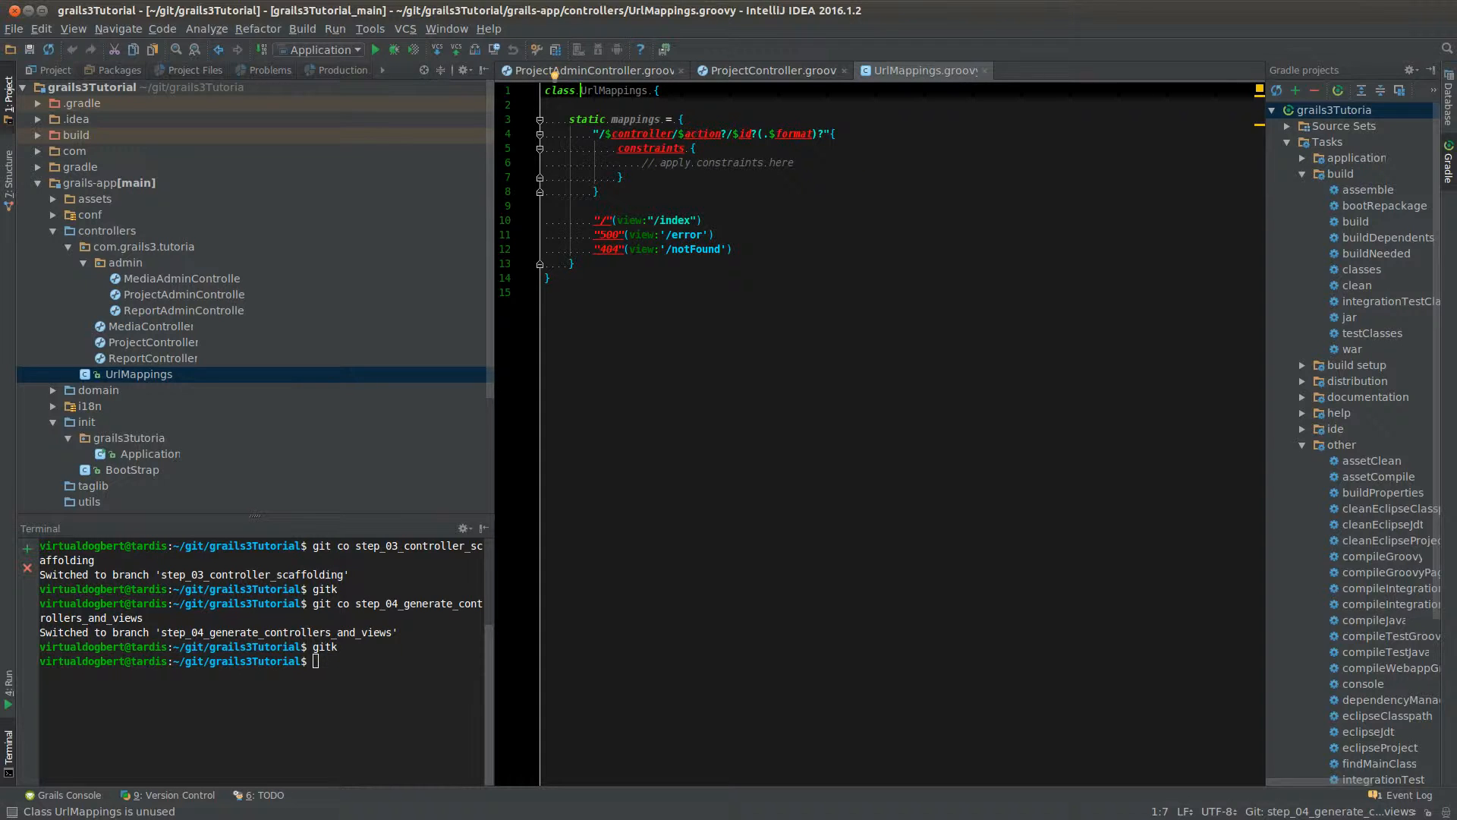
mouse_move(794, 133)
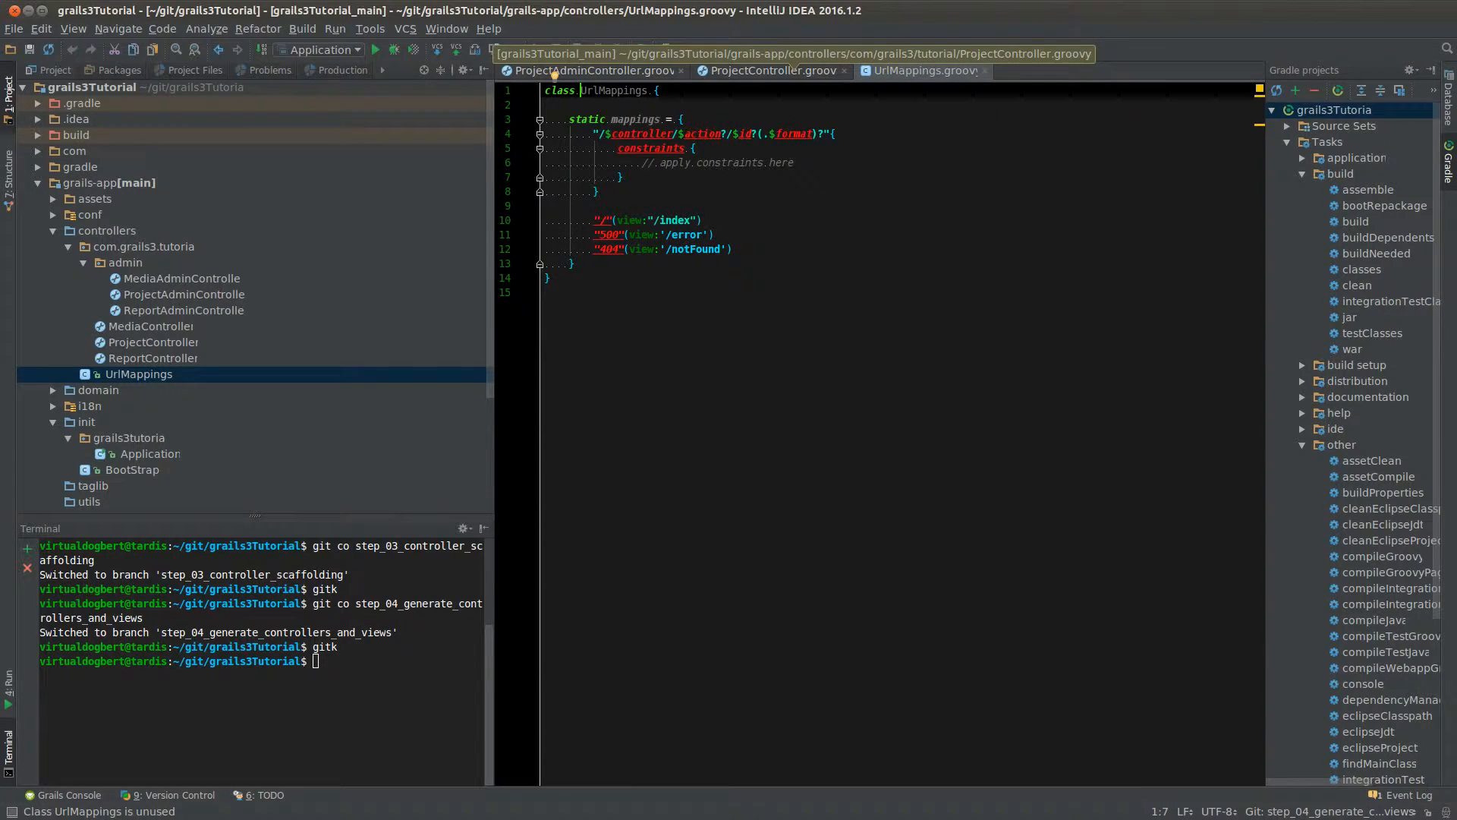
left_click(768, 69)
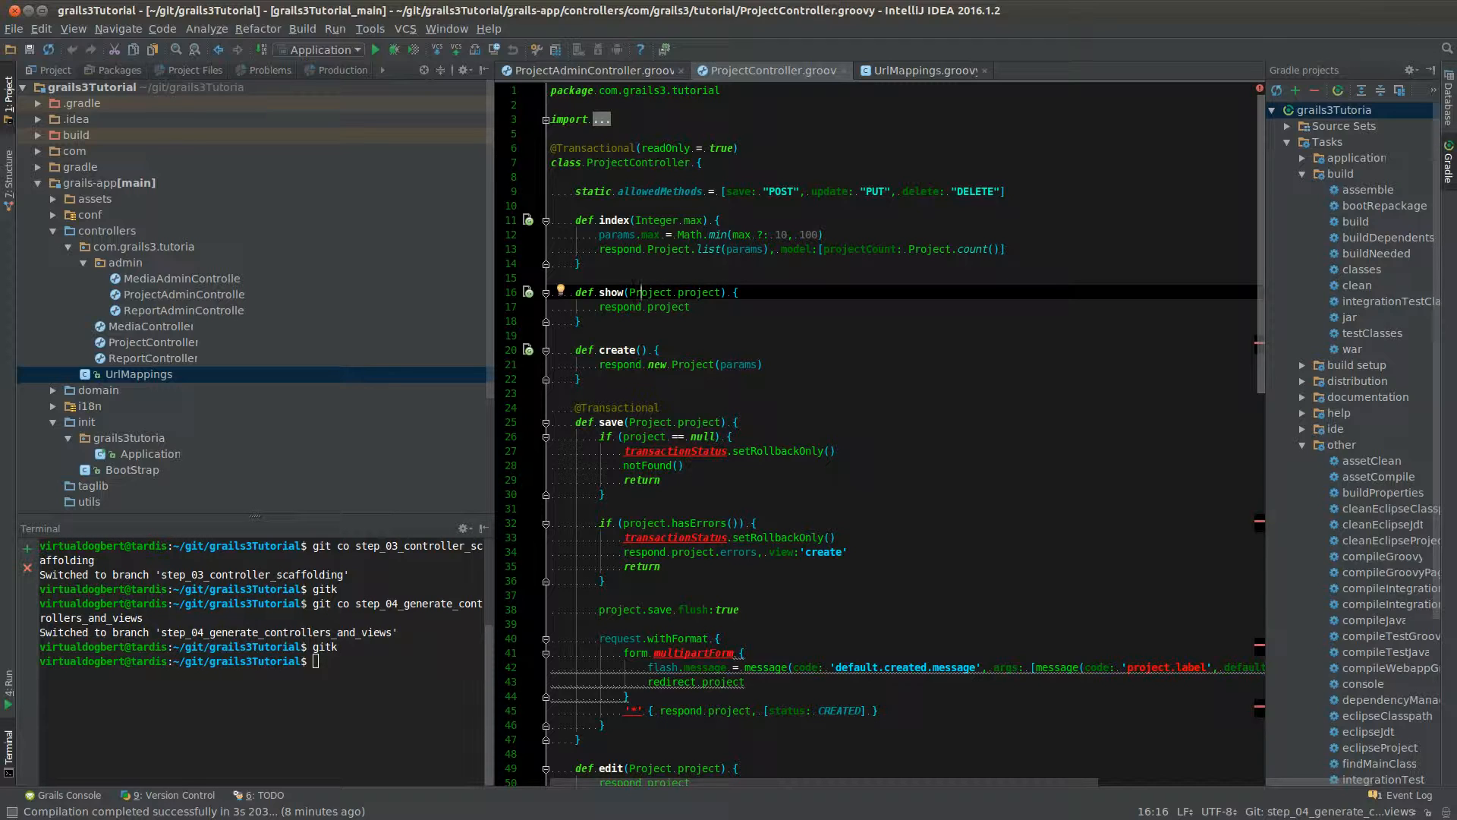
- Scroll to create() and insert a blank line above 'respond new Project(params)'
scroll("down", 3)
type("re")
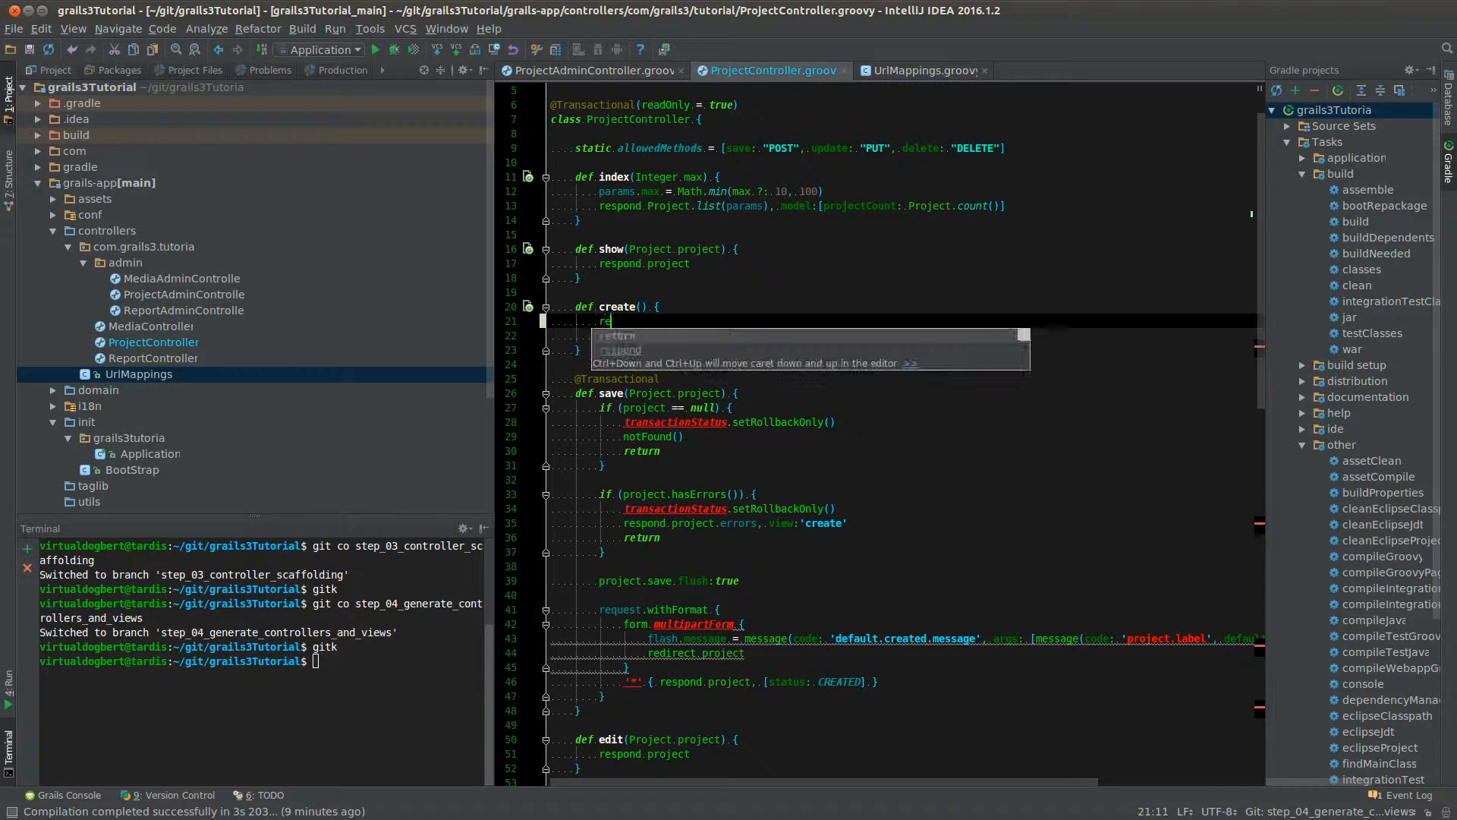
type("que")
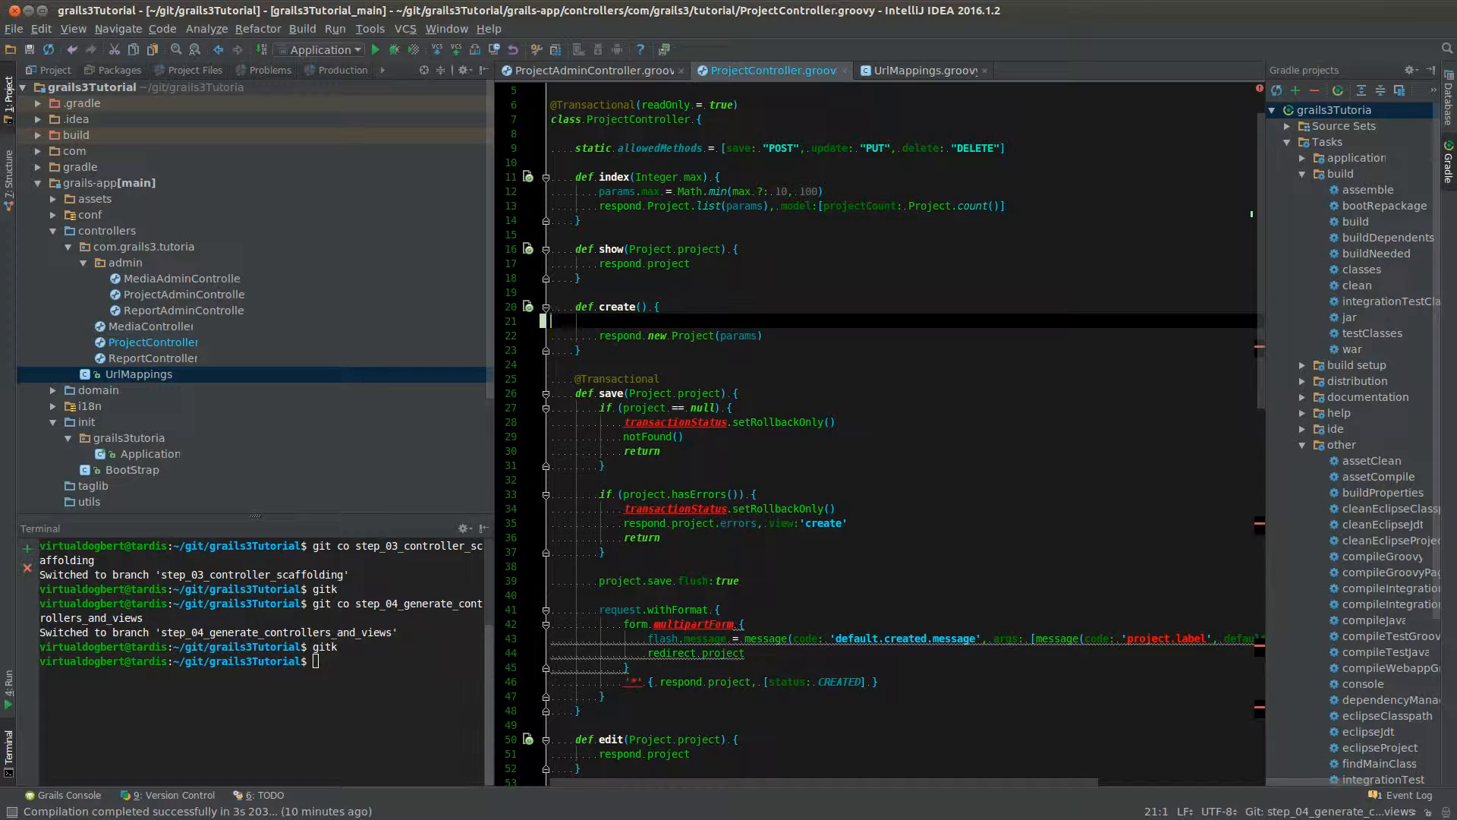
- Review the Application and Grails console run configuration settings, then close the configurations dialog
left_click(318, 49)
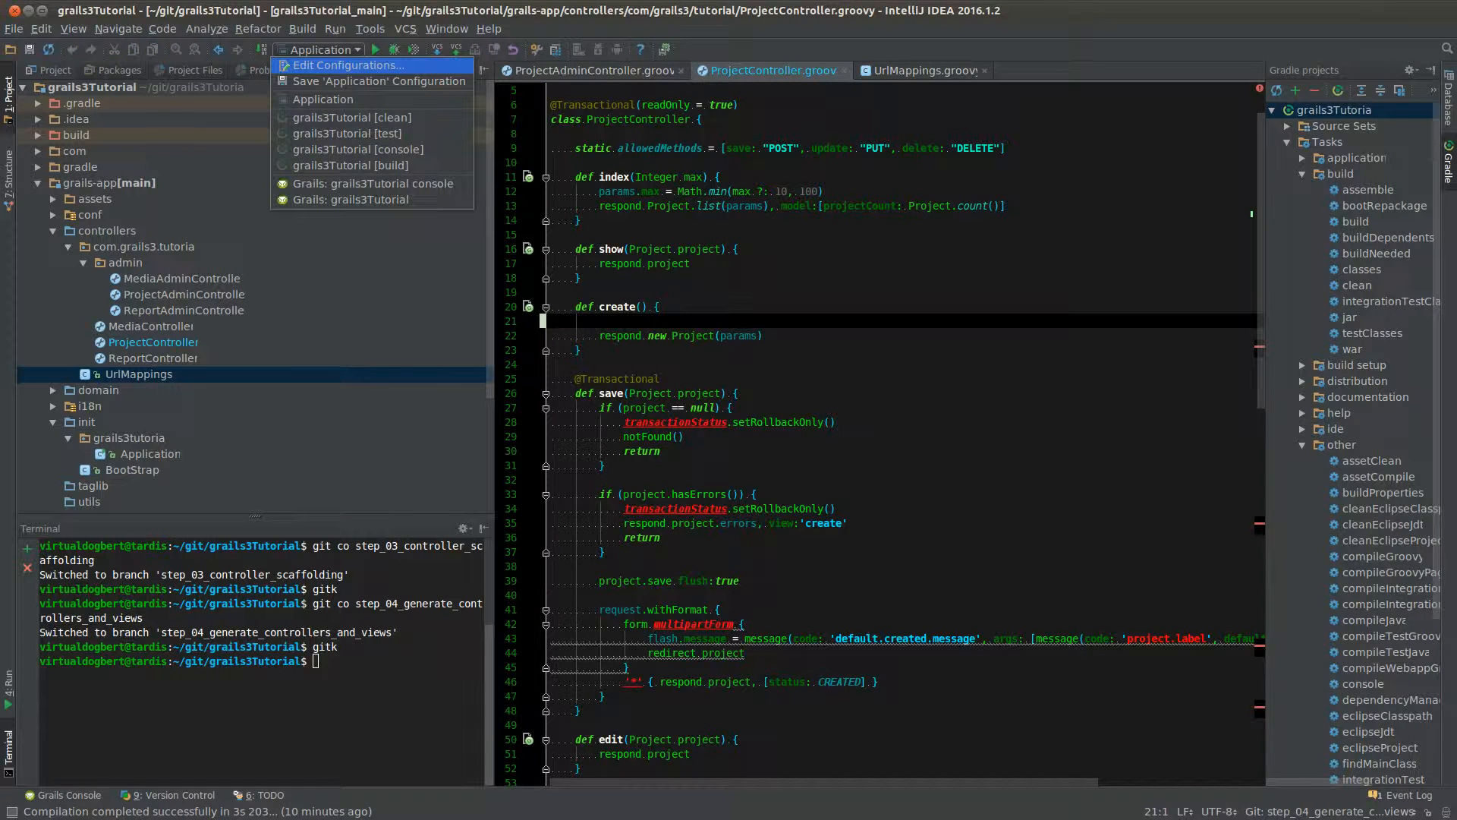
mouse_move(348, 149)
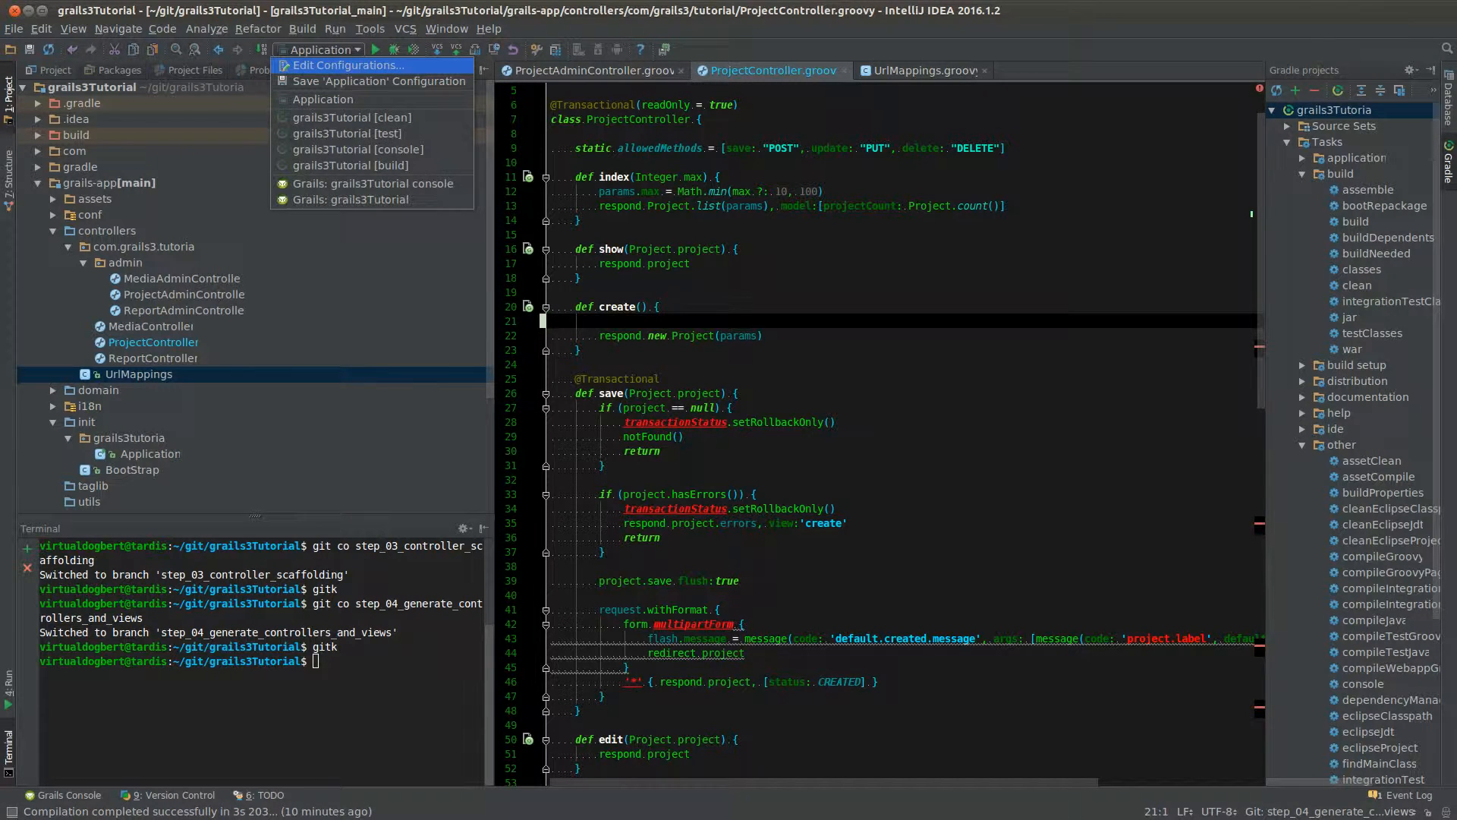
left_click(346, 65)
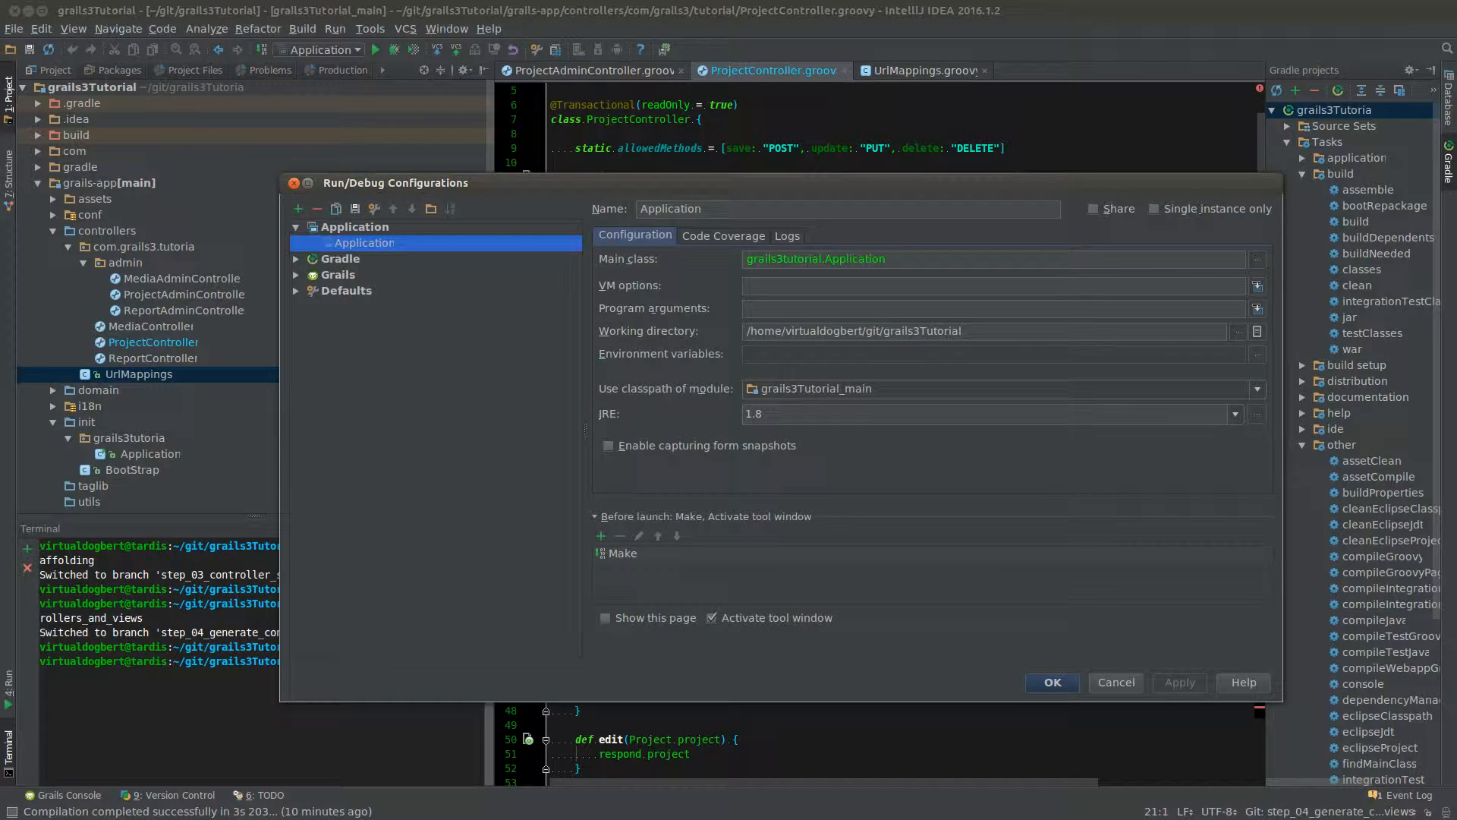
left_click(295, 275)
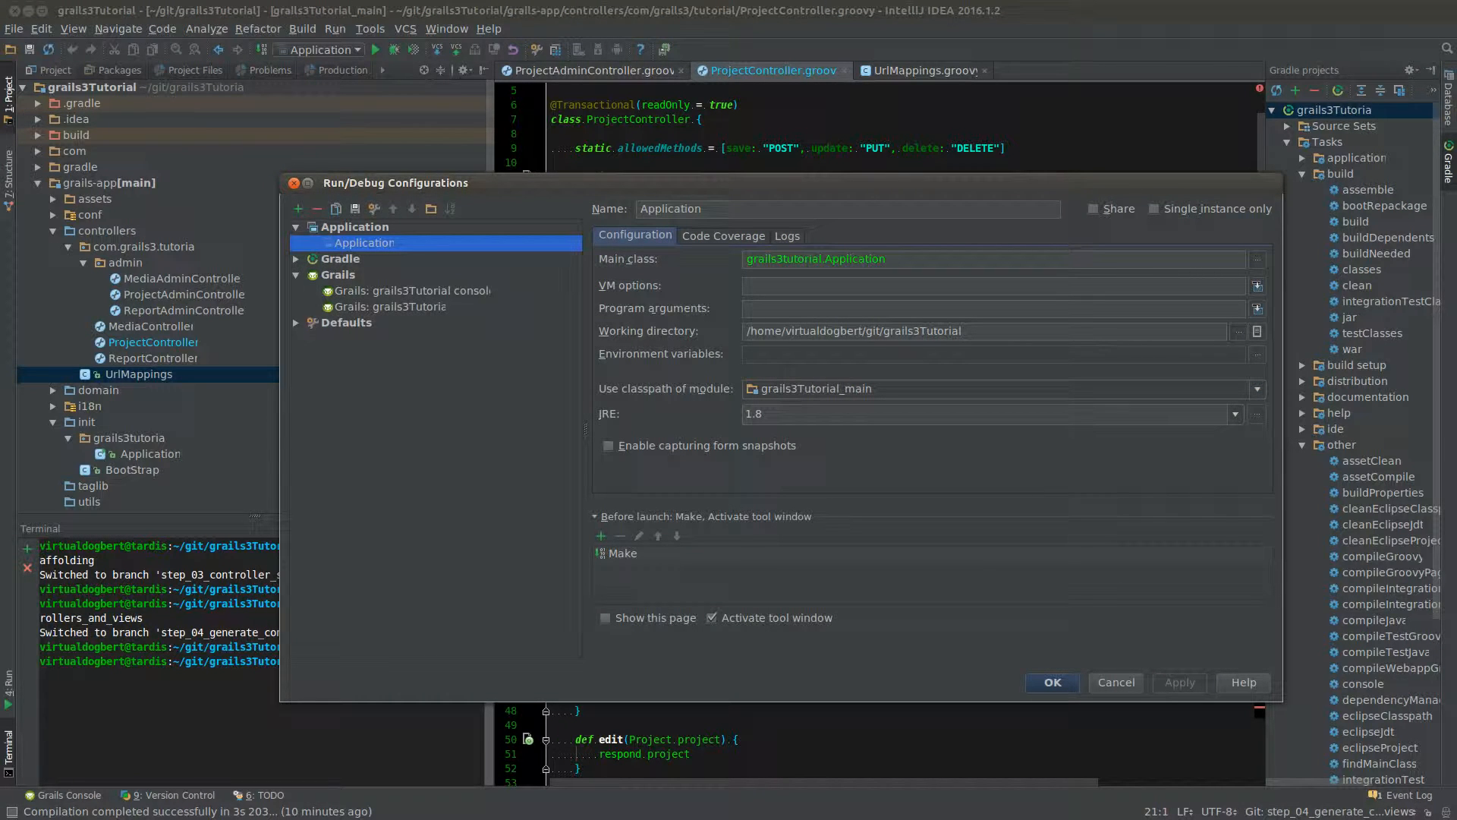
left_click(410, 291)
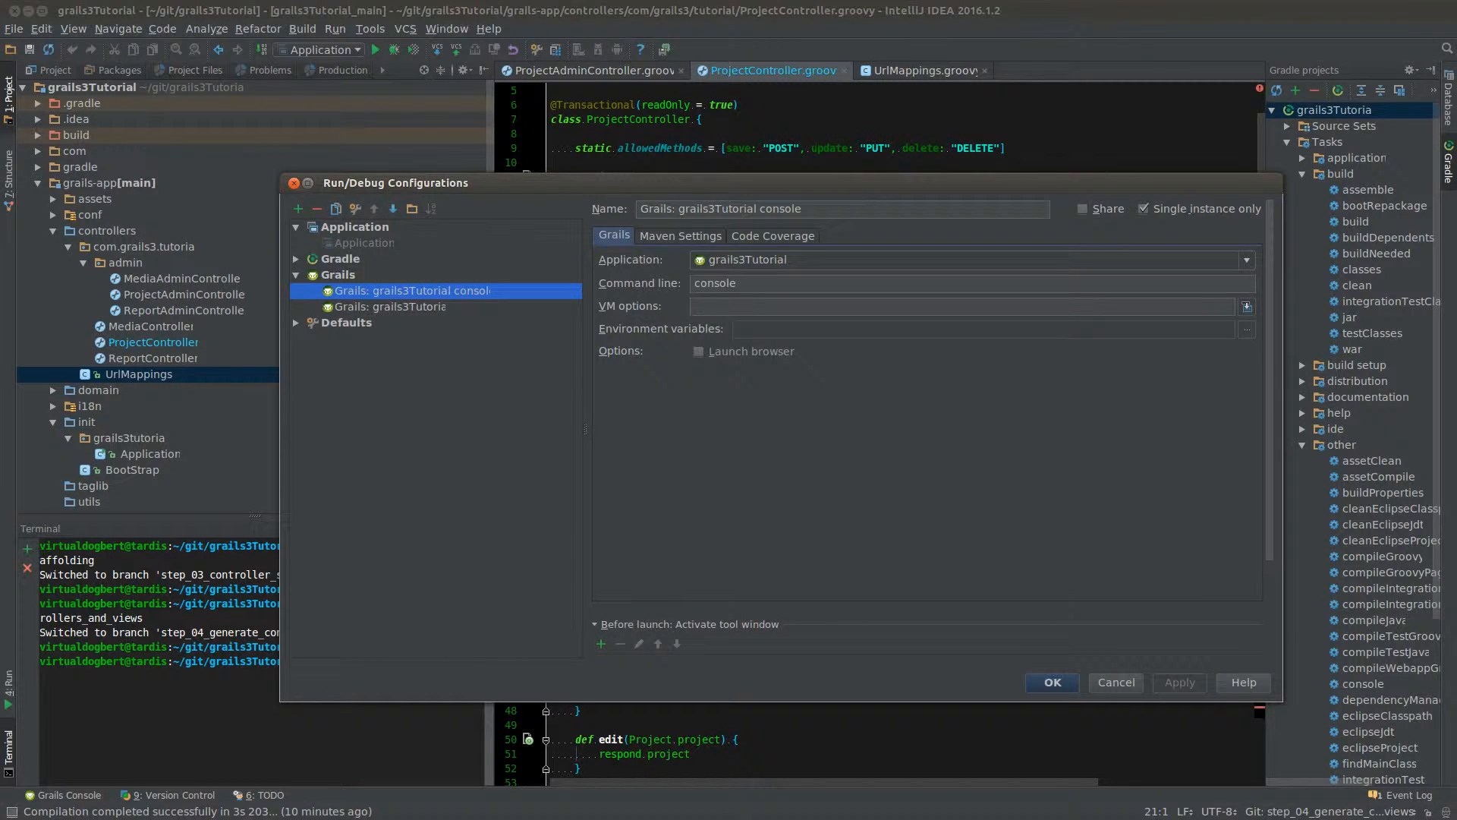
left_click(1116, 682)
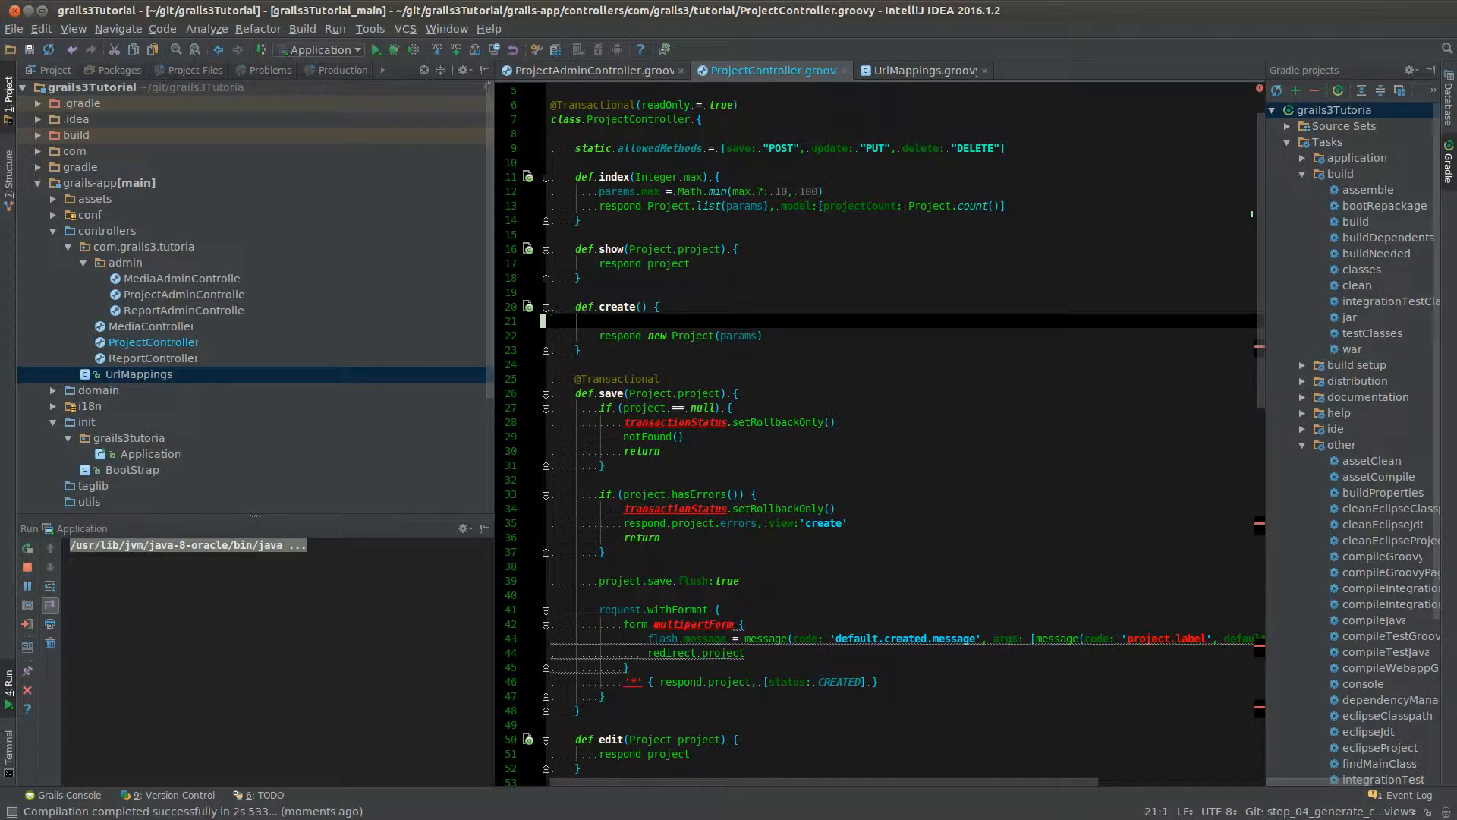
- Select the entire ProjectController.groovy source in the editor
left_click(668, 754)
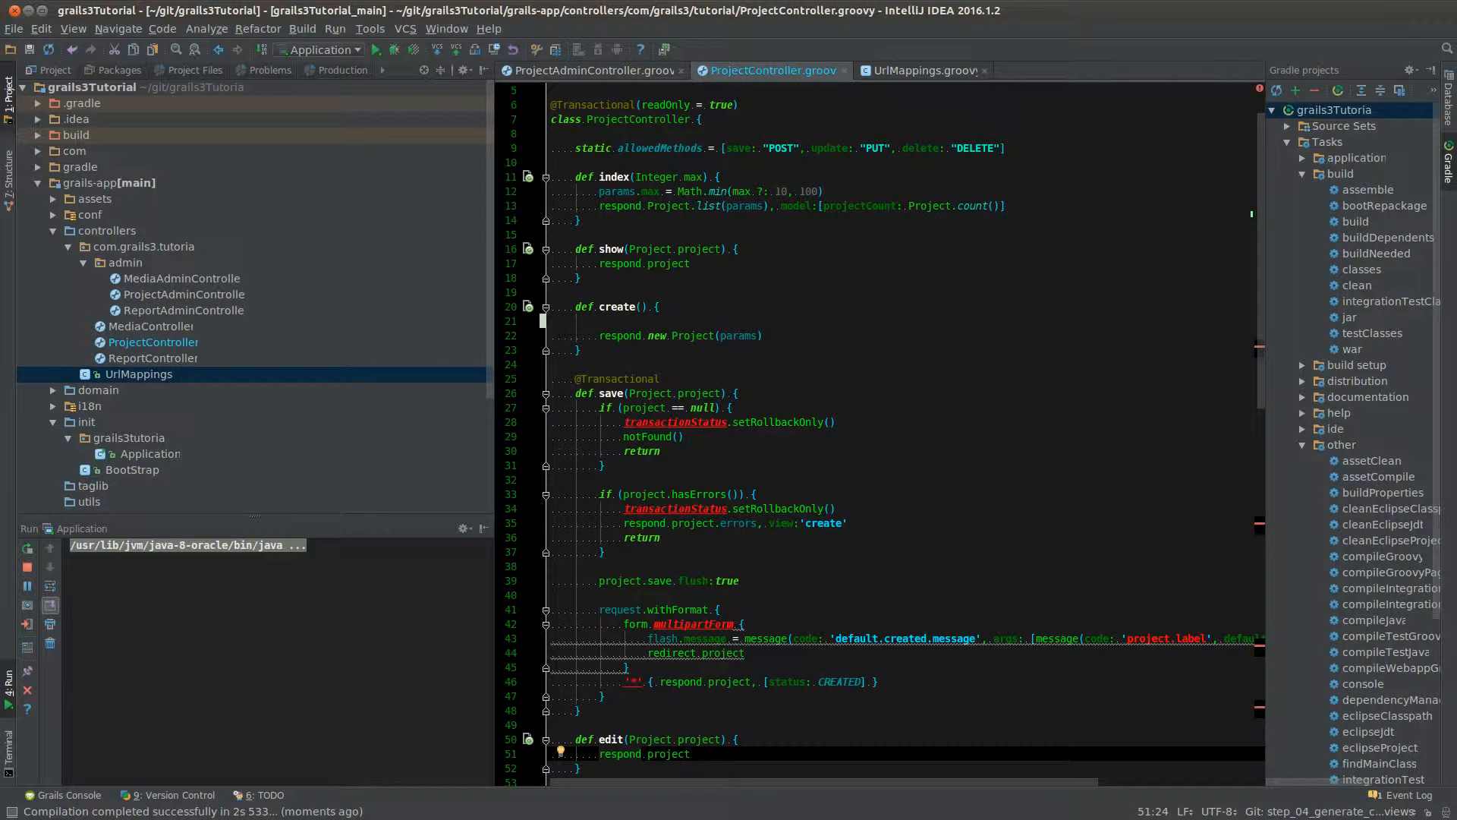
key("ctrl+a")
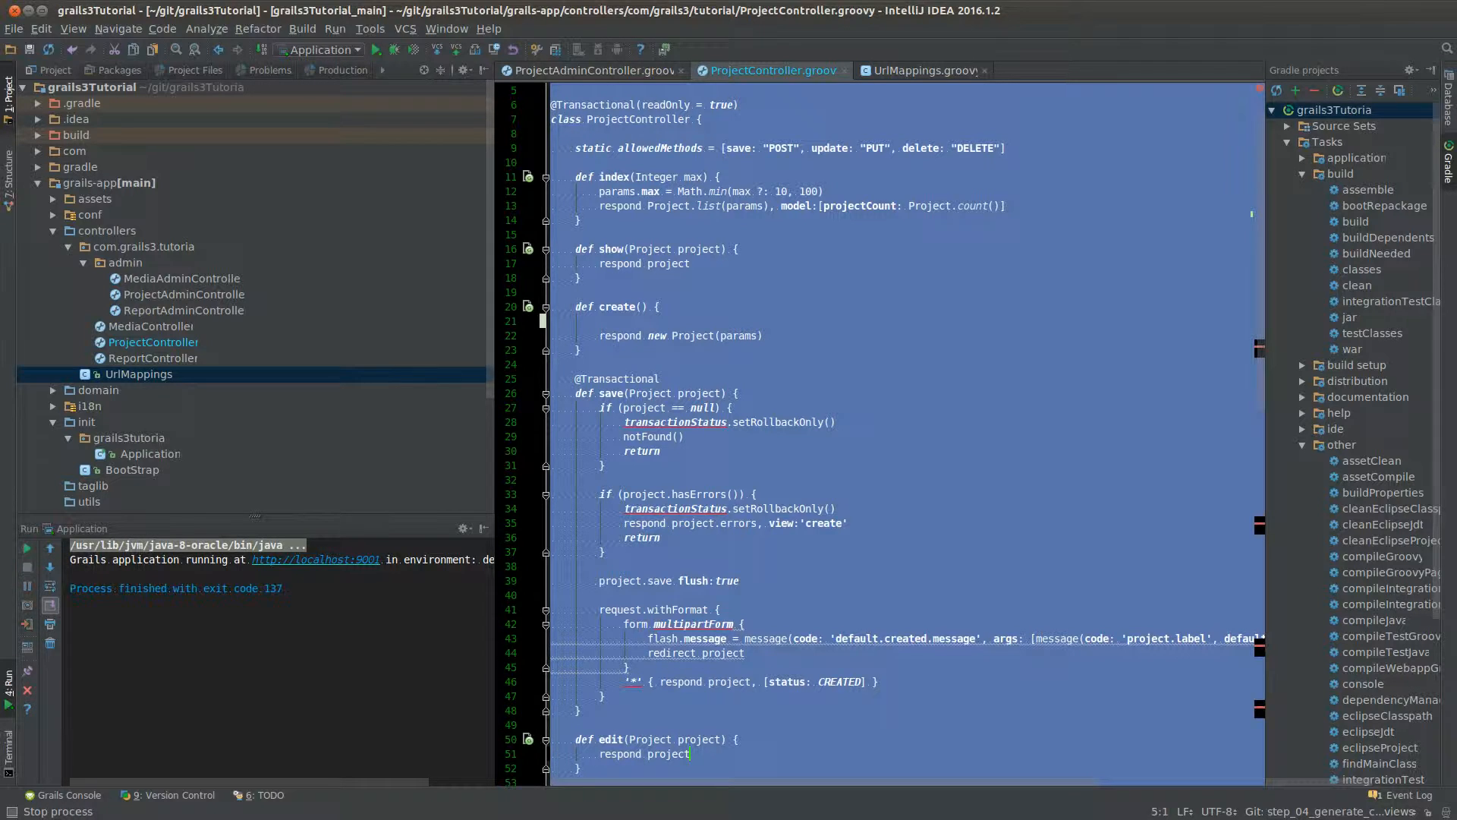
- Launch the 'Grails: grails3Tutorial console' run configuration
left_click(359, 50)
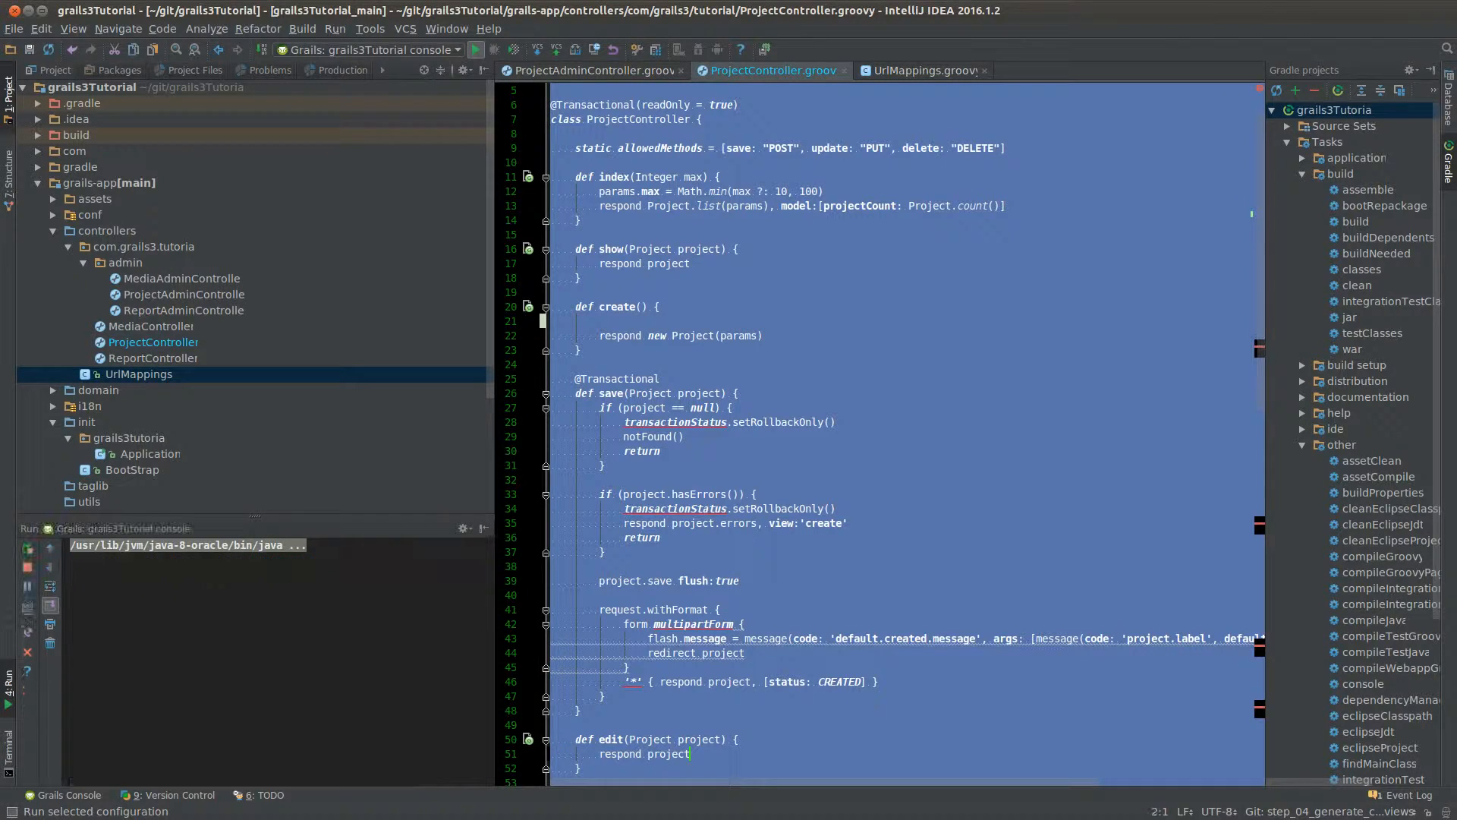
mouse_move(476, 50)
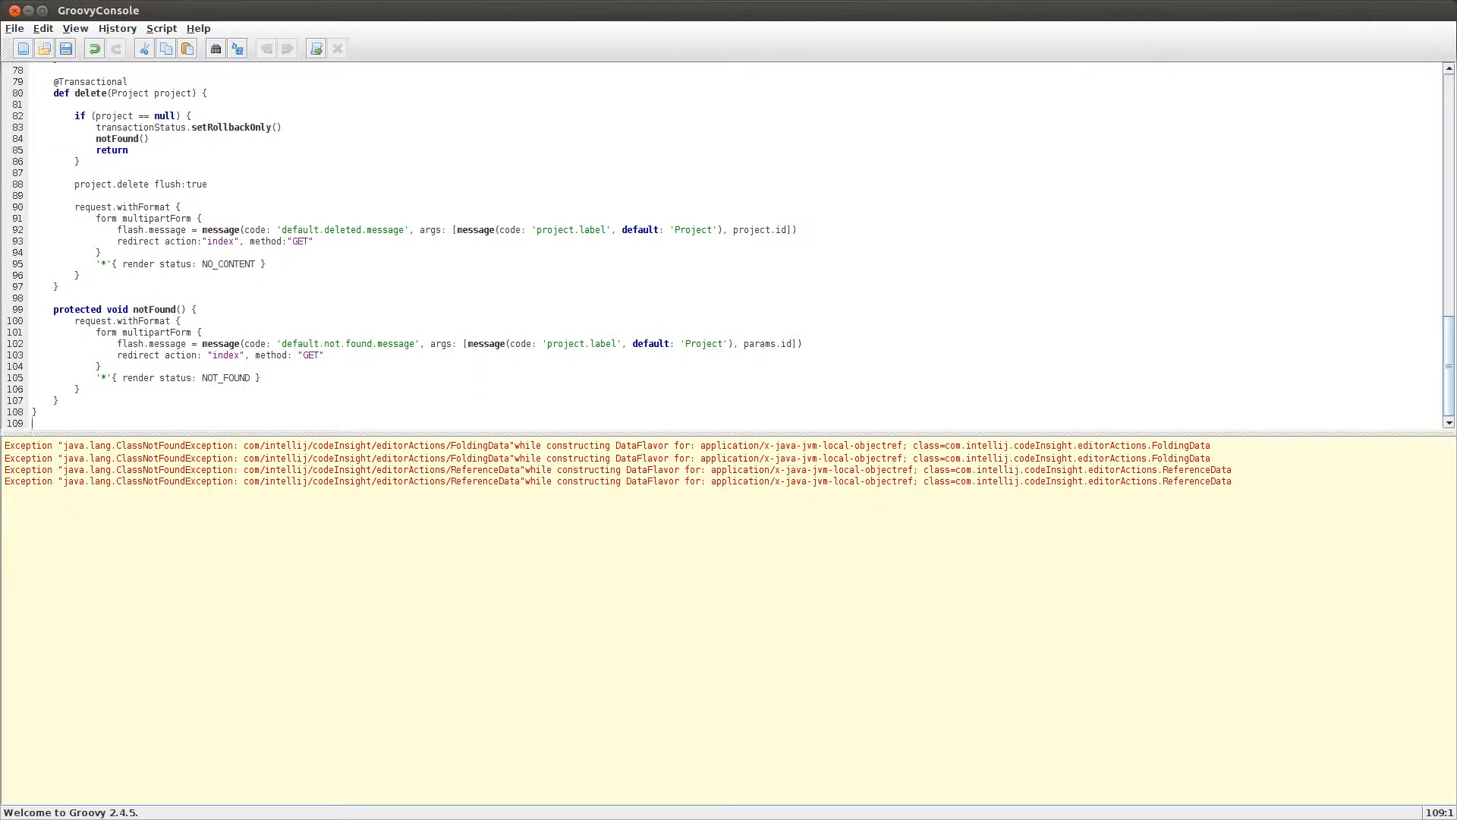
- Inspect ProjectController's Finalization-phase AST source, scrolling through the generated $tt__ transactional methods
left_click(160, 28)
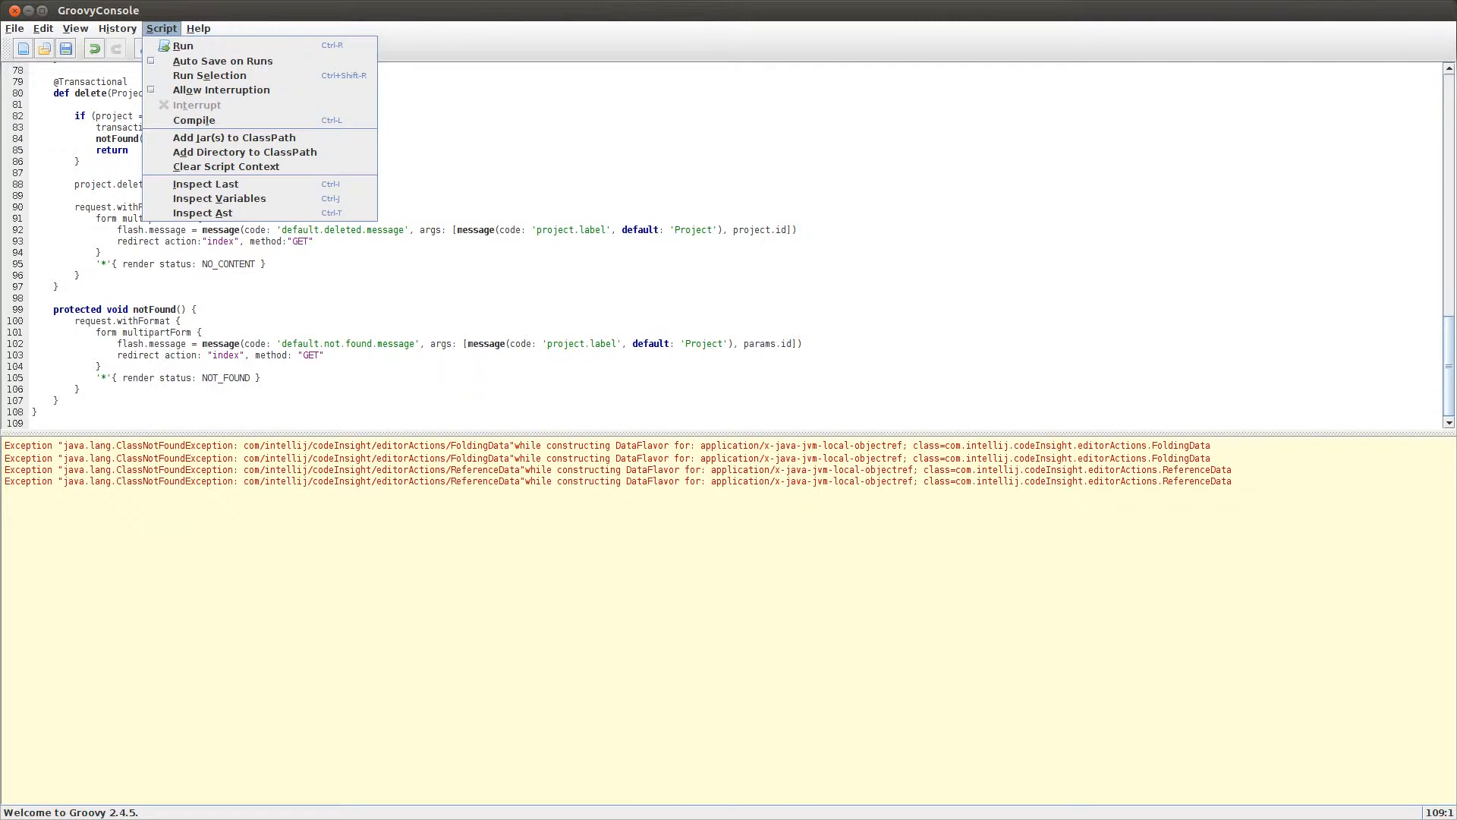
mouse_move(203, 213)
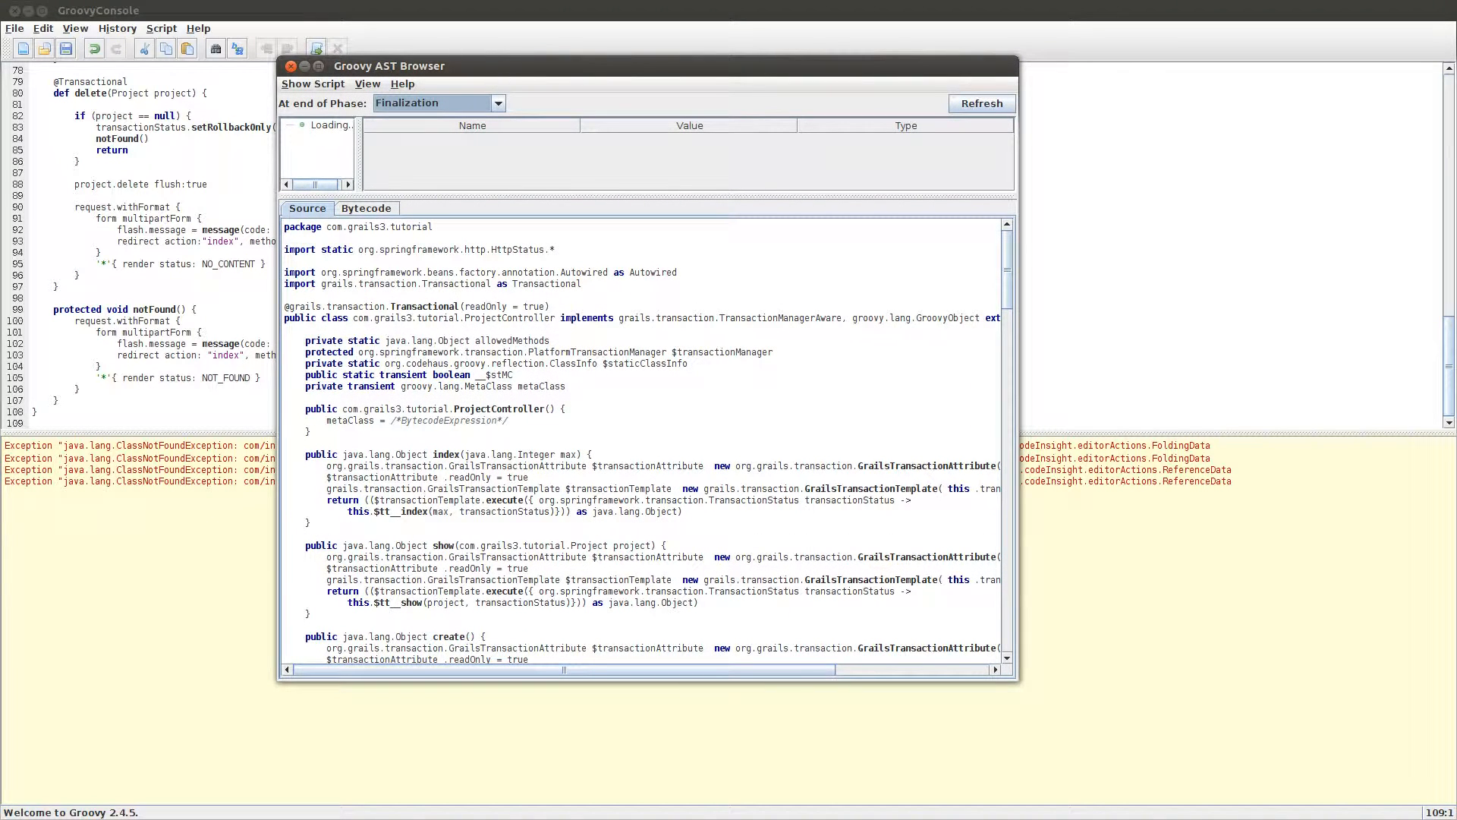
left_click(497, 103)
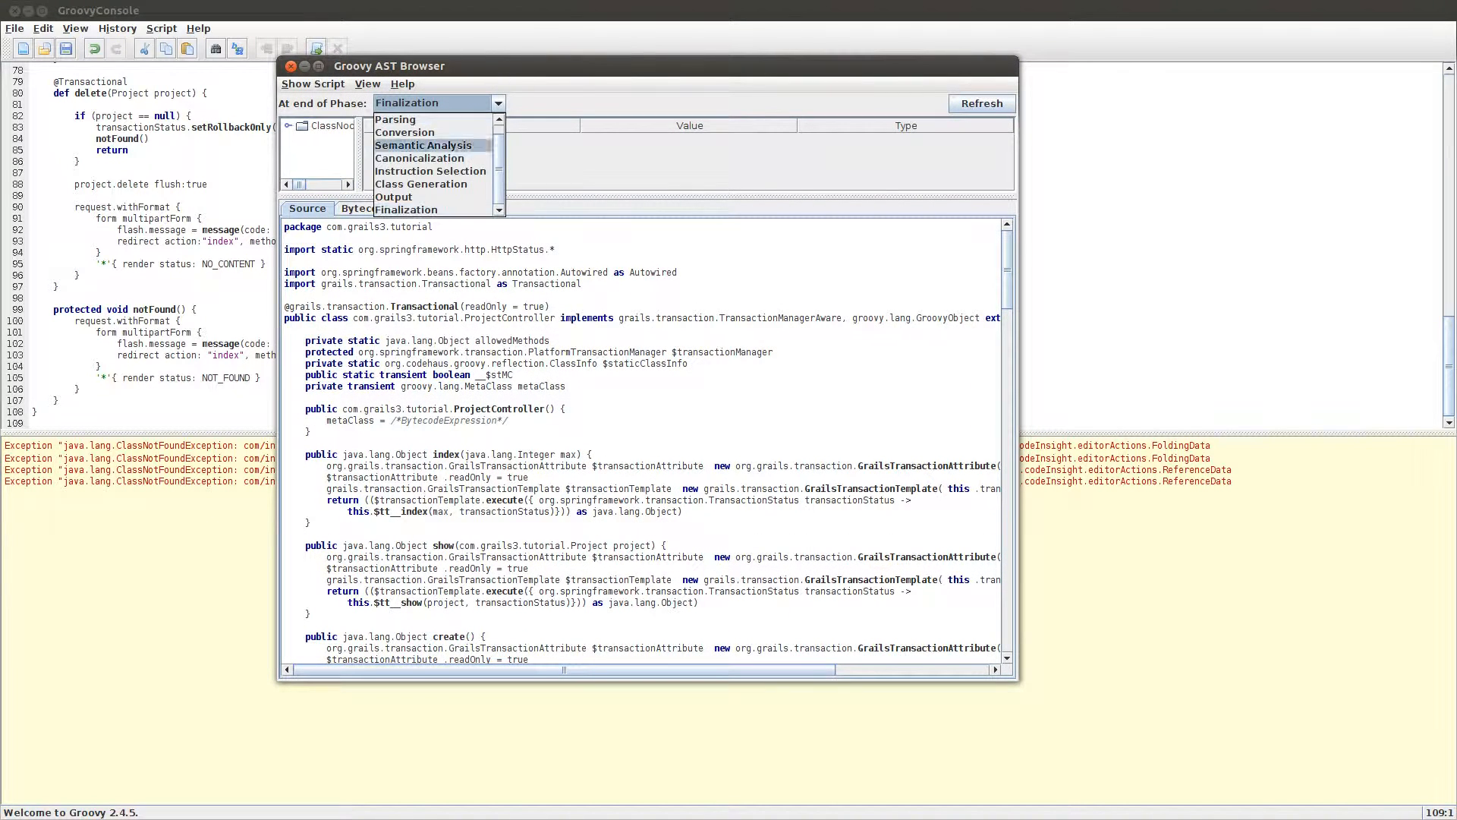
mouse_move(393, 197)
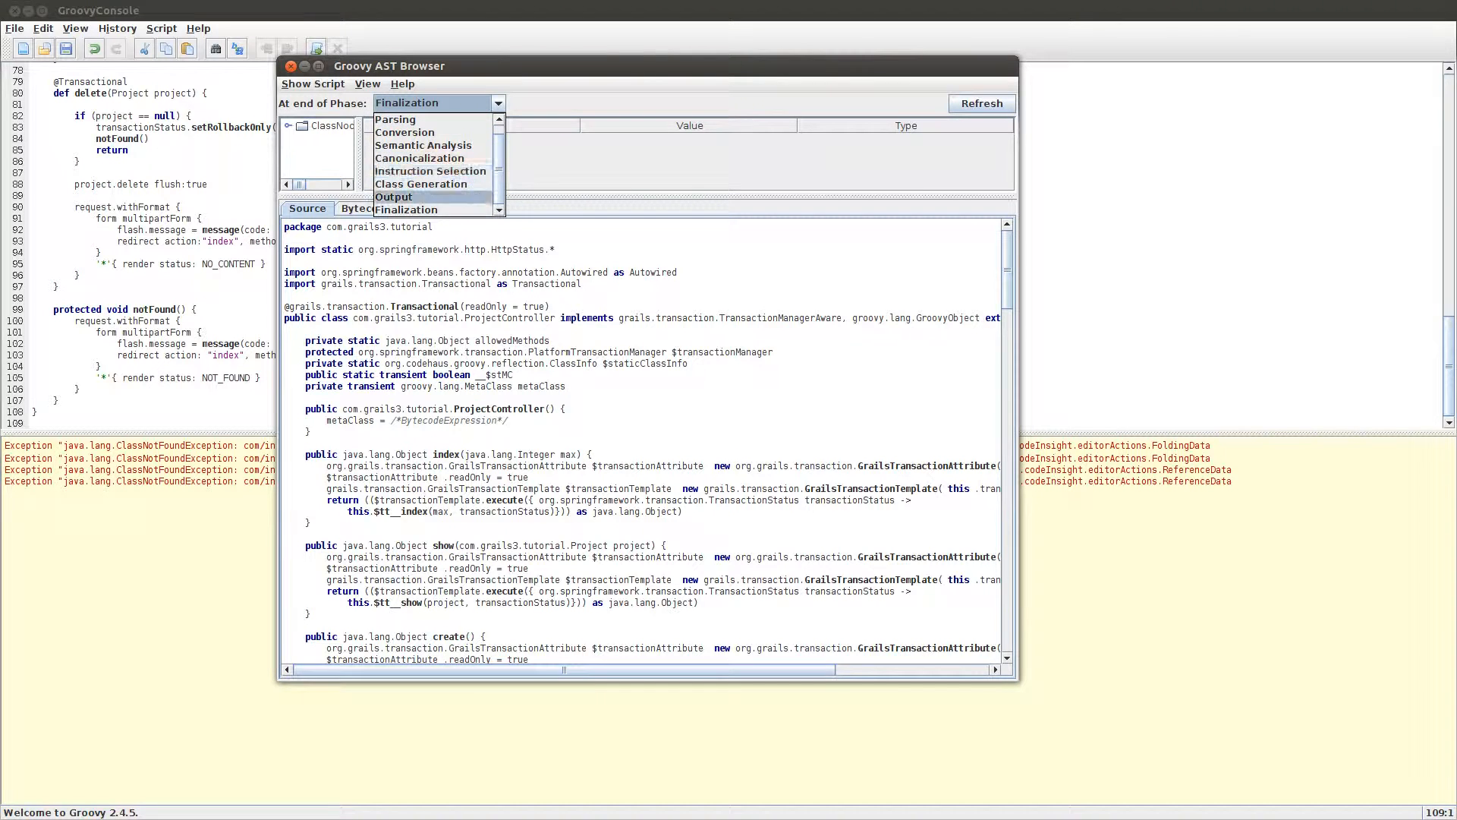
mouse_move(421, 183)
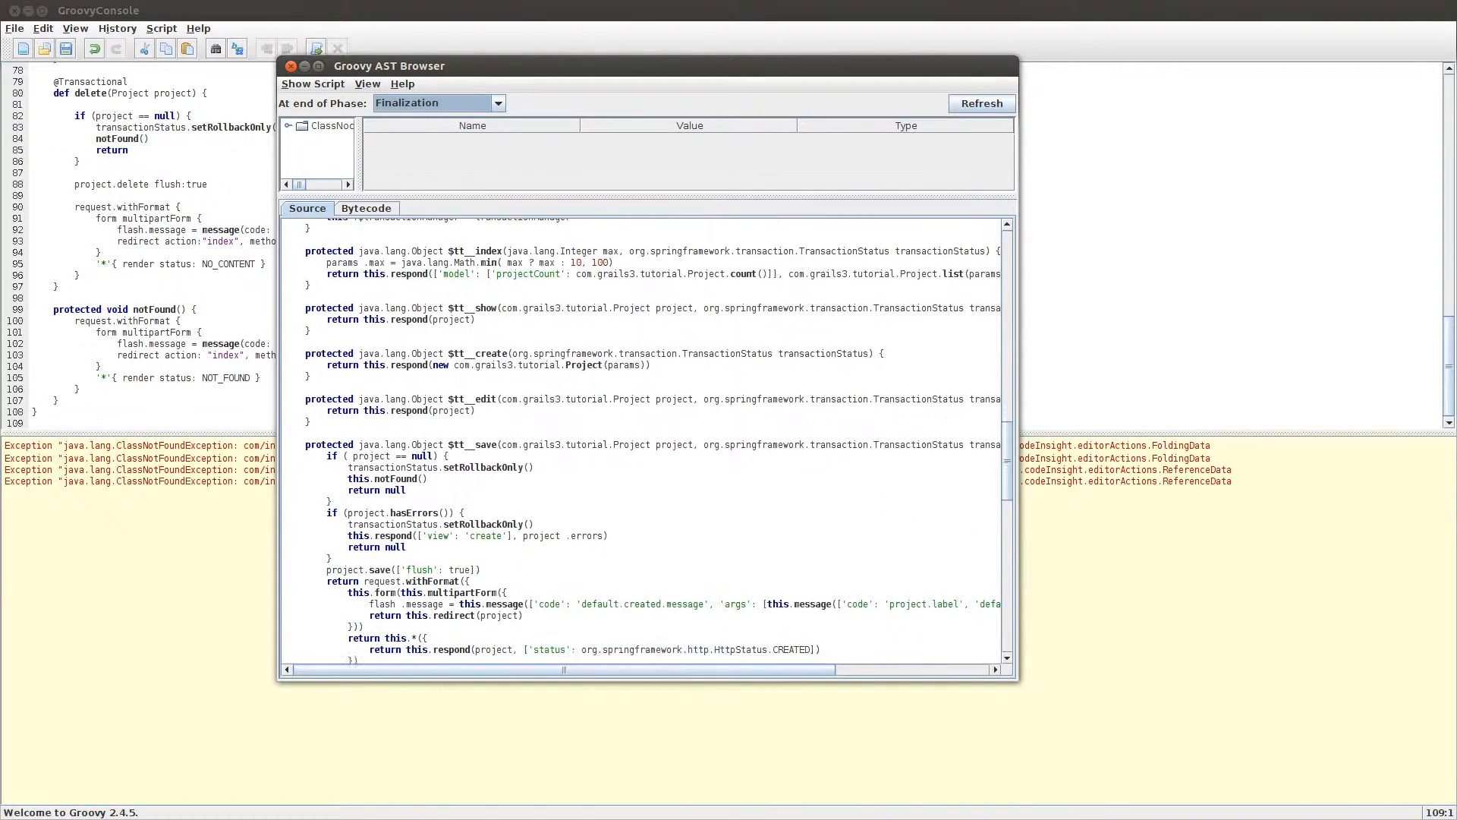
scroll("down", 3)
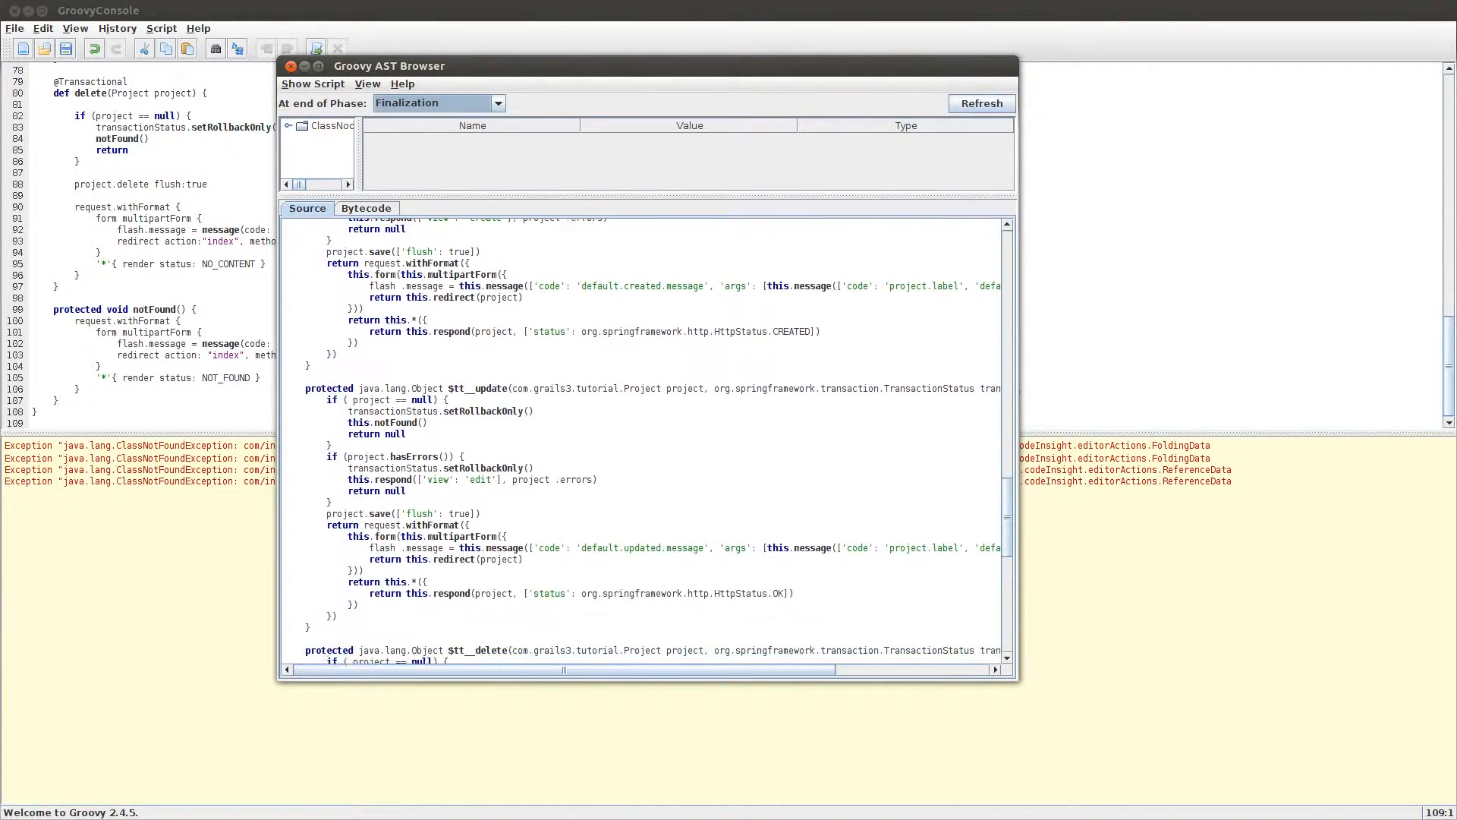
scroll("down", 3)
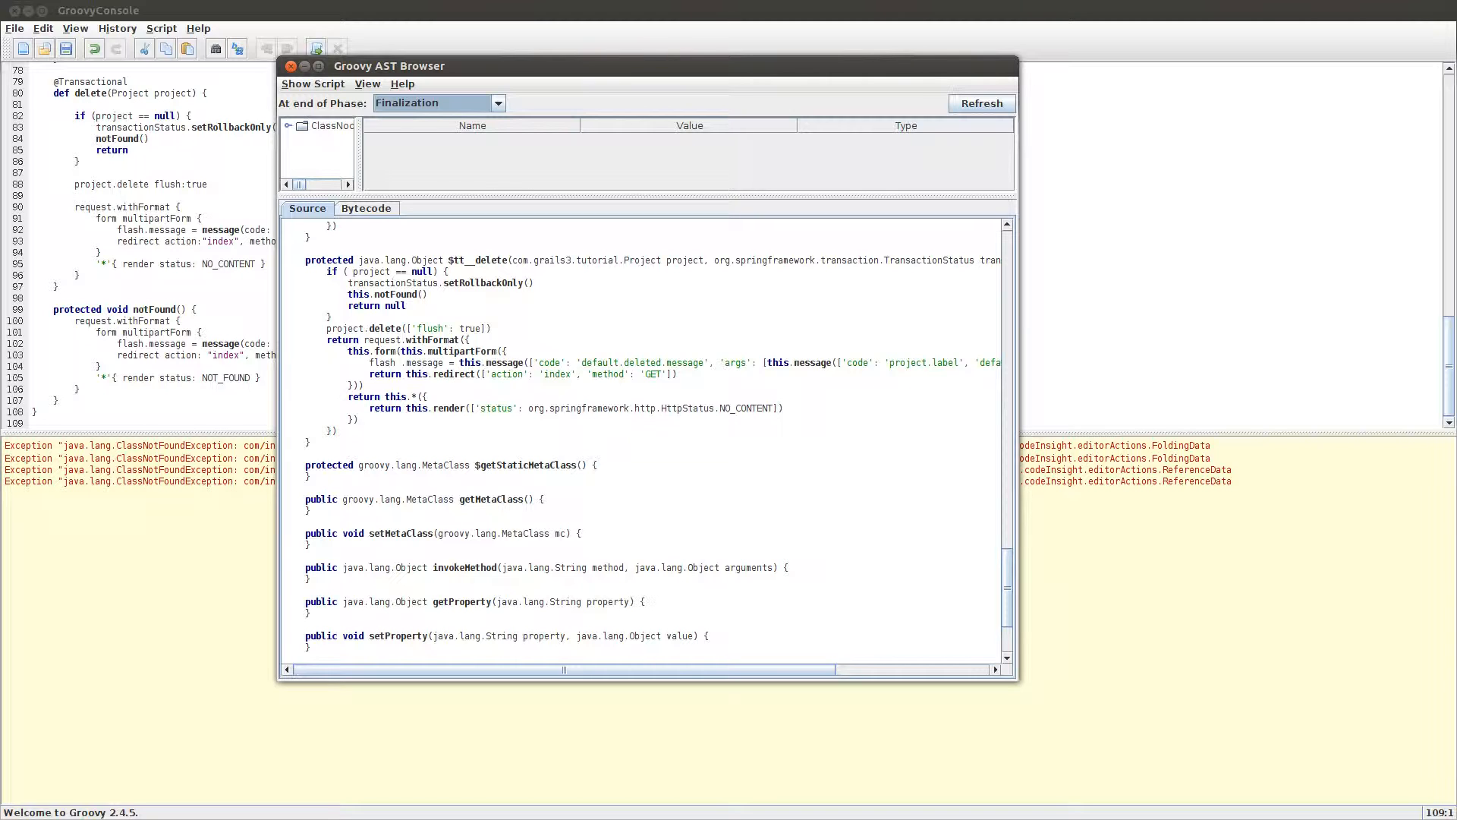
left_click(291, 66)
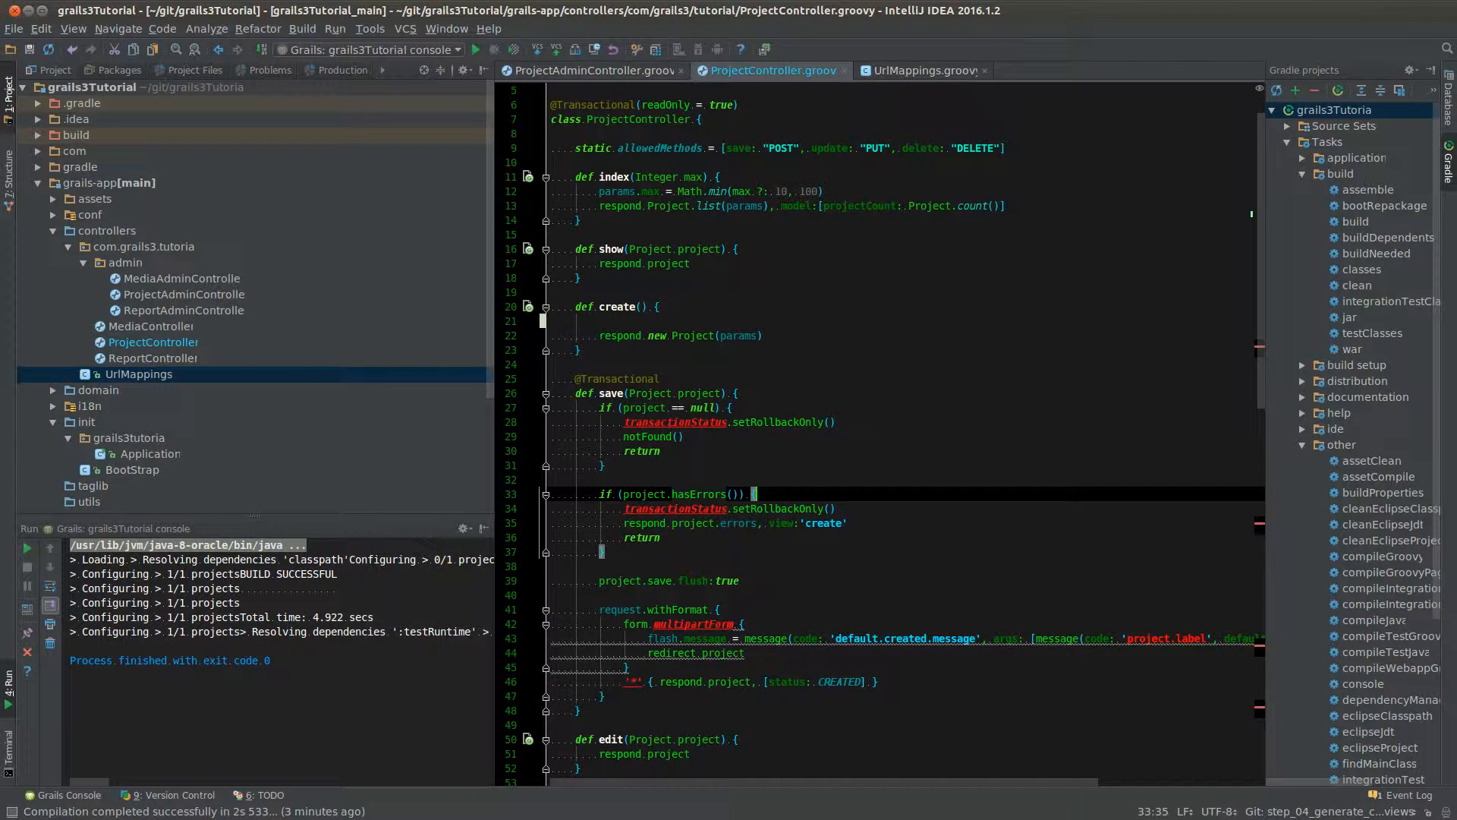
scroll("down", 3)
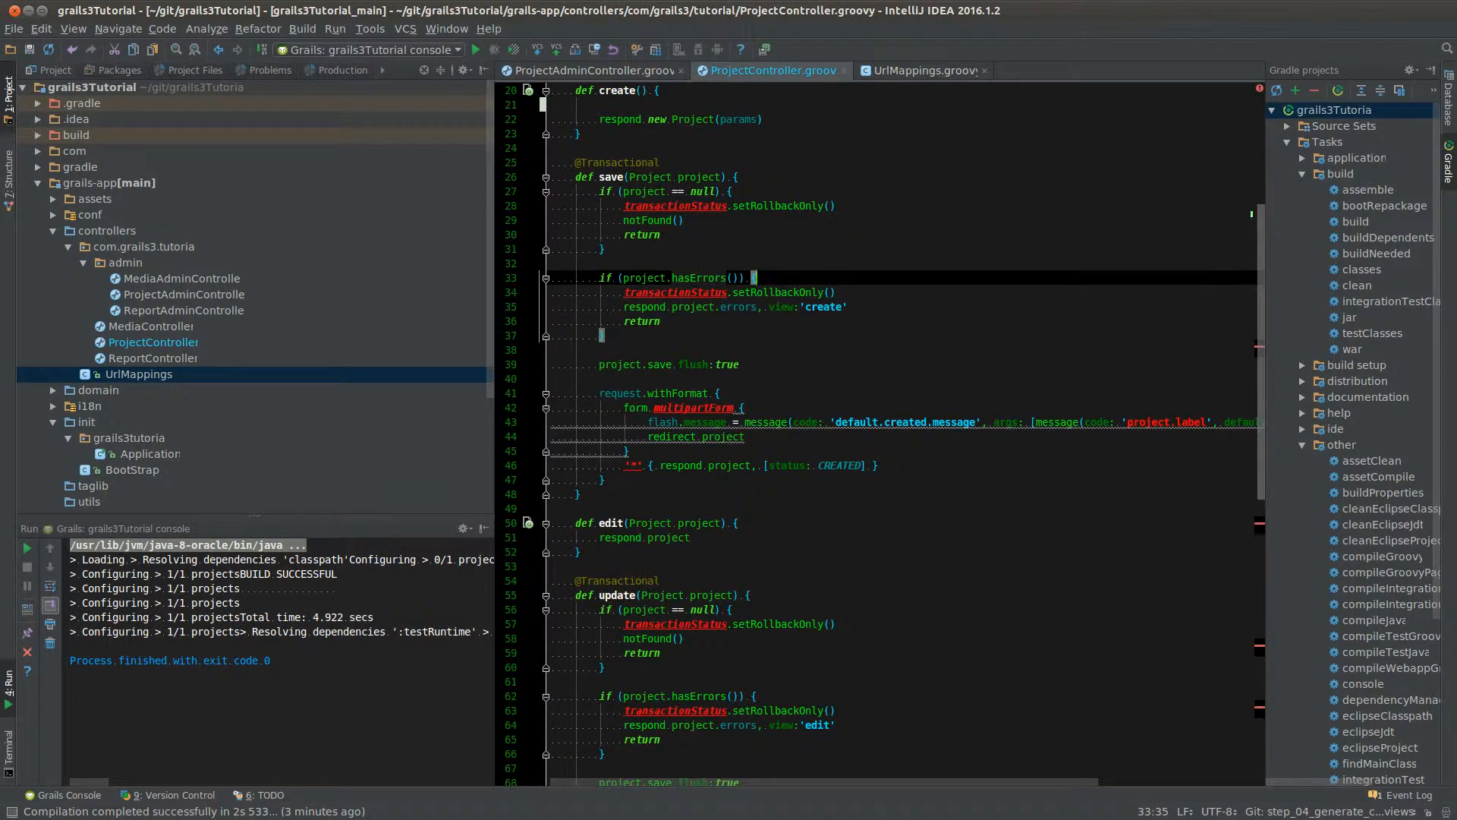
scroll("down", 3)
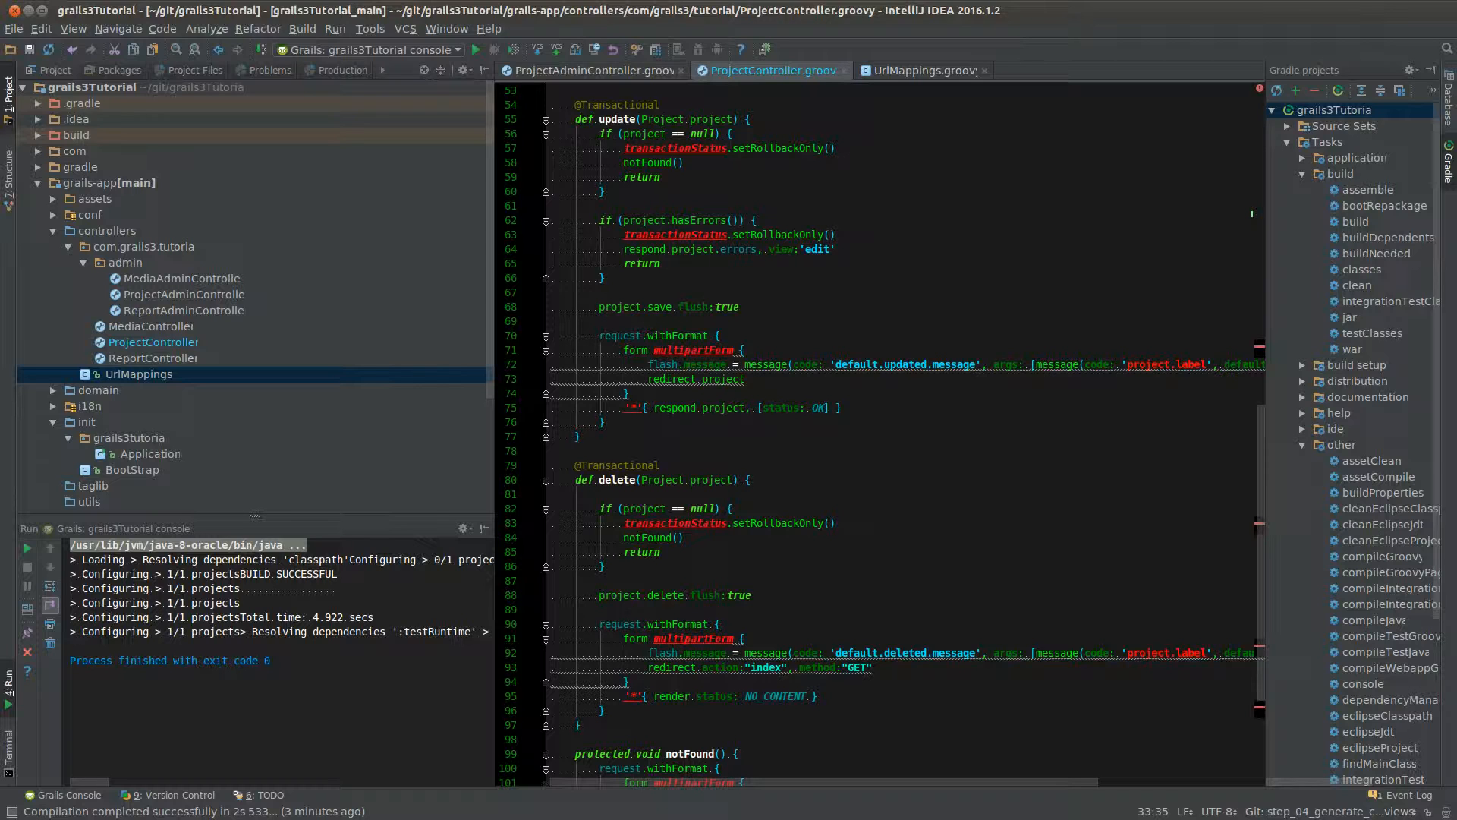
mouse_move(696, 378)
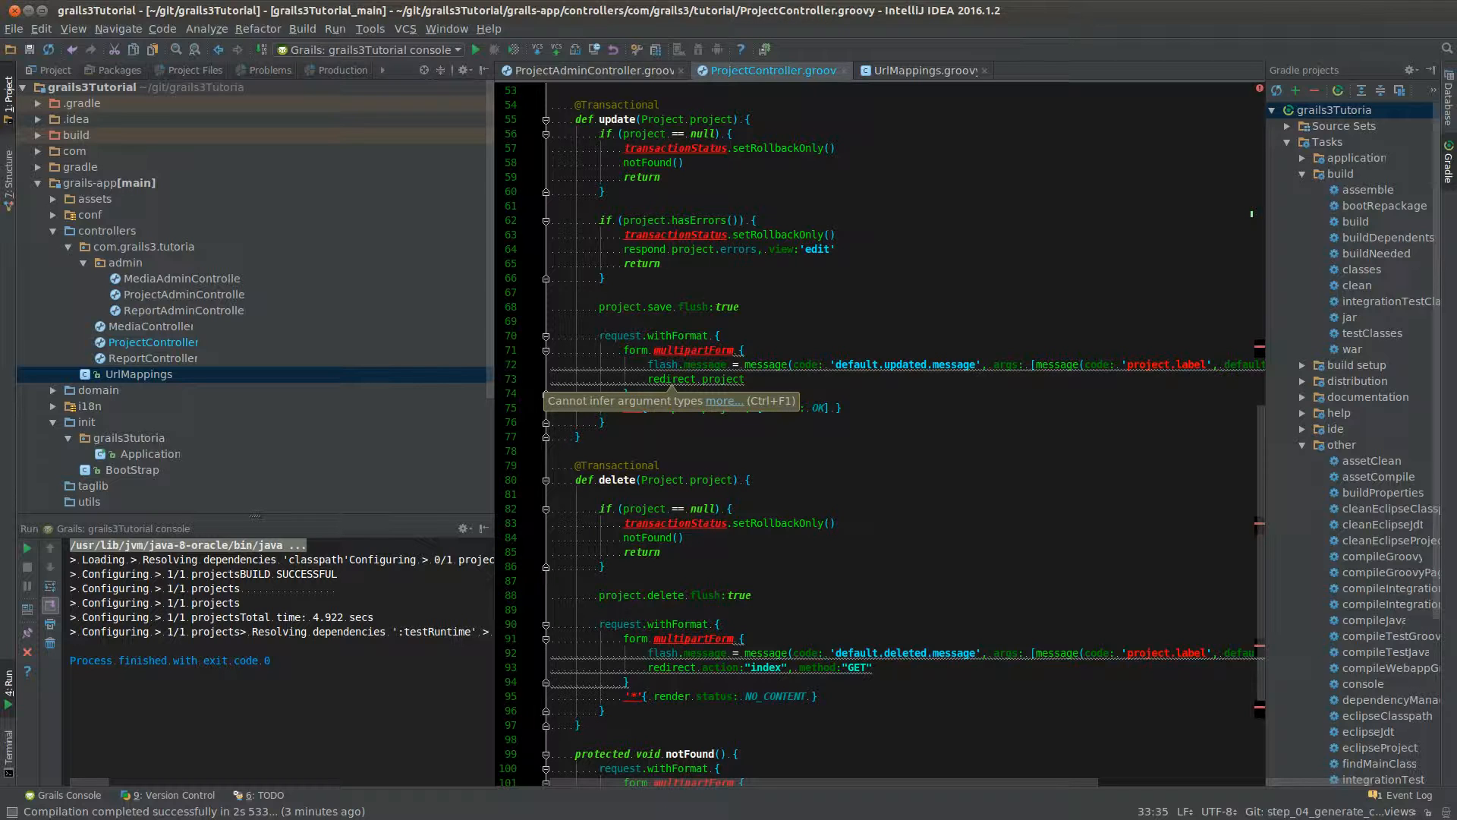
scroll("down", 3)
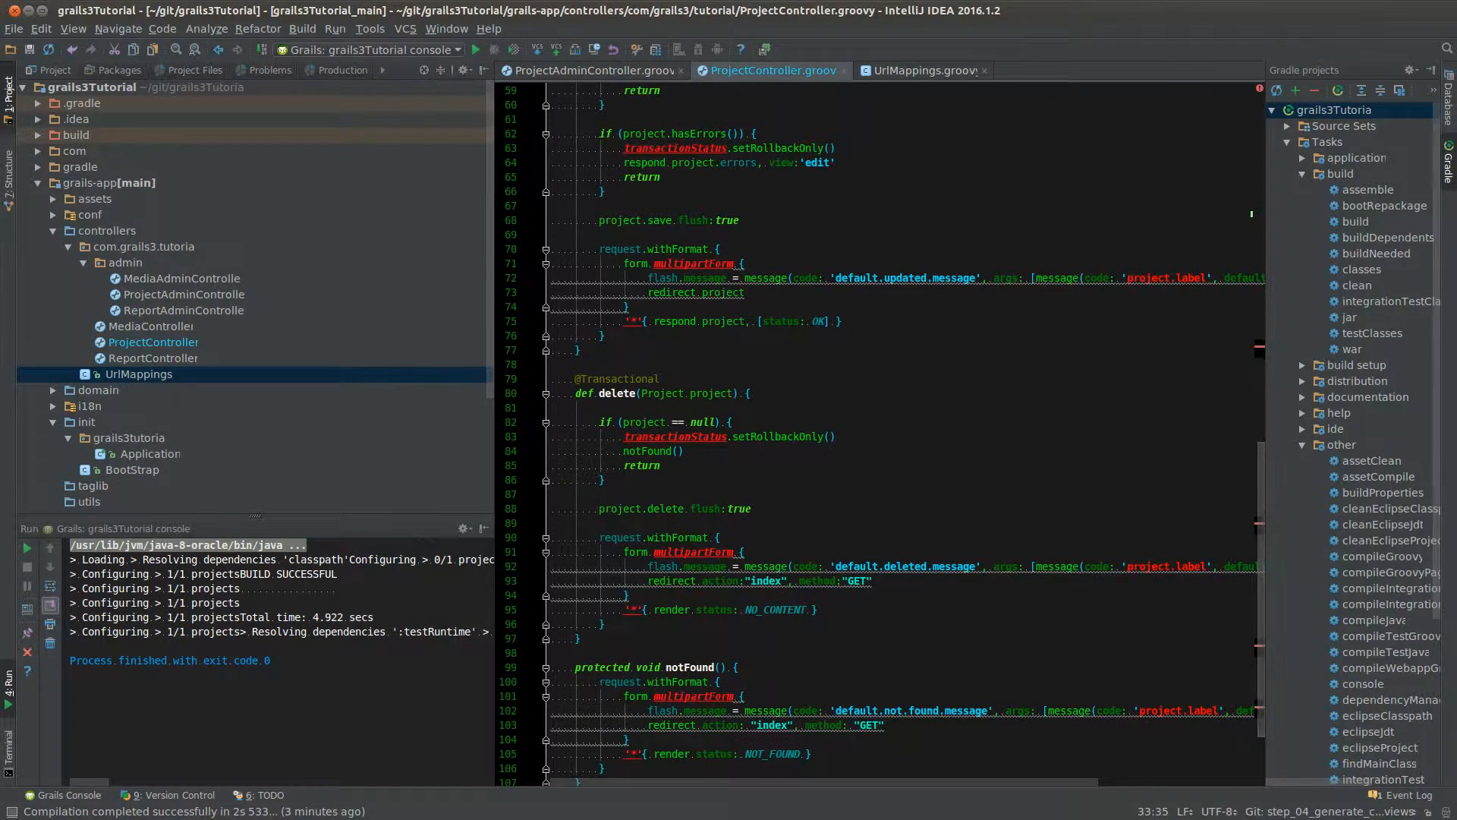
mouse_move(690, 263)
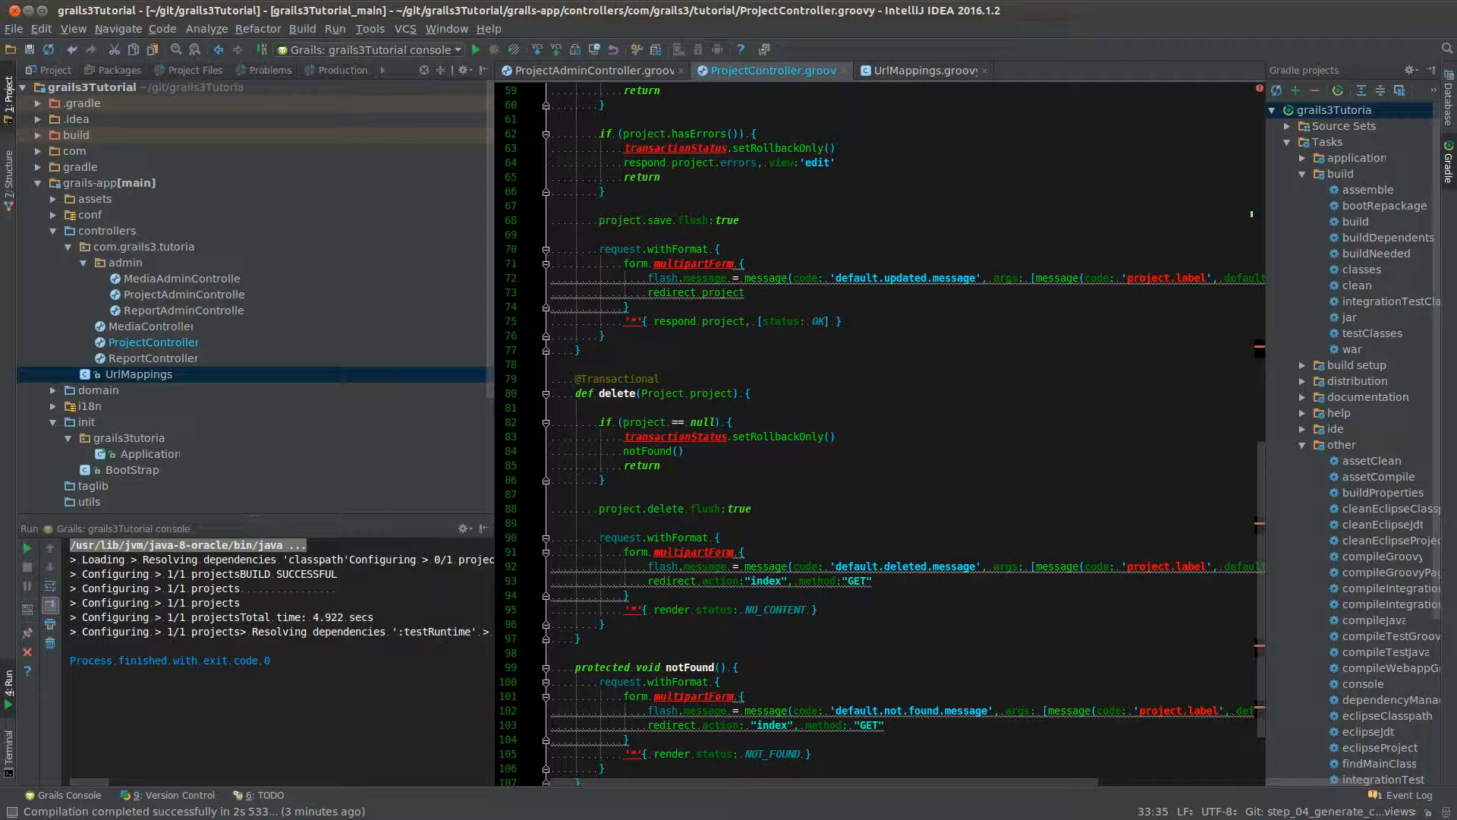
scroll("down", 3)
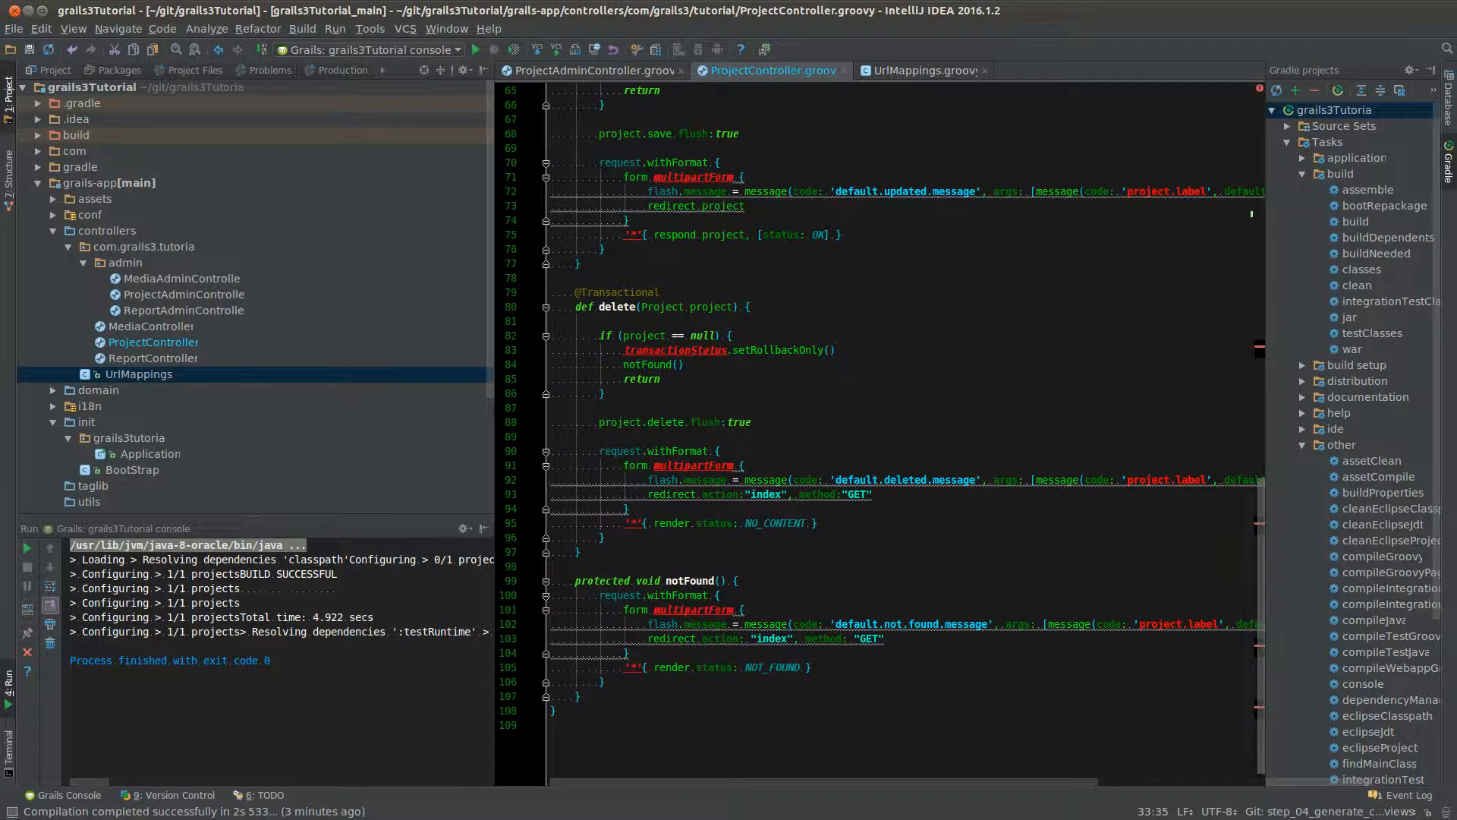